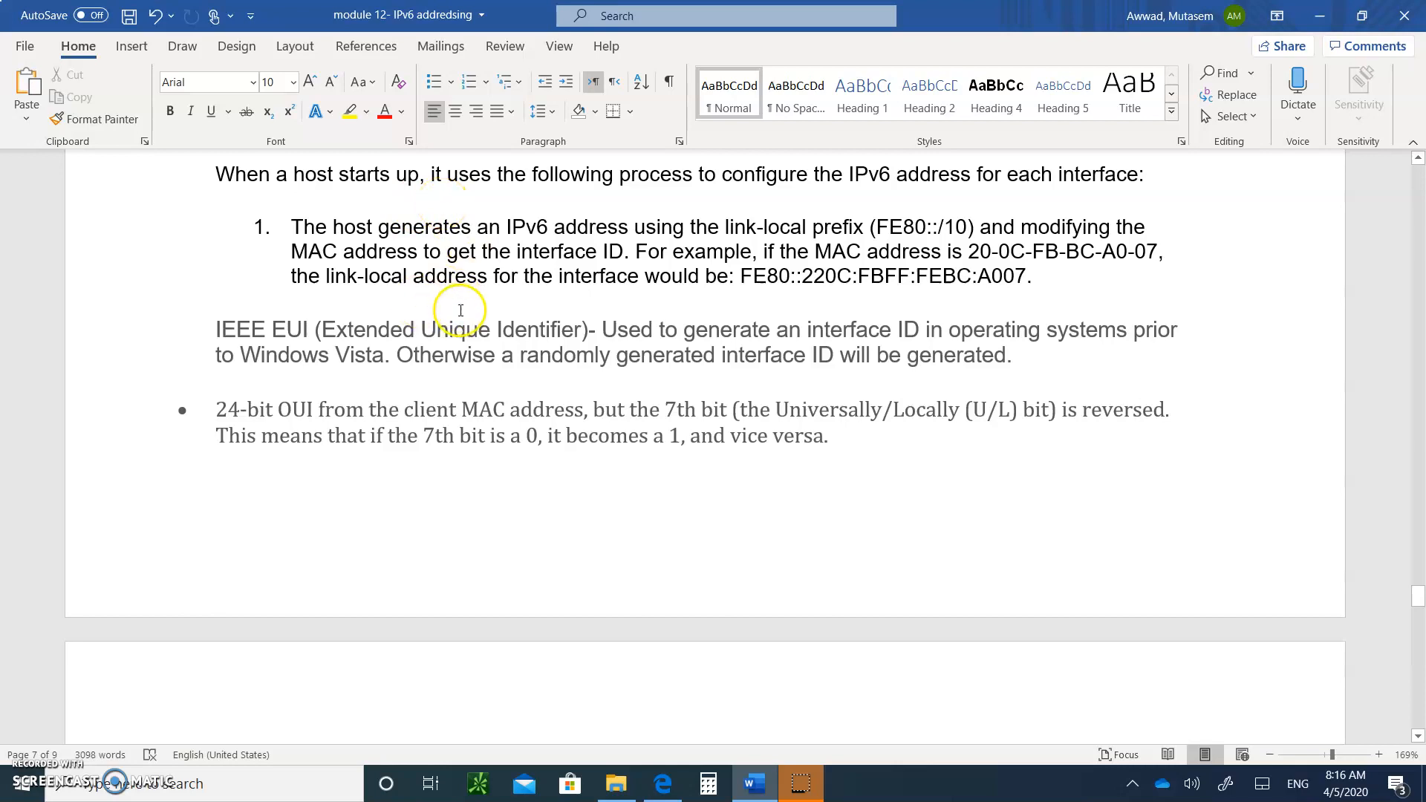
{"action": "mouse_move", "coordinate": [462, 310]}
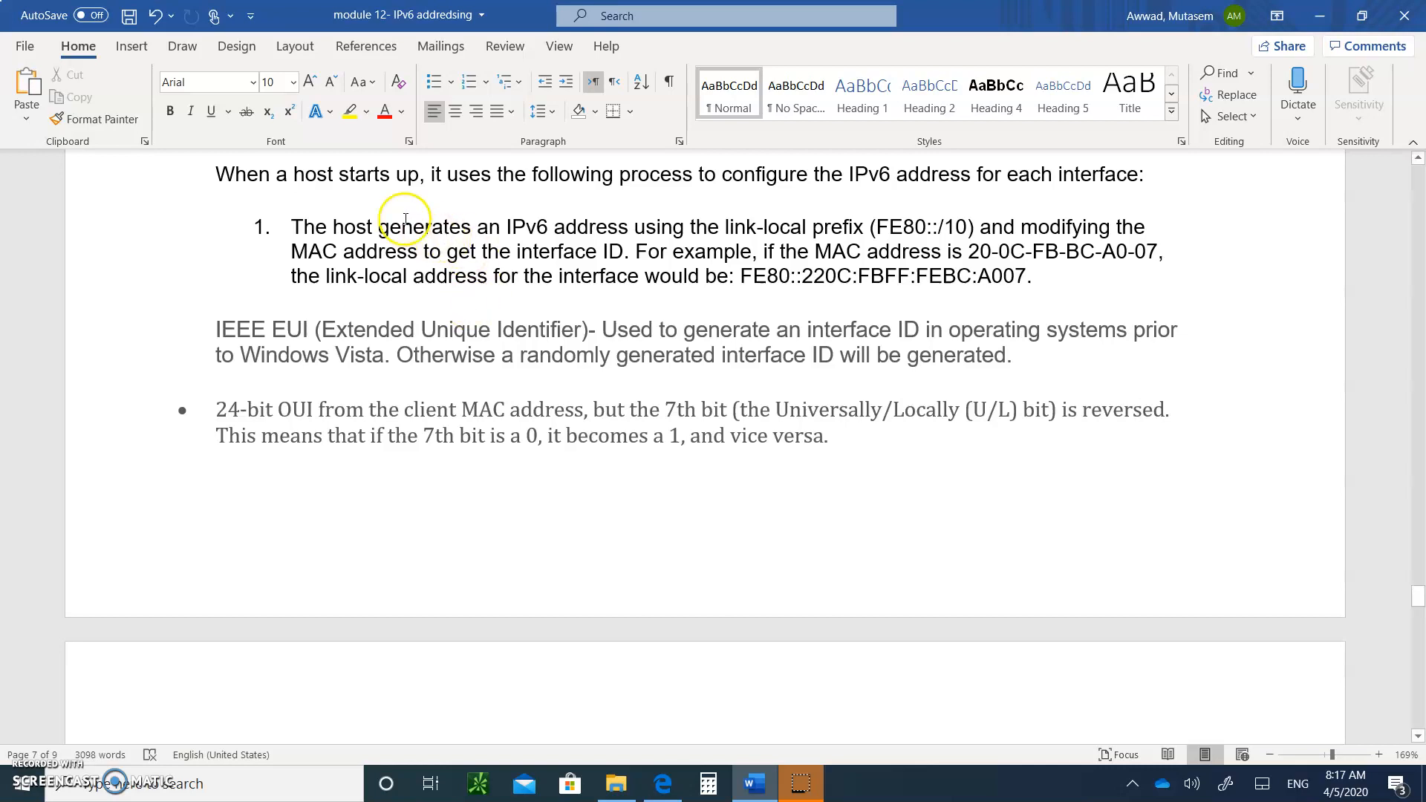
{"action": "mouse_move", "coordinate": [578, 230]}
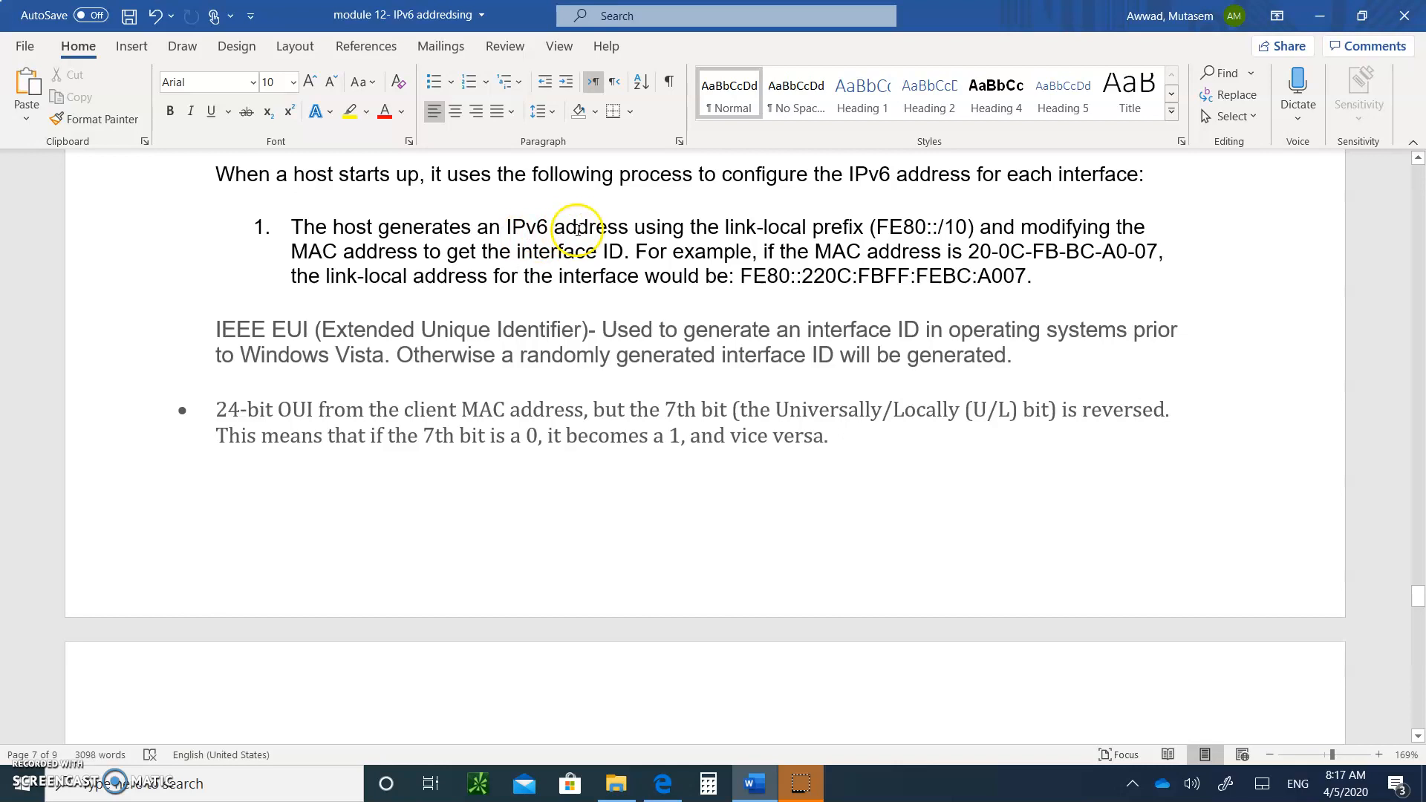
{"action": "mouse_move", "coordinate": [908, 218]}
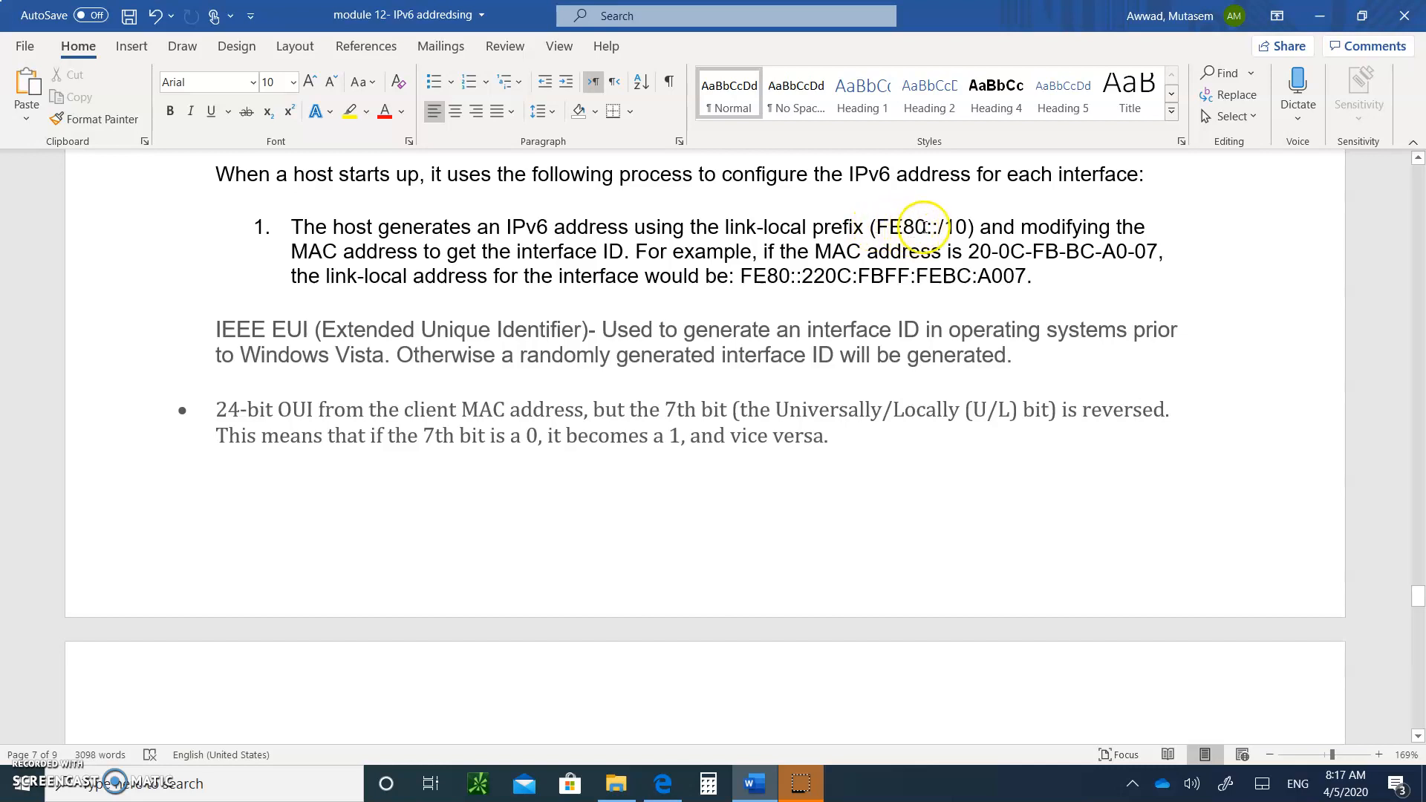
{"action": "mouse_move", "coordinate": [884, 298]}
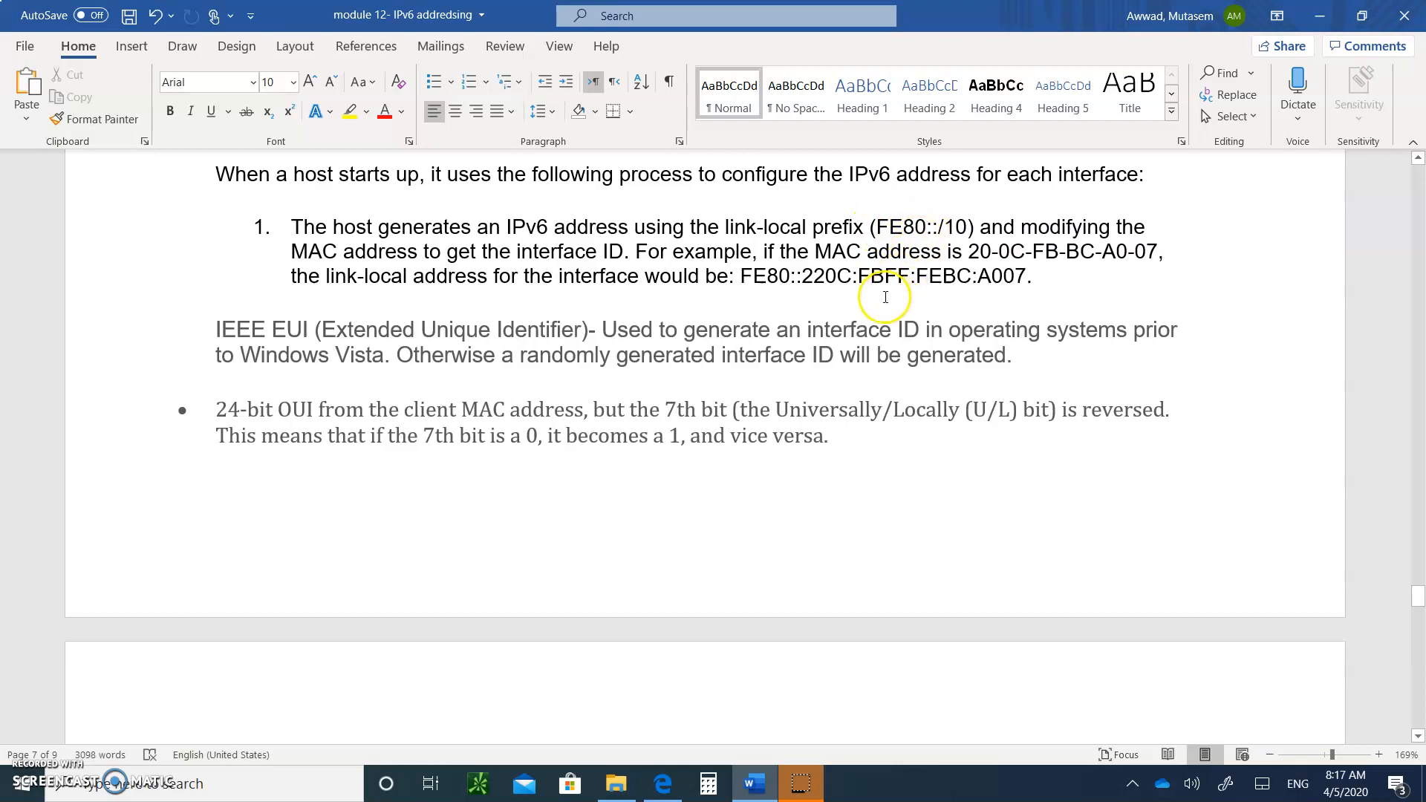
{"action": "mouse_move", "coordinate": [436, 339]}
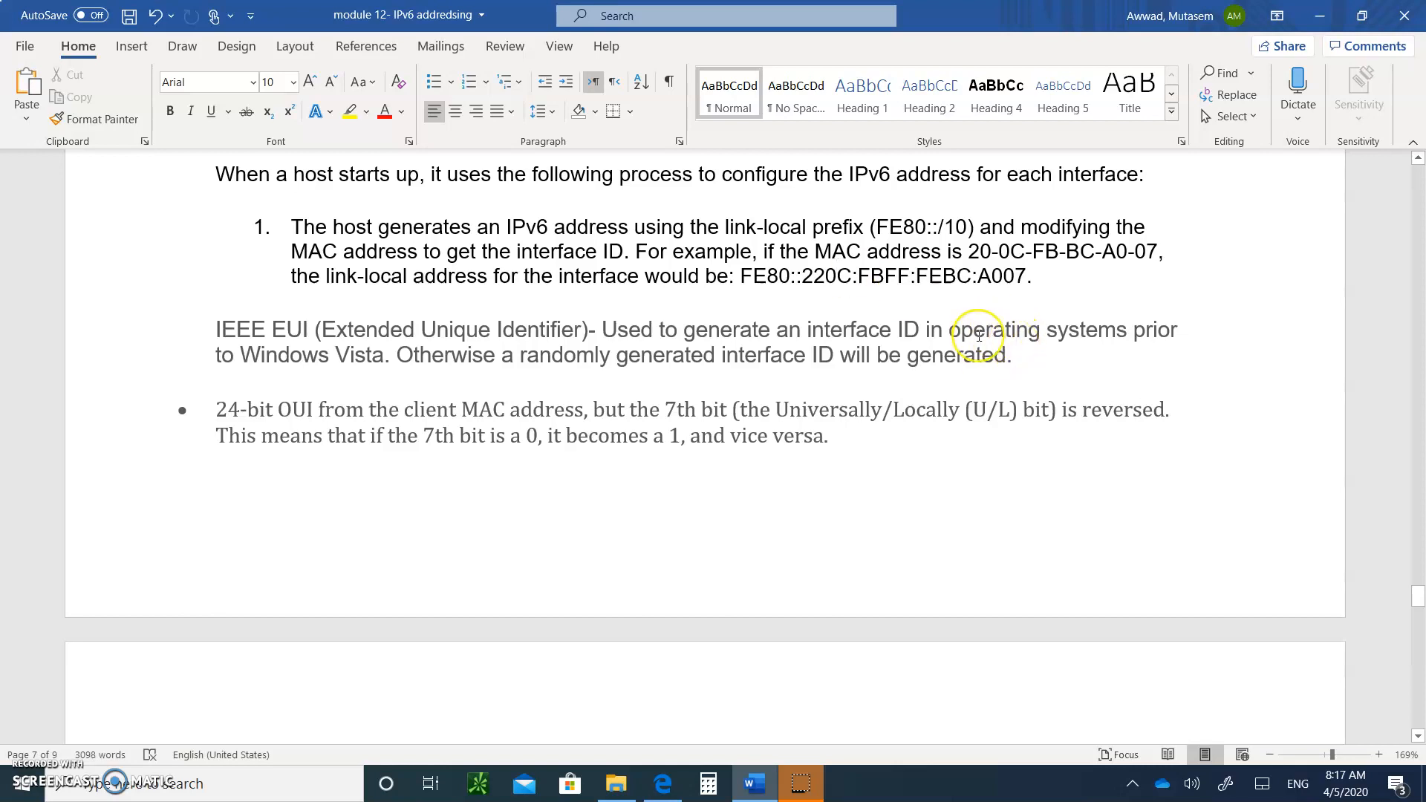
{"action": "mouse_move", "coordinate": [919, 365]}
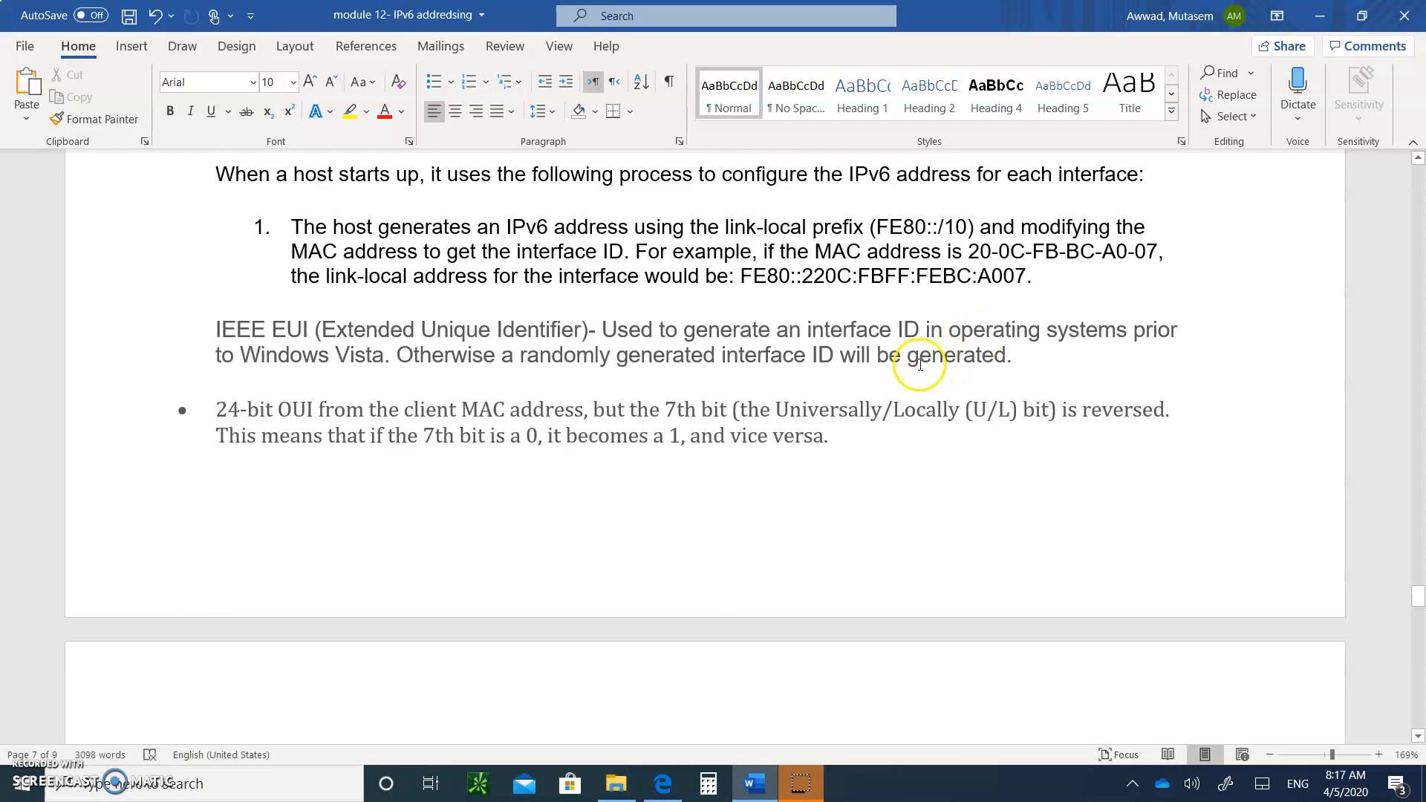
{"action": "mouse_move", "coordinate": [408, 362]}
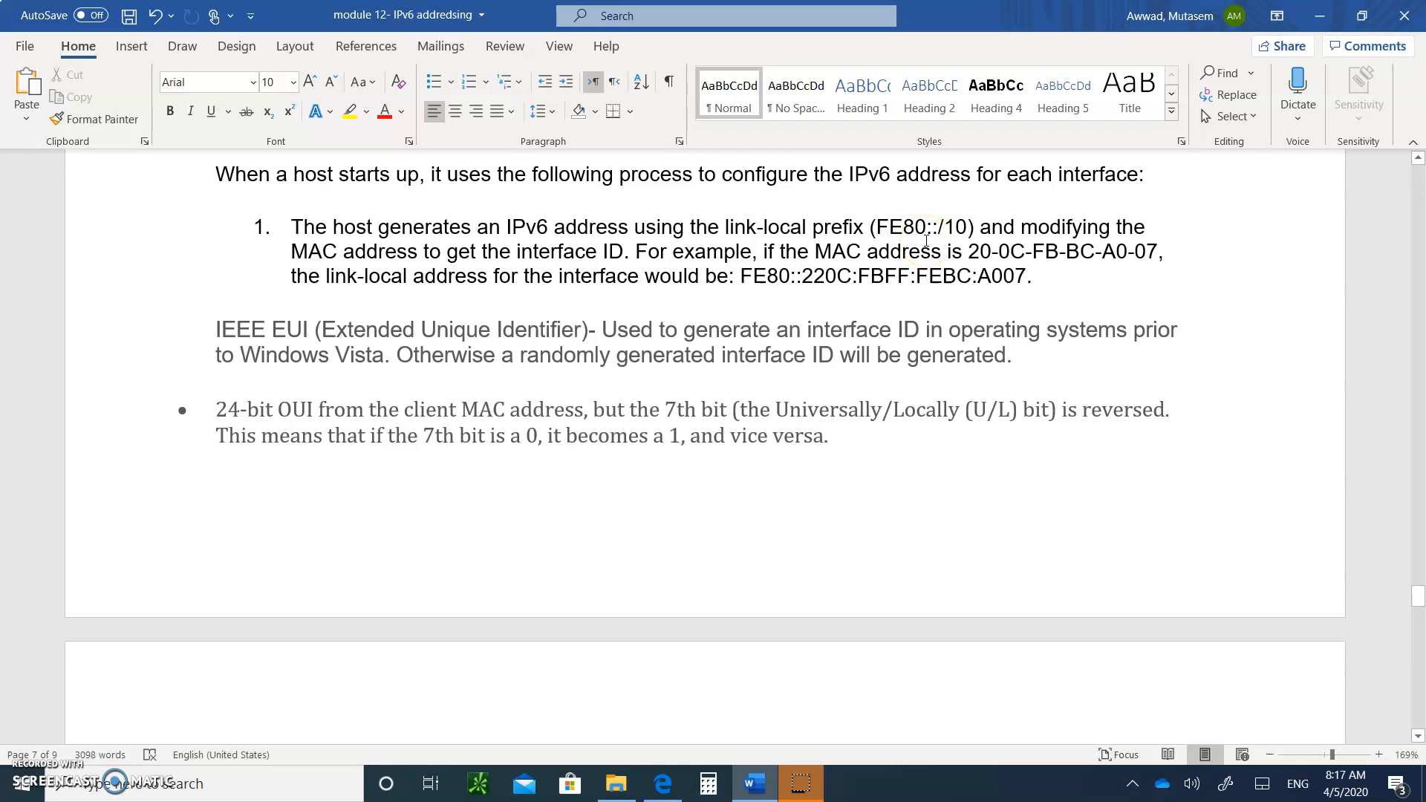
{"action": "mouse_move", "coordinate": [1021, 241]}
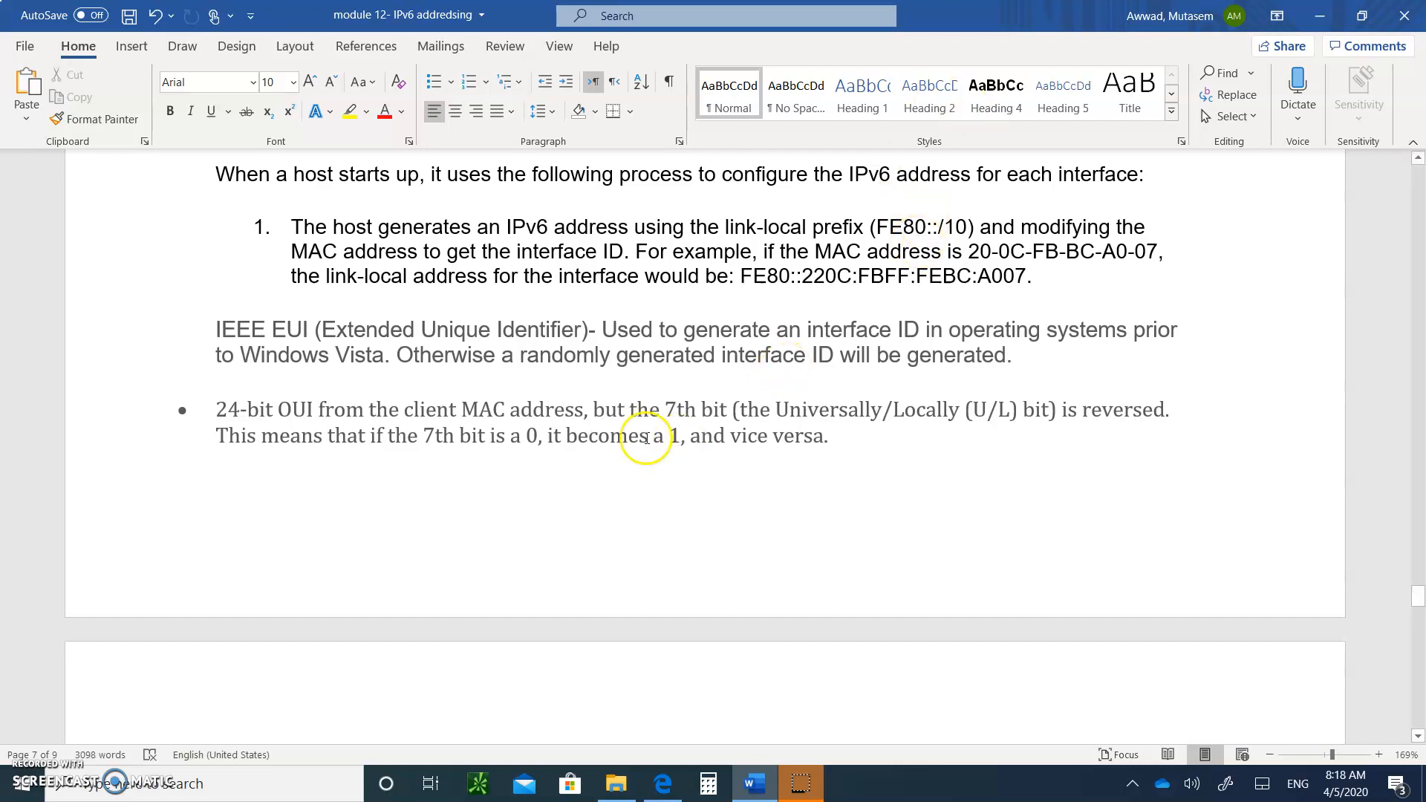
{"action": "mouse_move", "coordinate": [408, 355]}
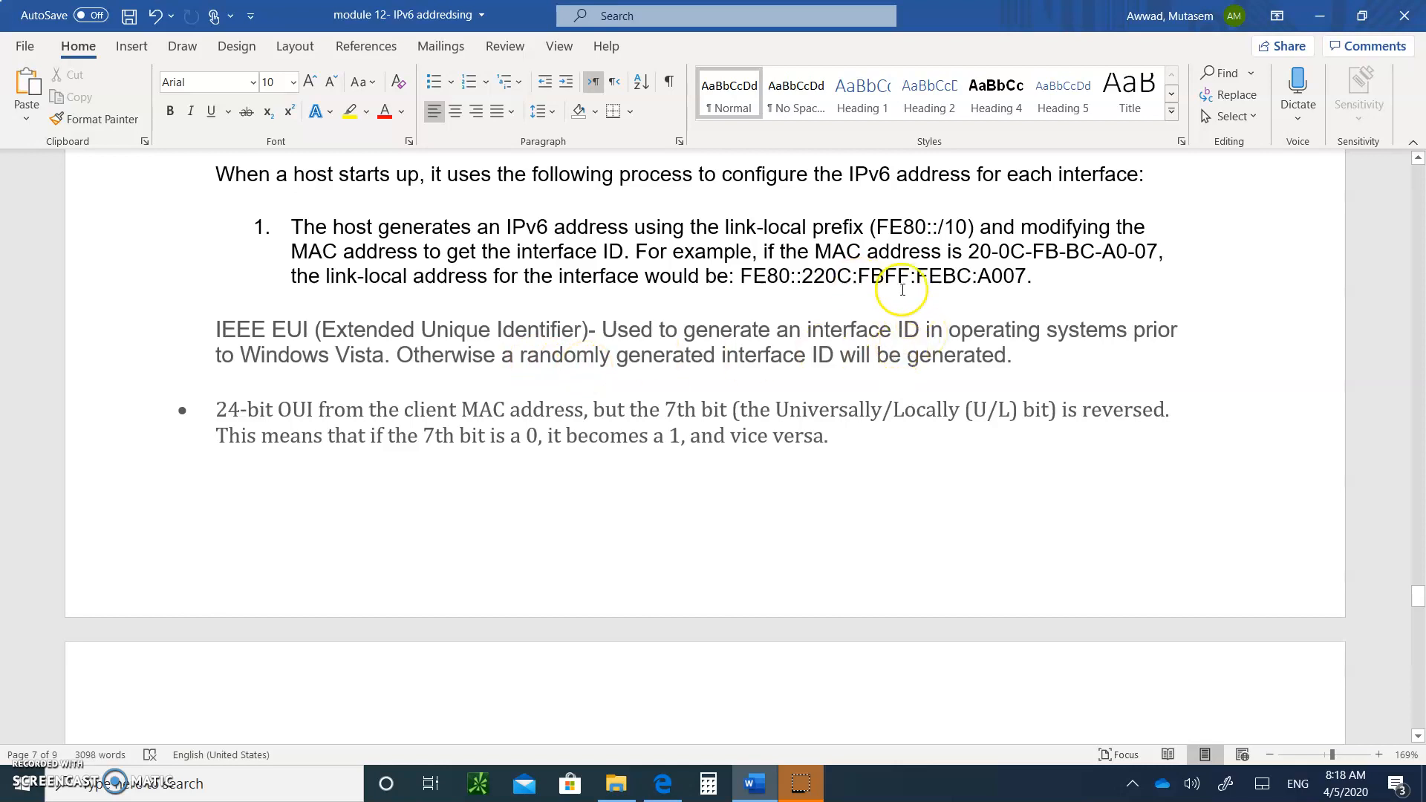
{"action": "mouse_move", "coordinate": [490, 385]}
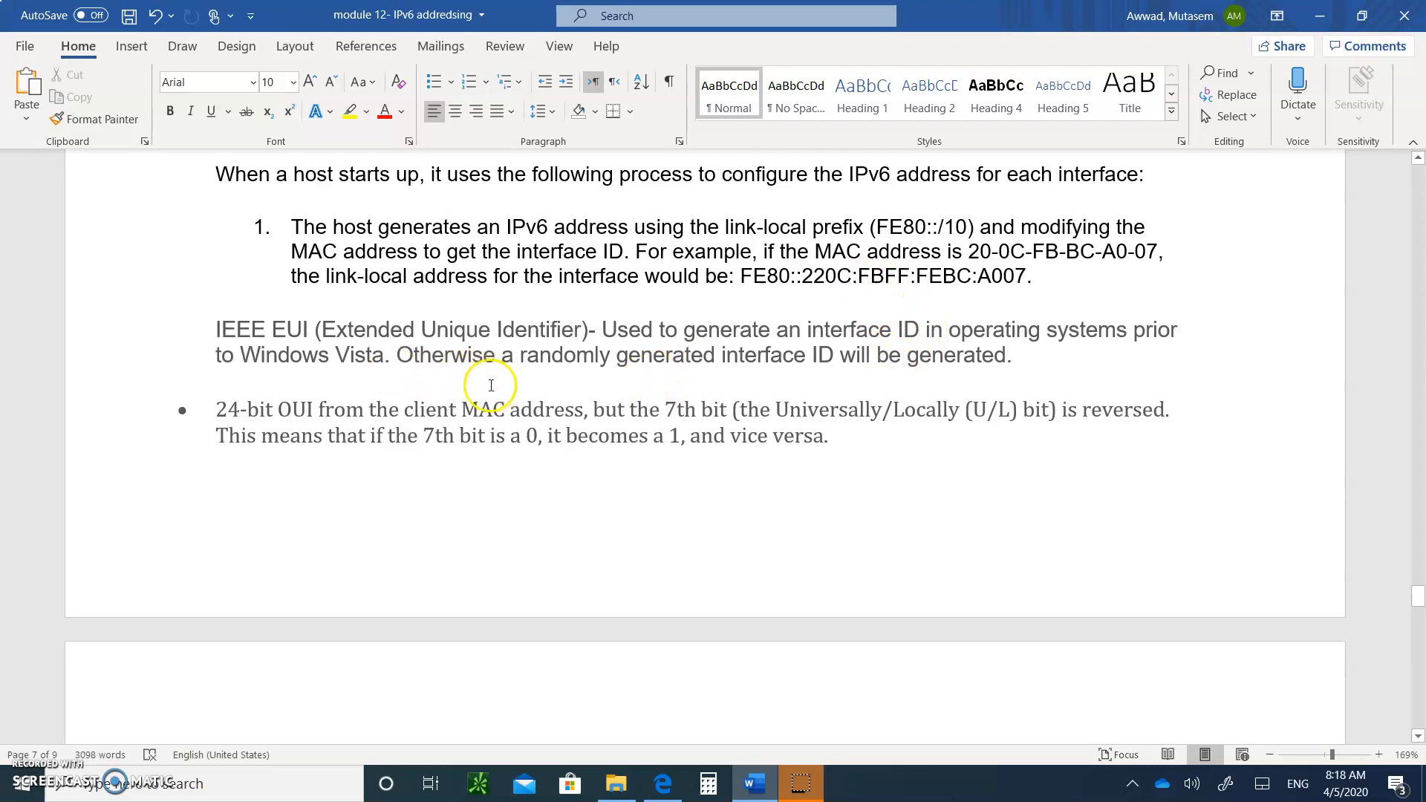
{"action": "mouse_move", "coordinate": [1032, 273]}
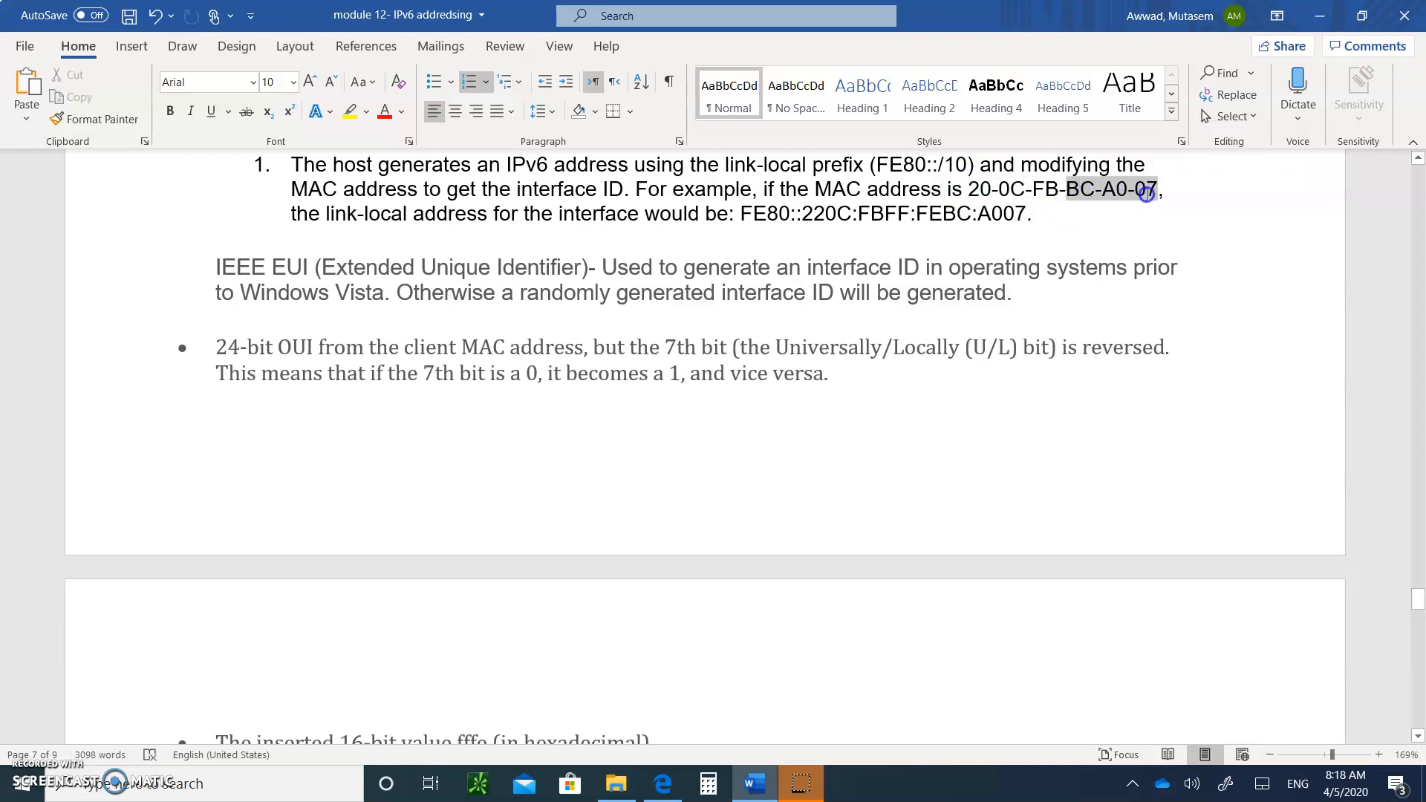
Step: Remove the highlight from the binary conversion line
{"action": "left_click", "coordinate": [1151, 191]}
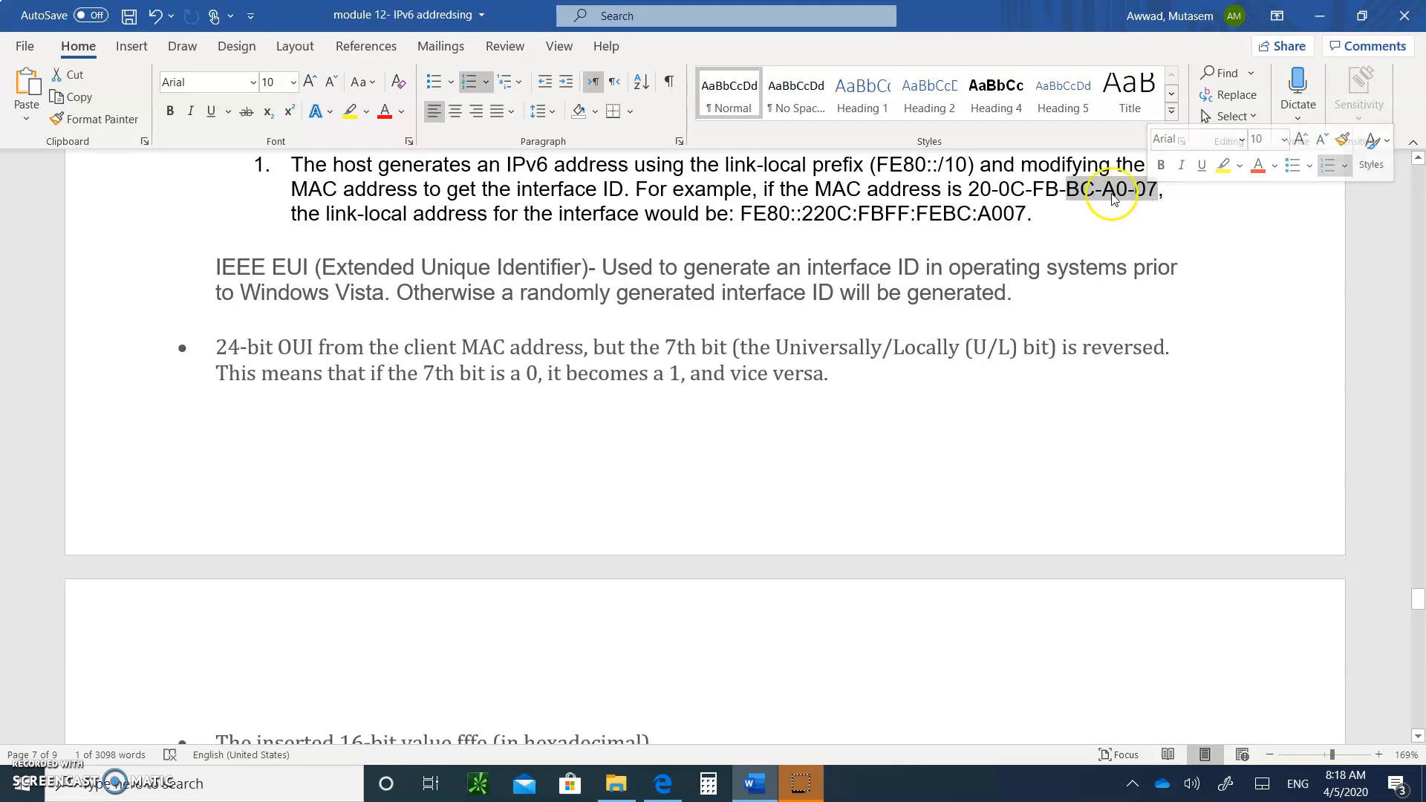
{"action": "mouse_move", "coordinate": [433, 295]}
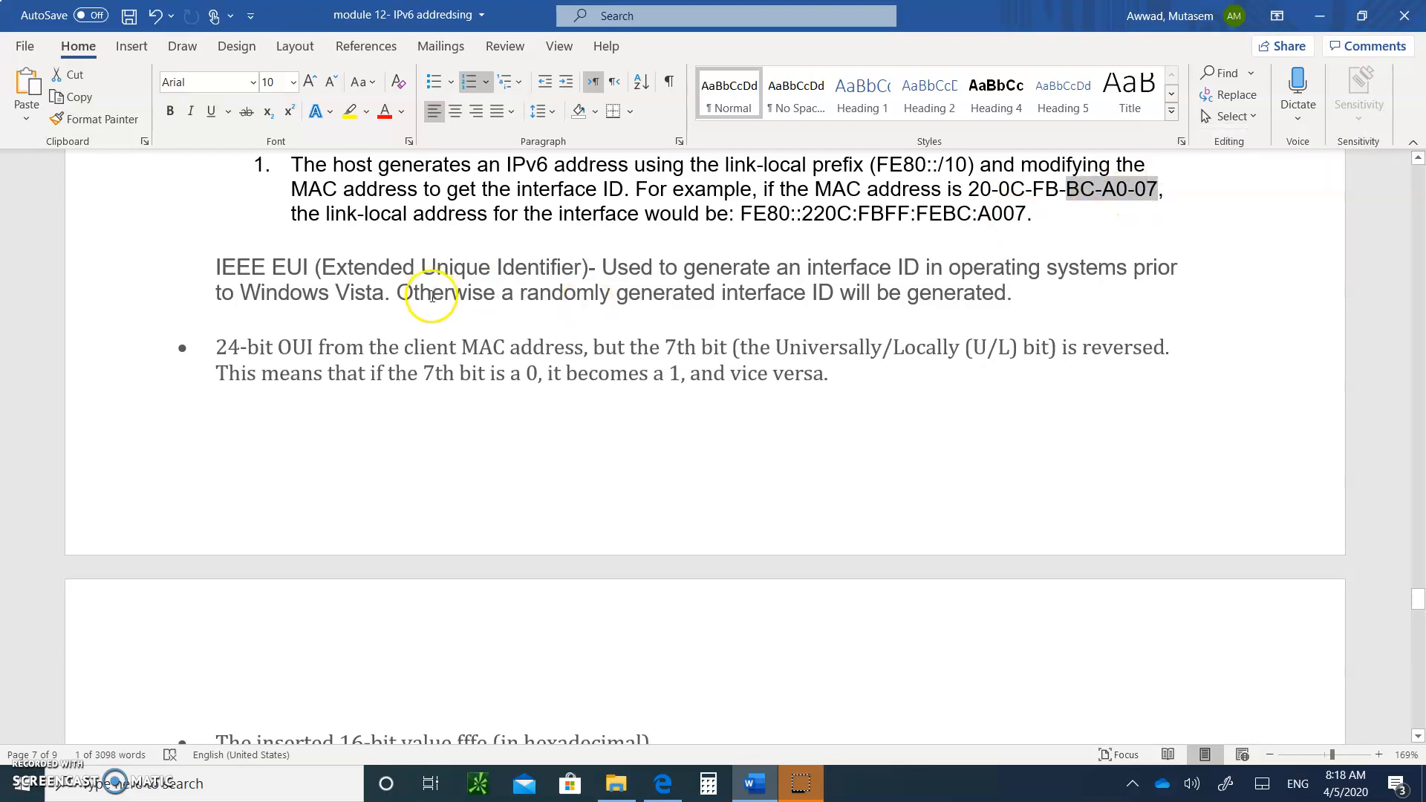
{"action": "scroll", "scroll_direction": "down", "scroll_amount": 3}
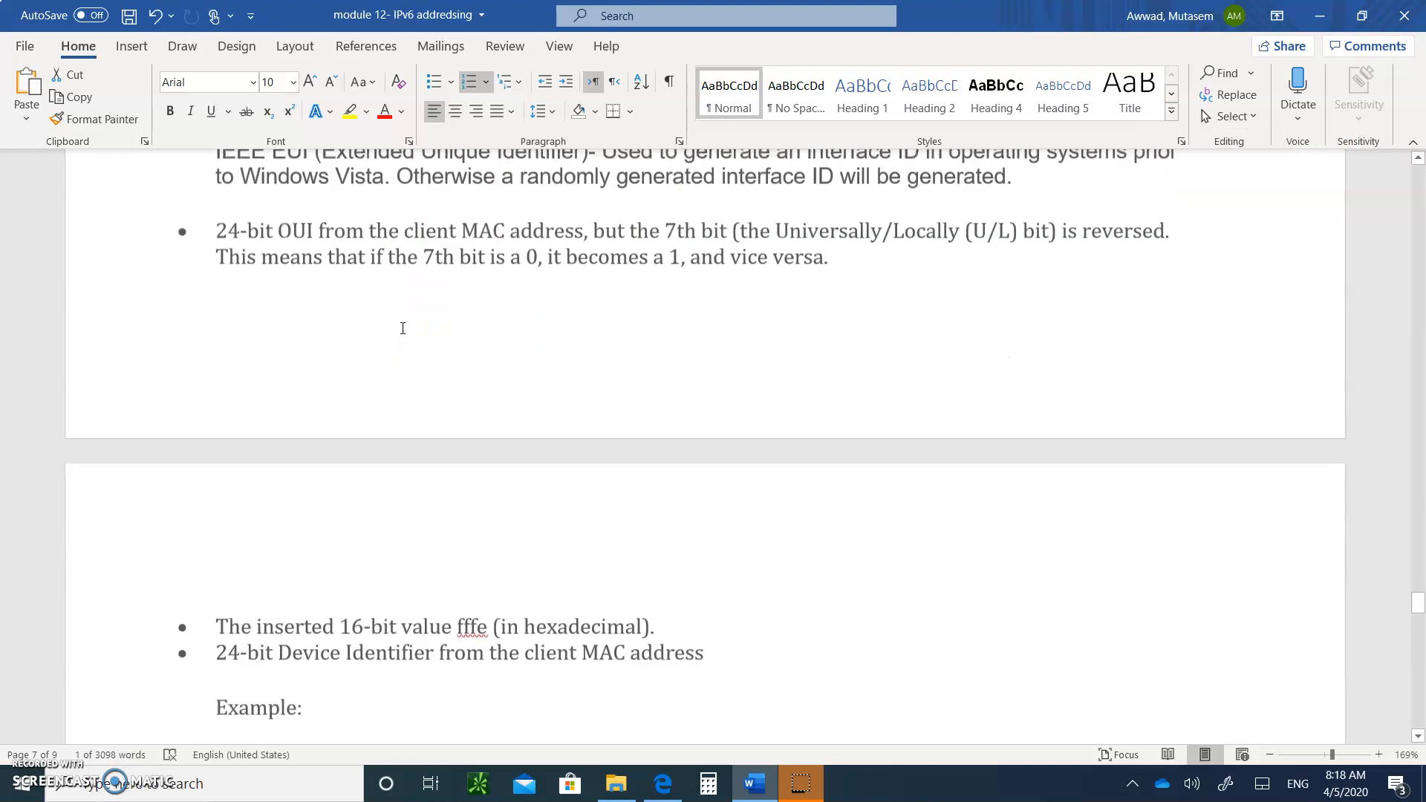
{"action": "scroll", "scroll_direction": "down", "scroll_amount": 3}
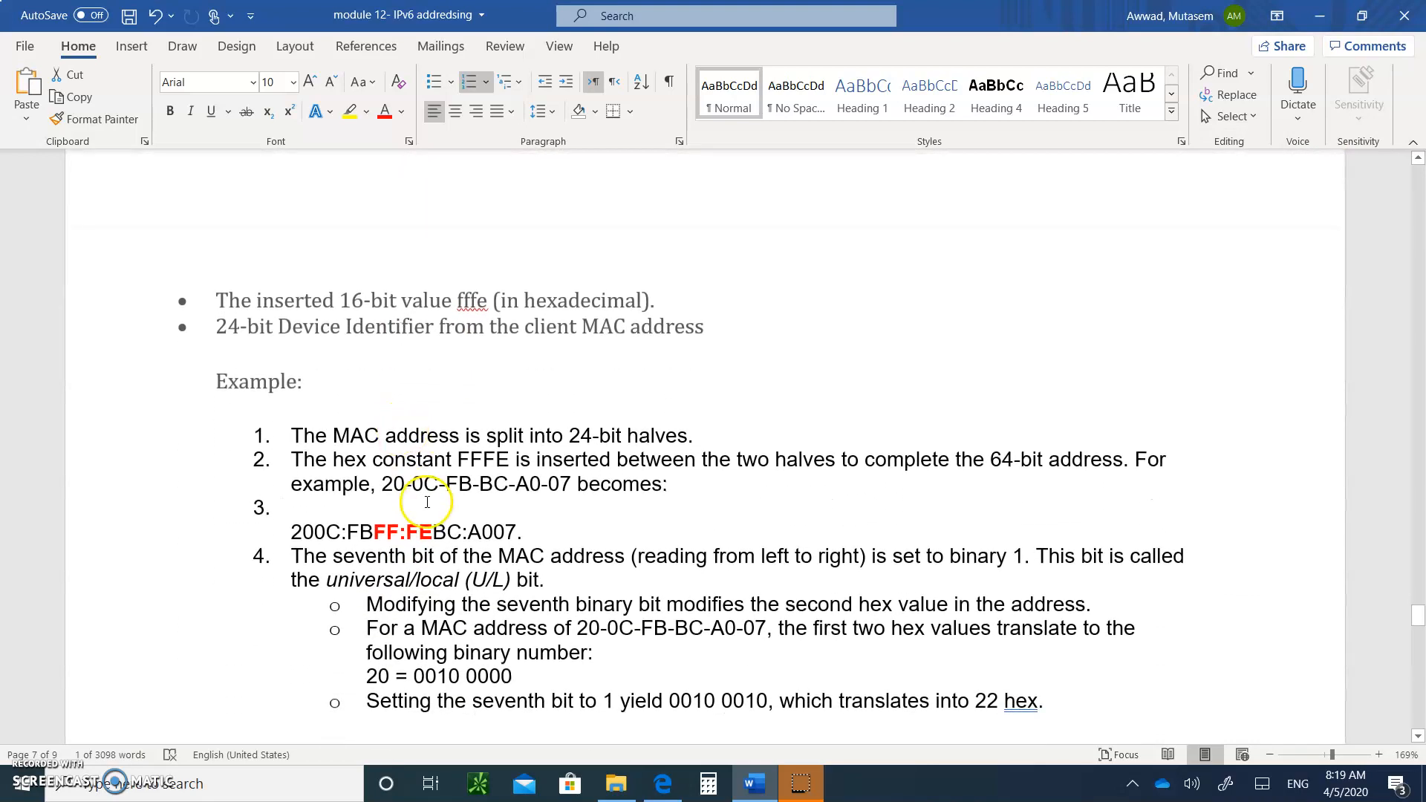
{"action": "mouse_move", "coordinate": [489, 451]}
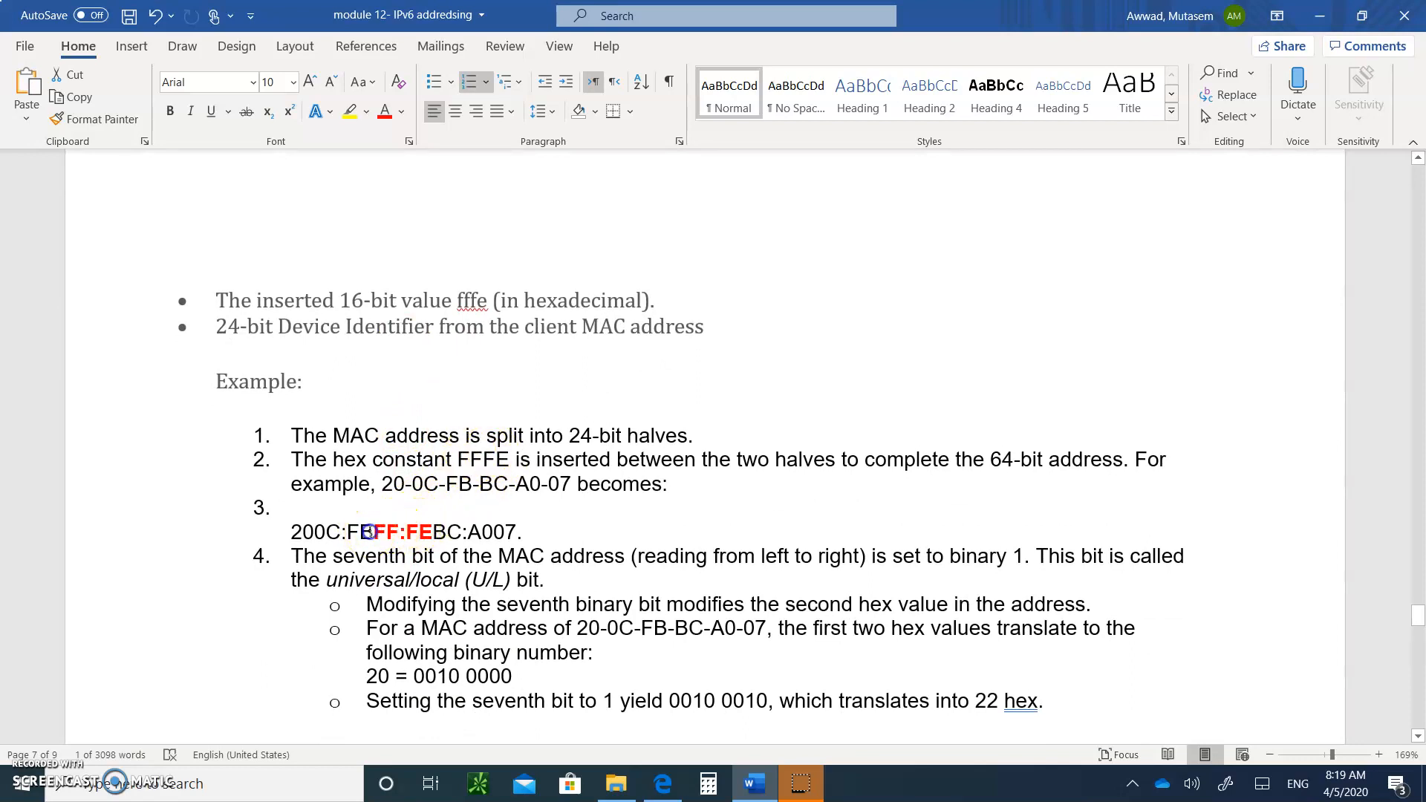
{"action": "left_click", "coordinate": [362, 531]}
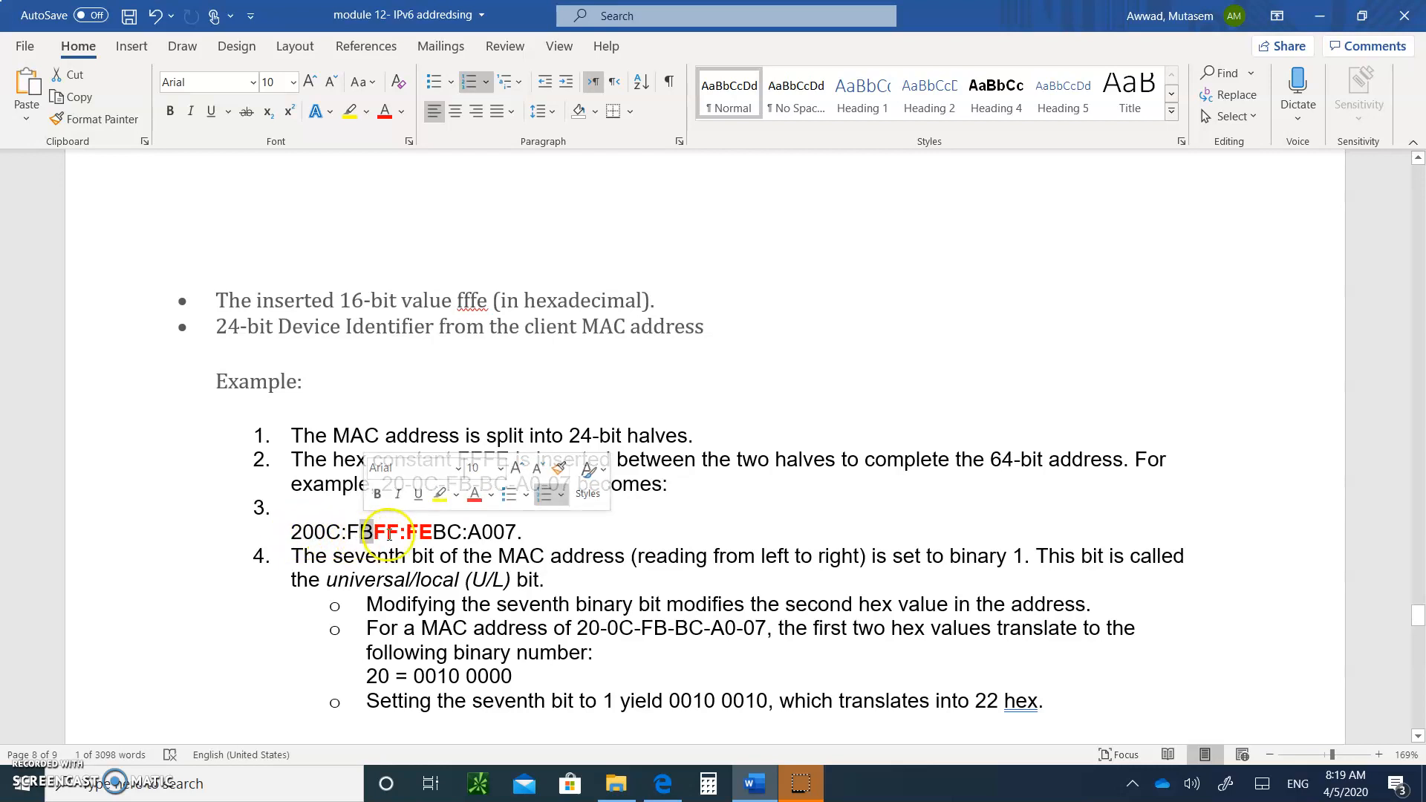
{"action": "left_click", "coordinate": [459, 532]}
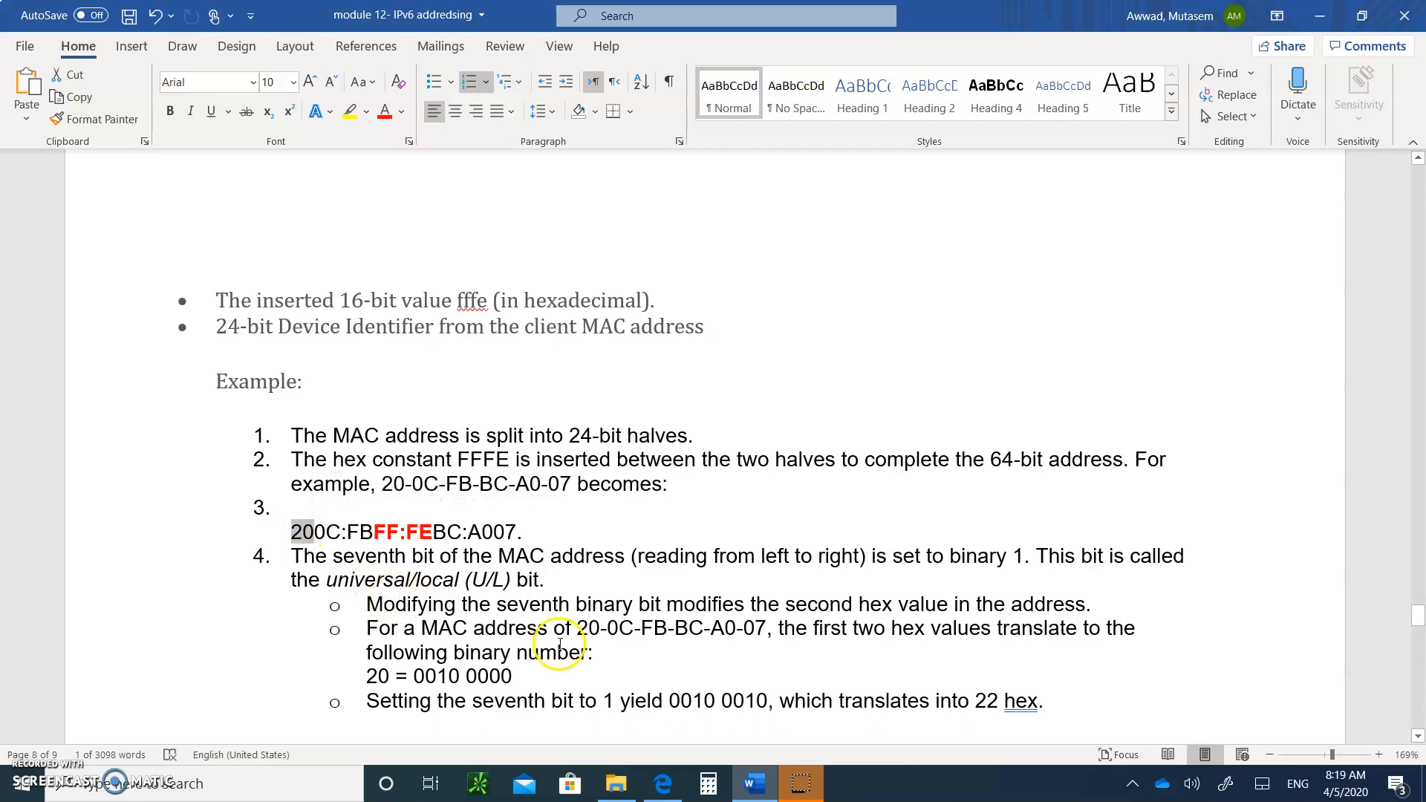
{"action": "scroll", "scroll_direction": "down", "scroll_amount": 3}
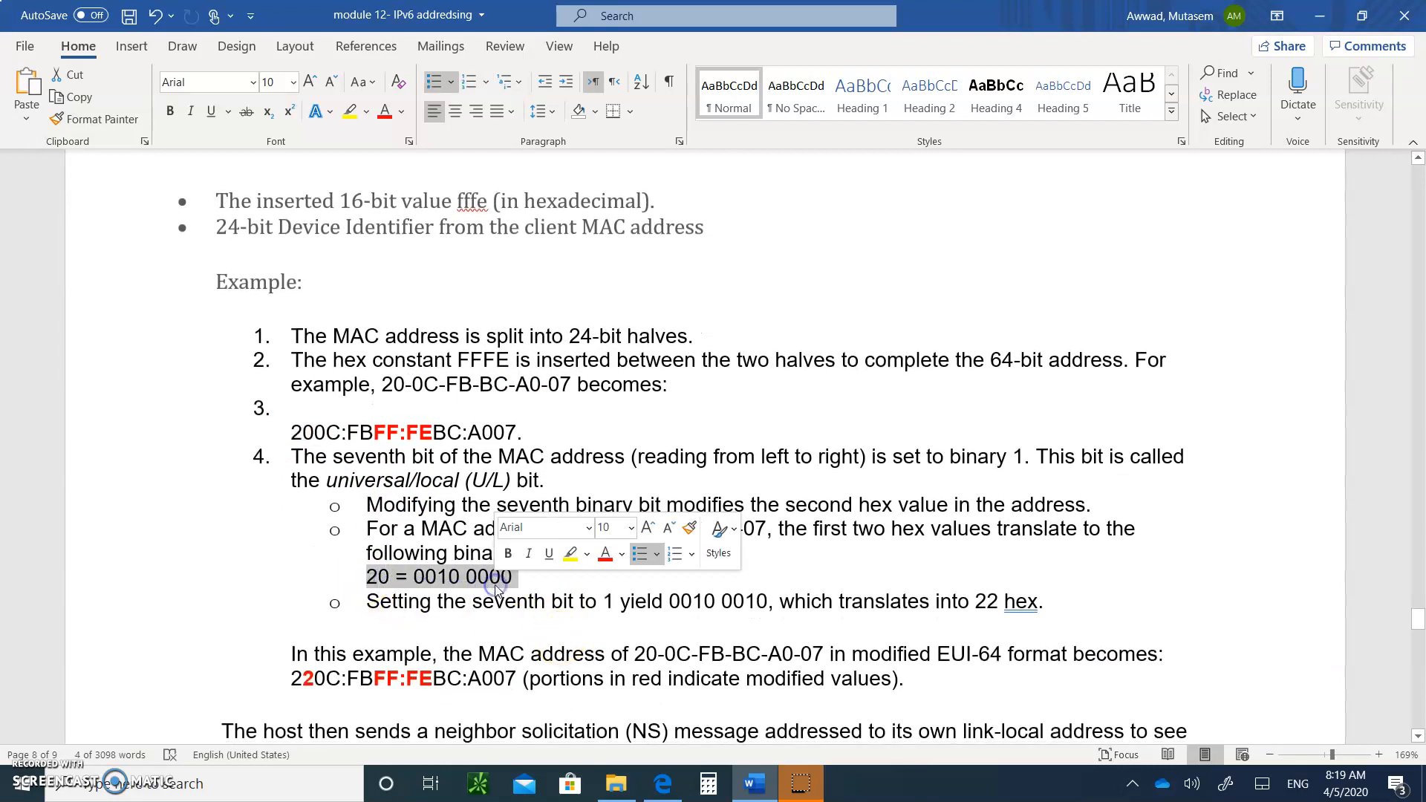
{"action": "left_click", "coordinate": [428, 576]}
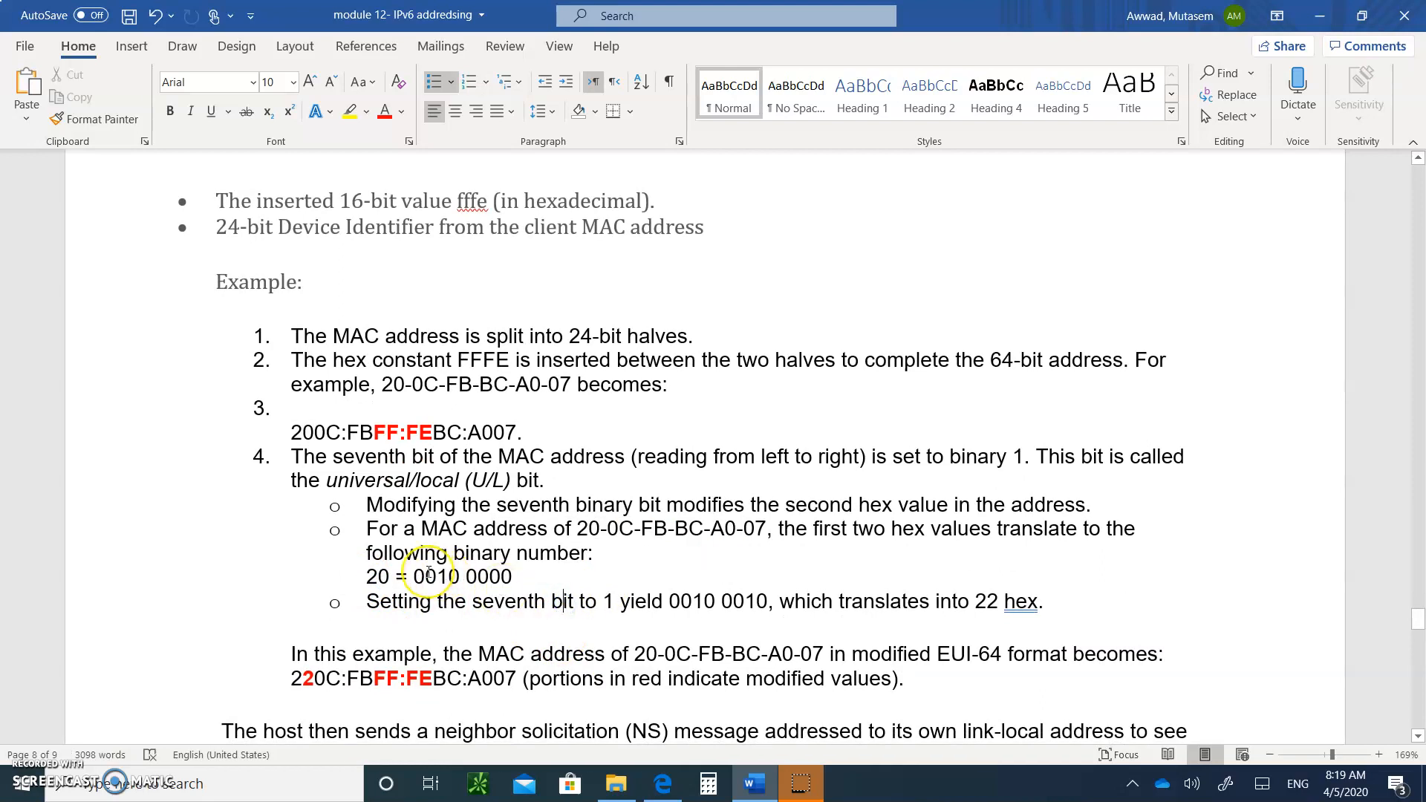
{"action": "mouse_move", "coordinate": [459, 579]}
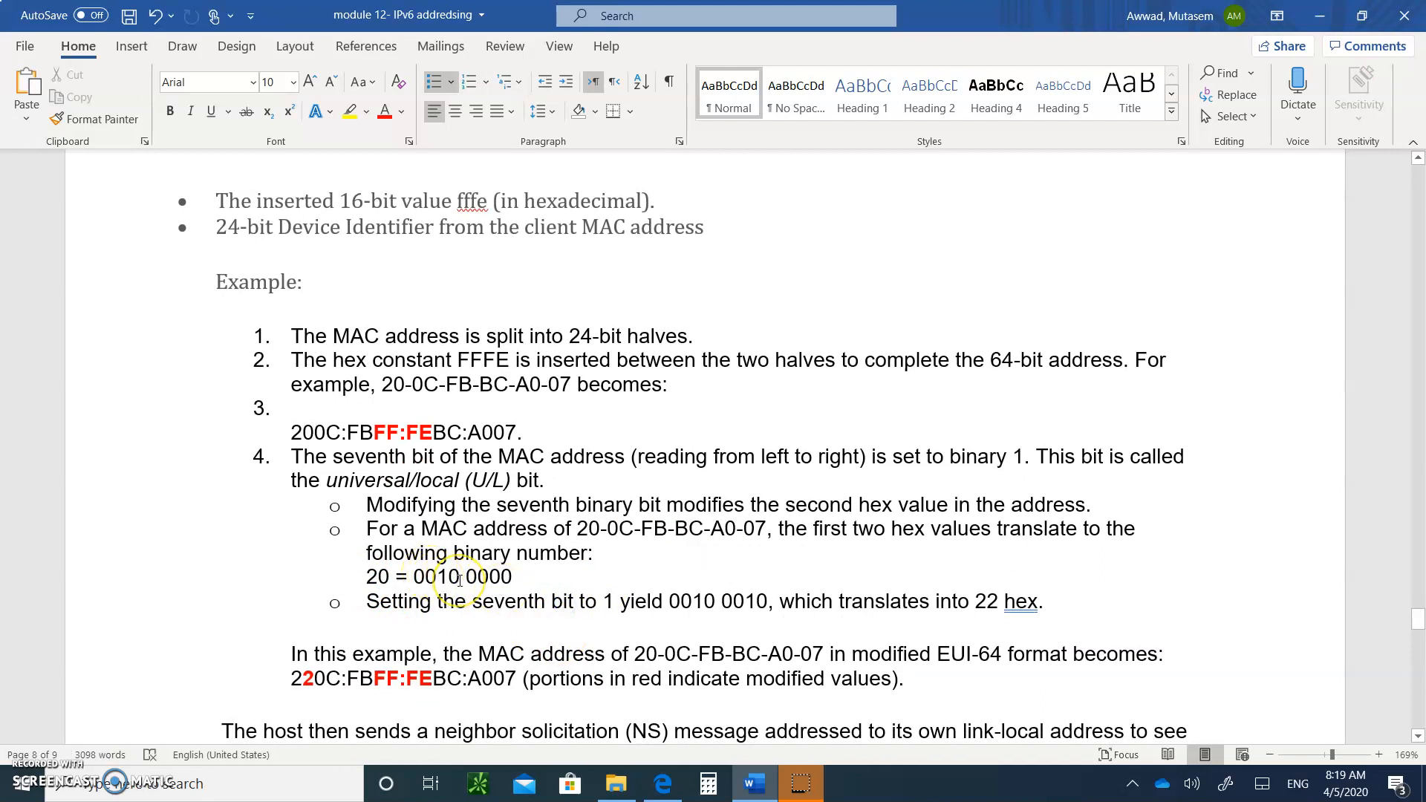
{"action": "mouse_move", "coordinate": [459, 587]}
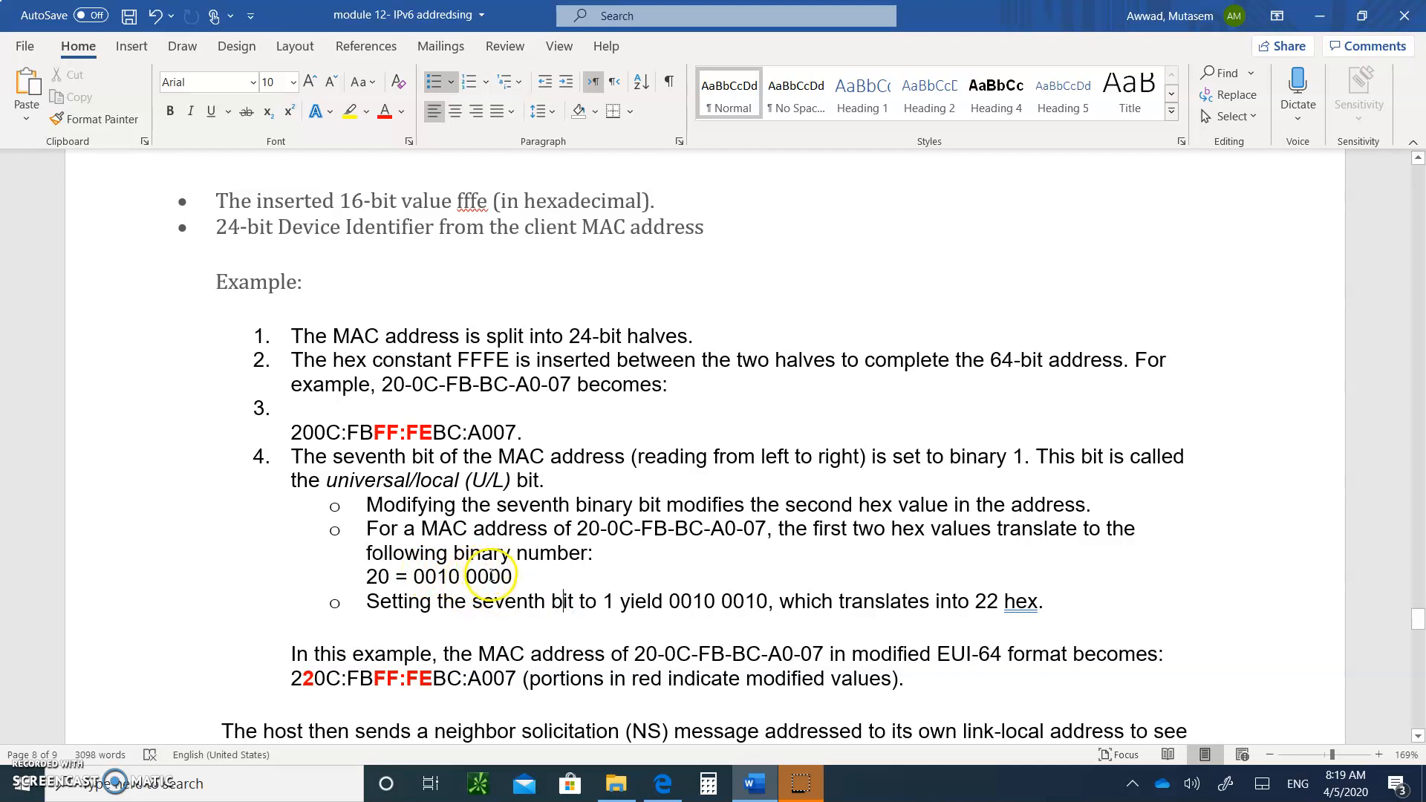
{"action": "double_click", "coordinate": [491, 575]}
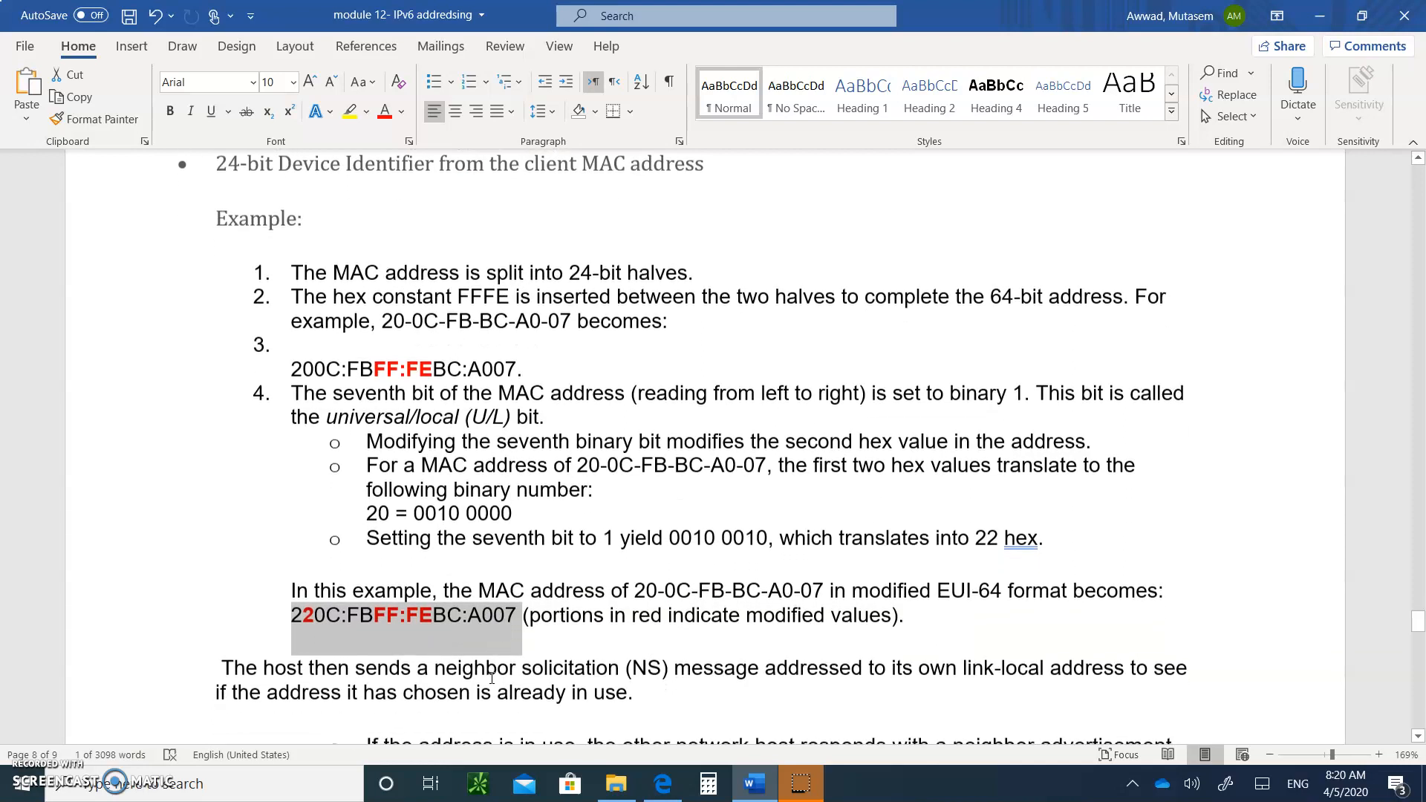
Step: Mark only the interface ID portion of the link-local address
{"action": "scroll", "scroll_direction": "down", "scroll_amount": 3}
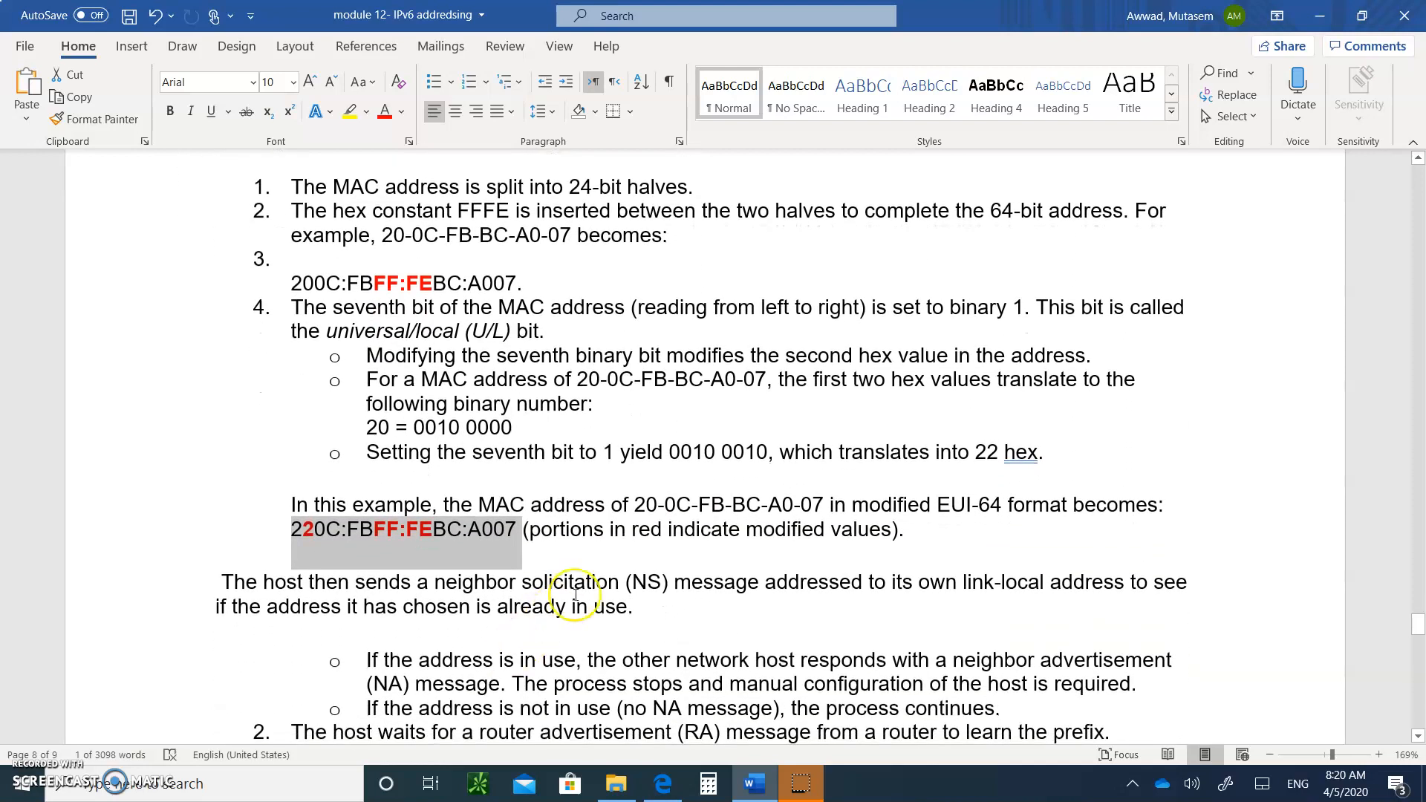
{"action": "scroll", "scroll_direction": "up", "scroll_amount": 3}
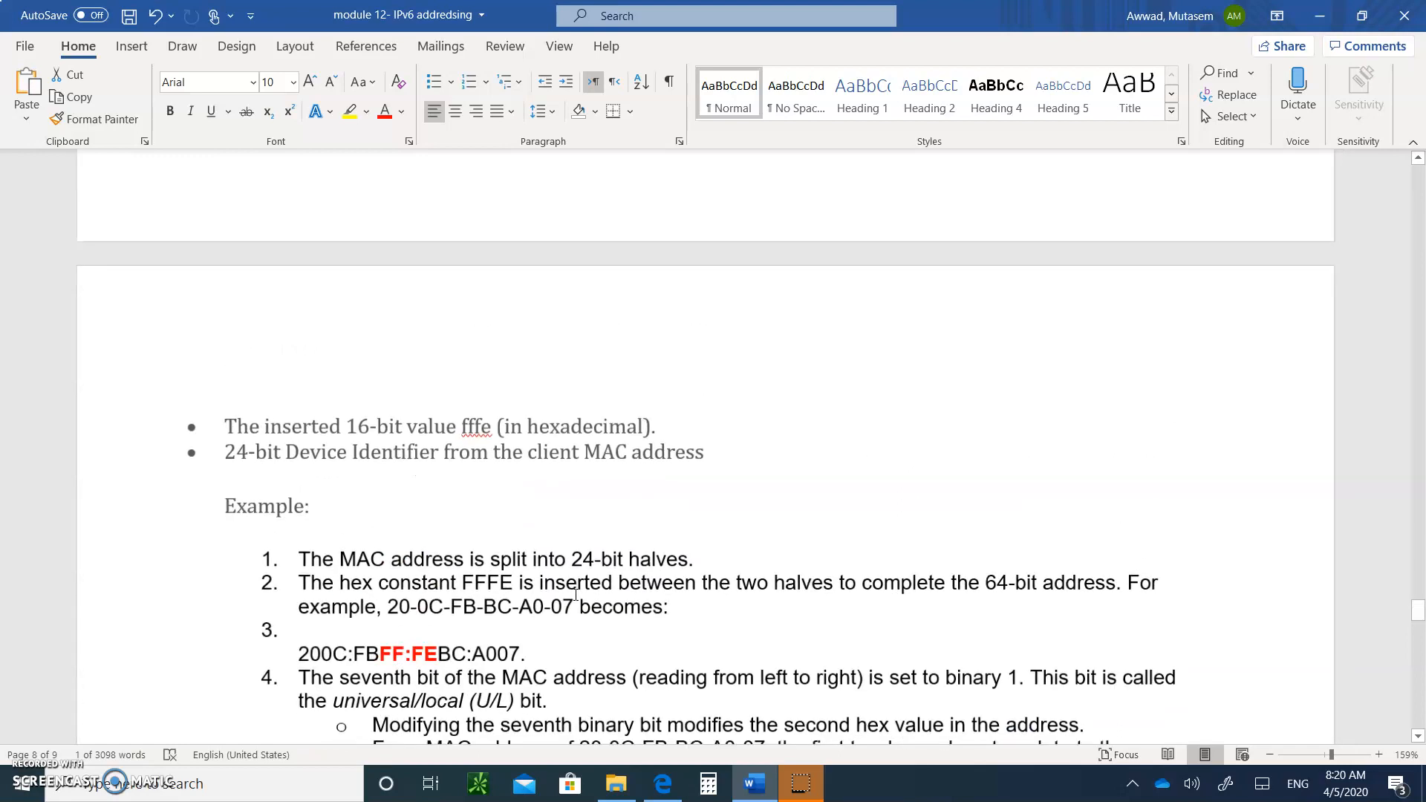
{"action": "scroll", "scroll_direction": "down", "scroll_amount": 3}
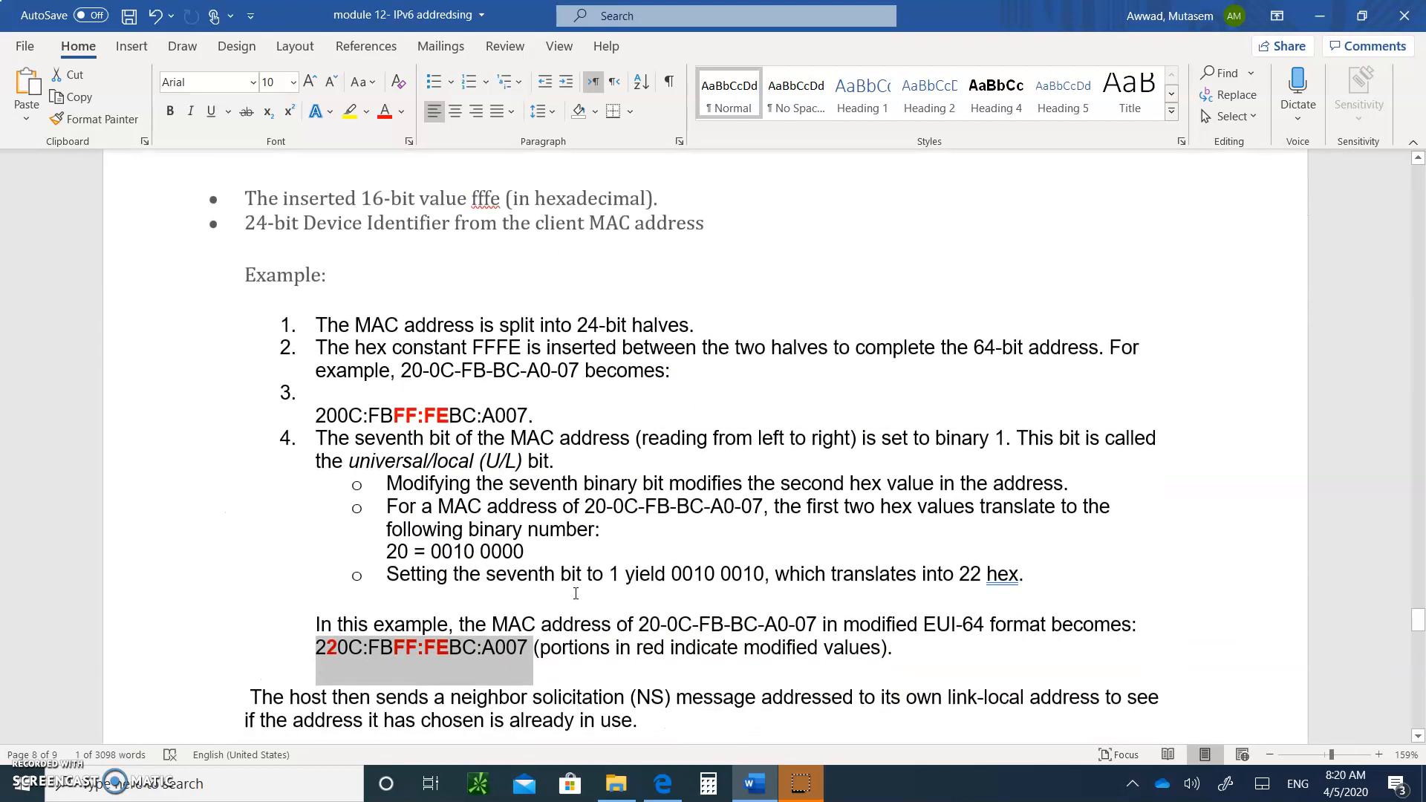
{"action": "scroll", "scroll_direction": "up", "scroll_amount": 3}
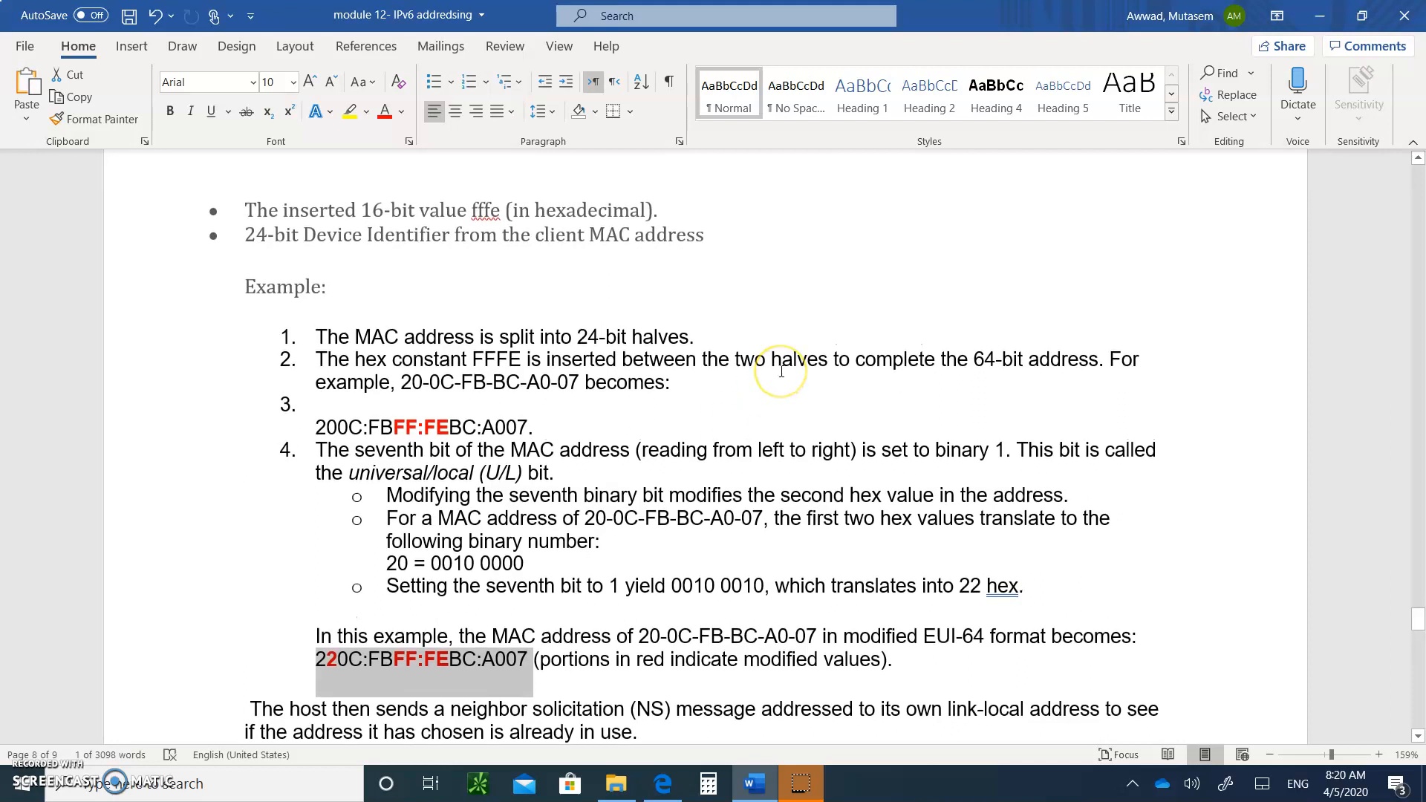
{"action": "scroll", "scroll_direction": "up", "scroll_amount": 3}
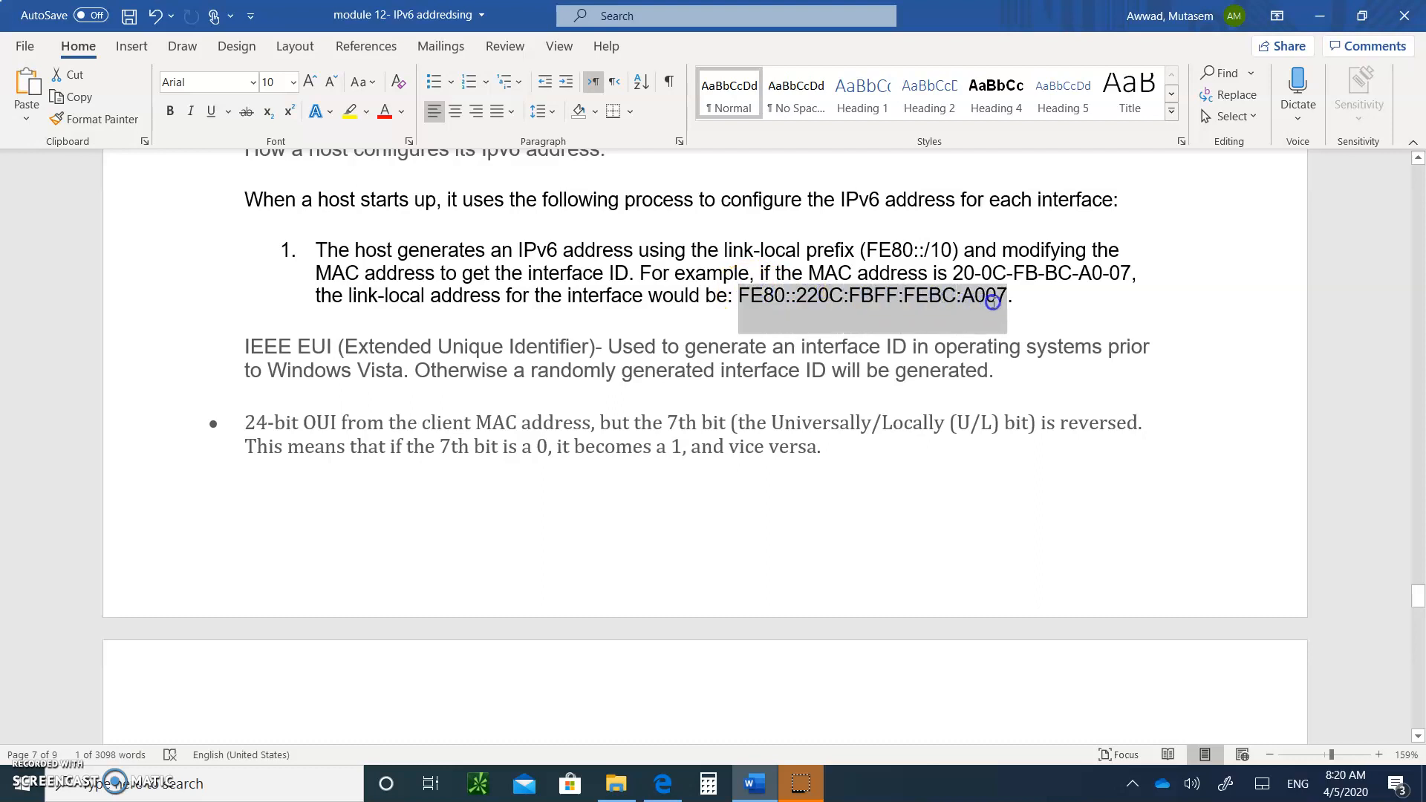
{"action": "mouse_move", "coordinate": [852, 309]}
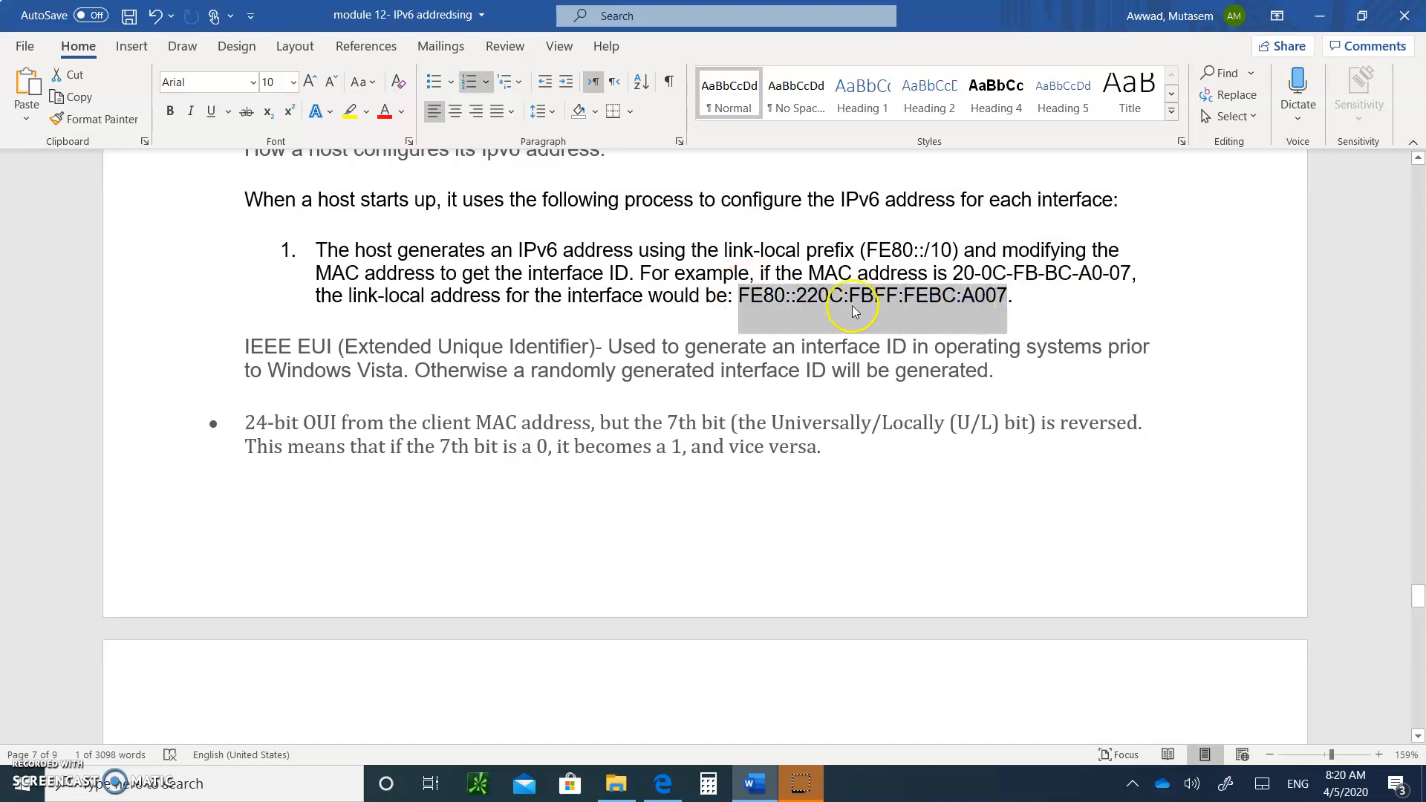
{"action": "left_click", "coordinate": [800, 295]}
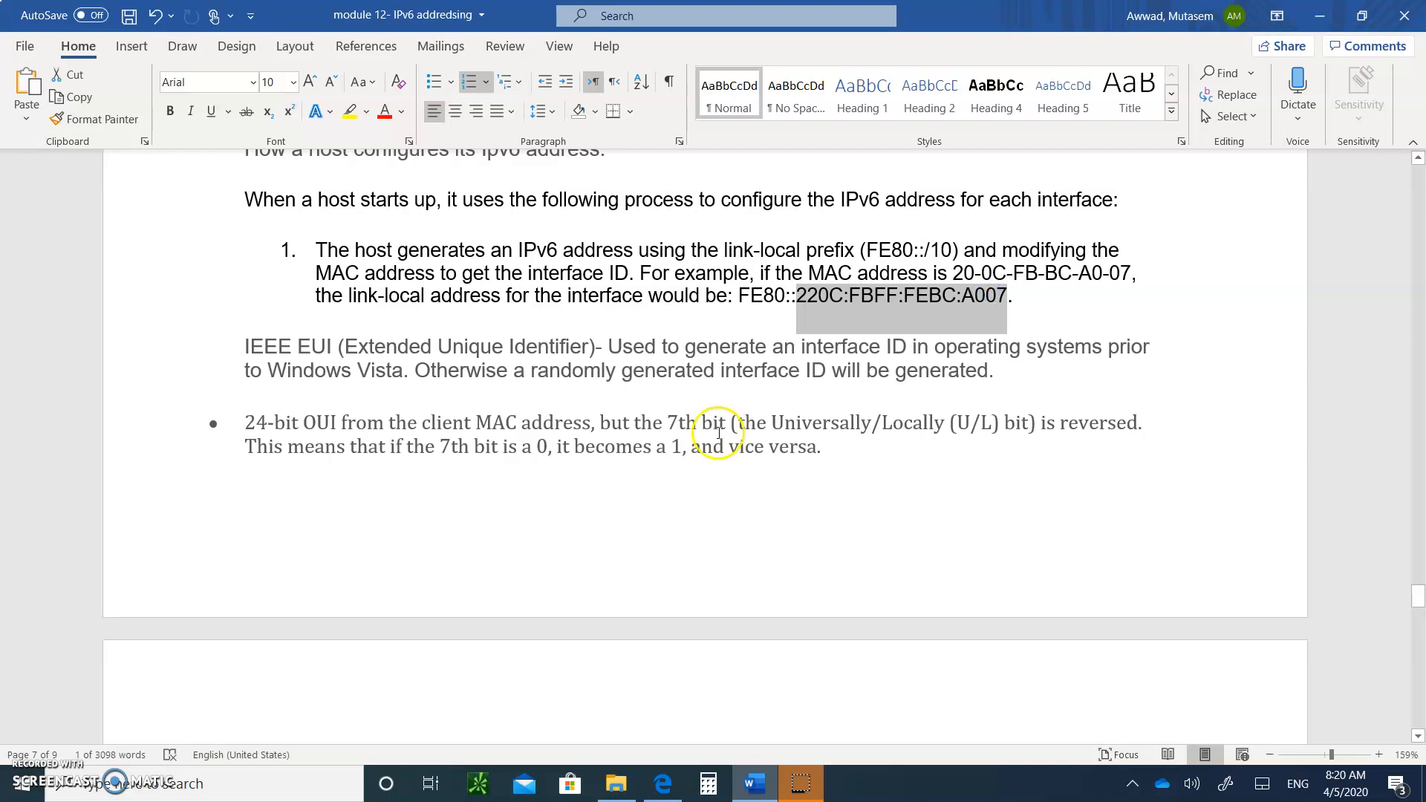
{"action": "scroll", "scroll_direction": "down", "scroll_amount": 3}
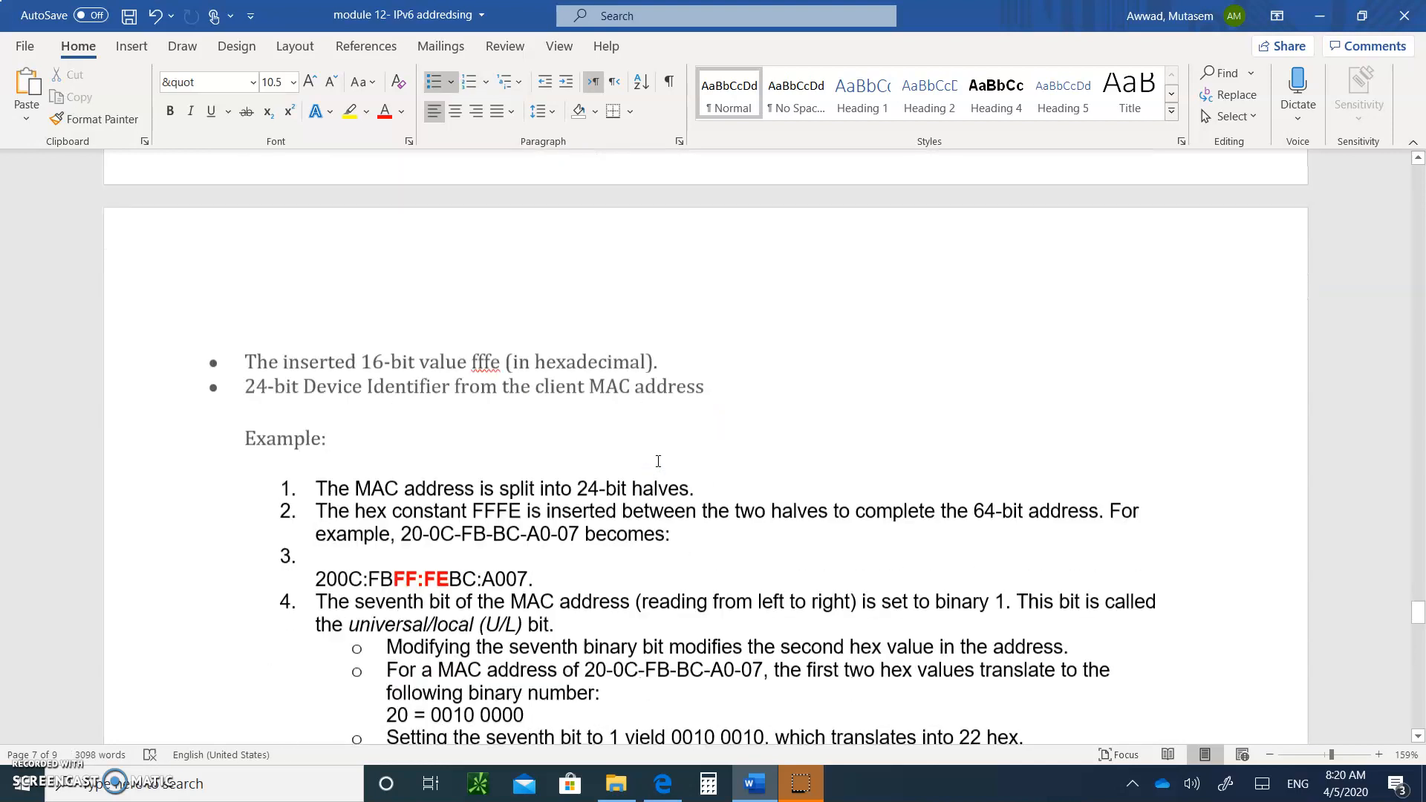
{"action": "scroll", "scroll_direction": "down", "scroll_amount": 3}
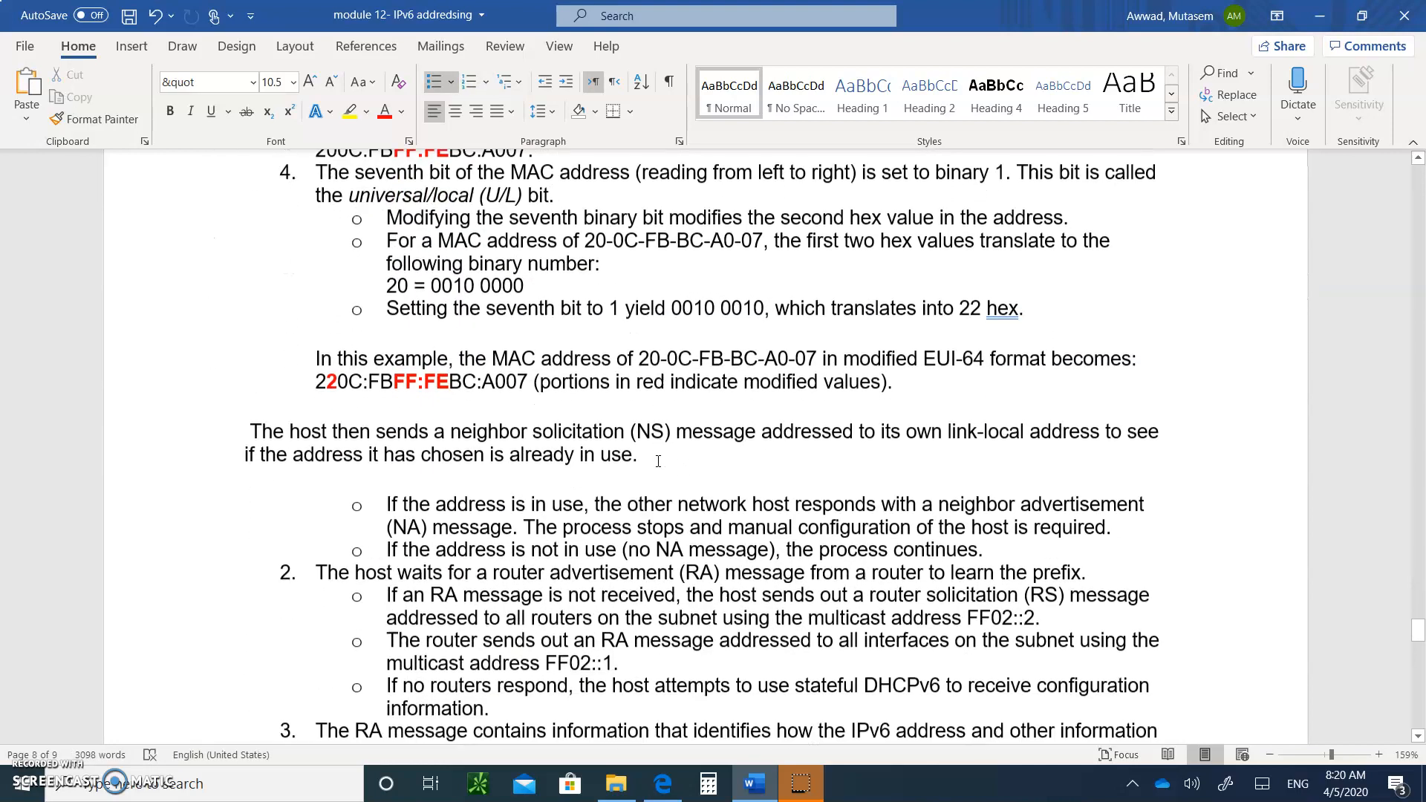
{"action": "scroll", "scroll_direction": "down", "scroll_amount": 3}
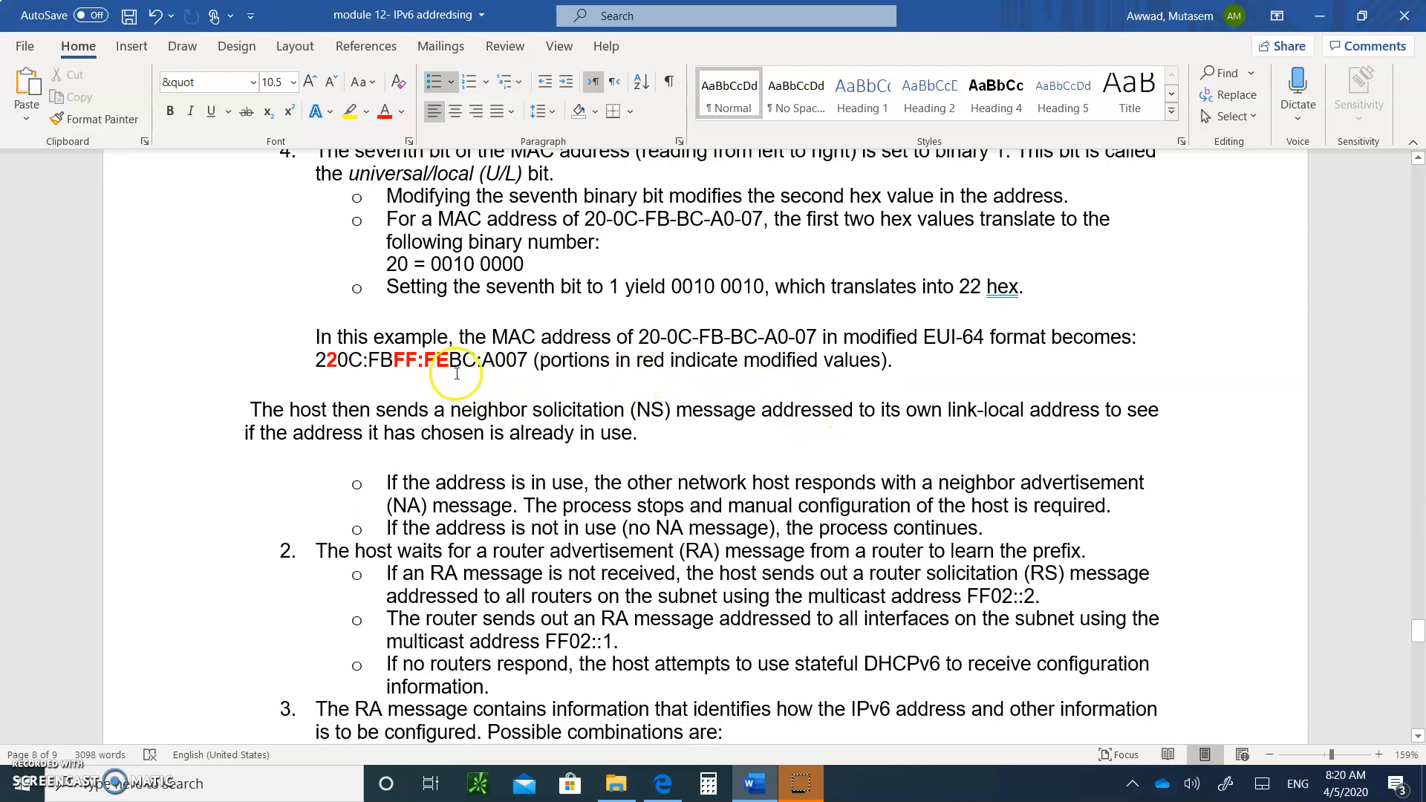
{"action": "mouse_move", "coordinate": [497, 412]}
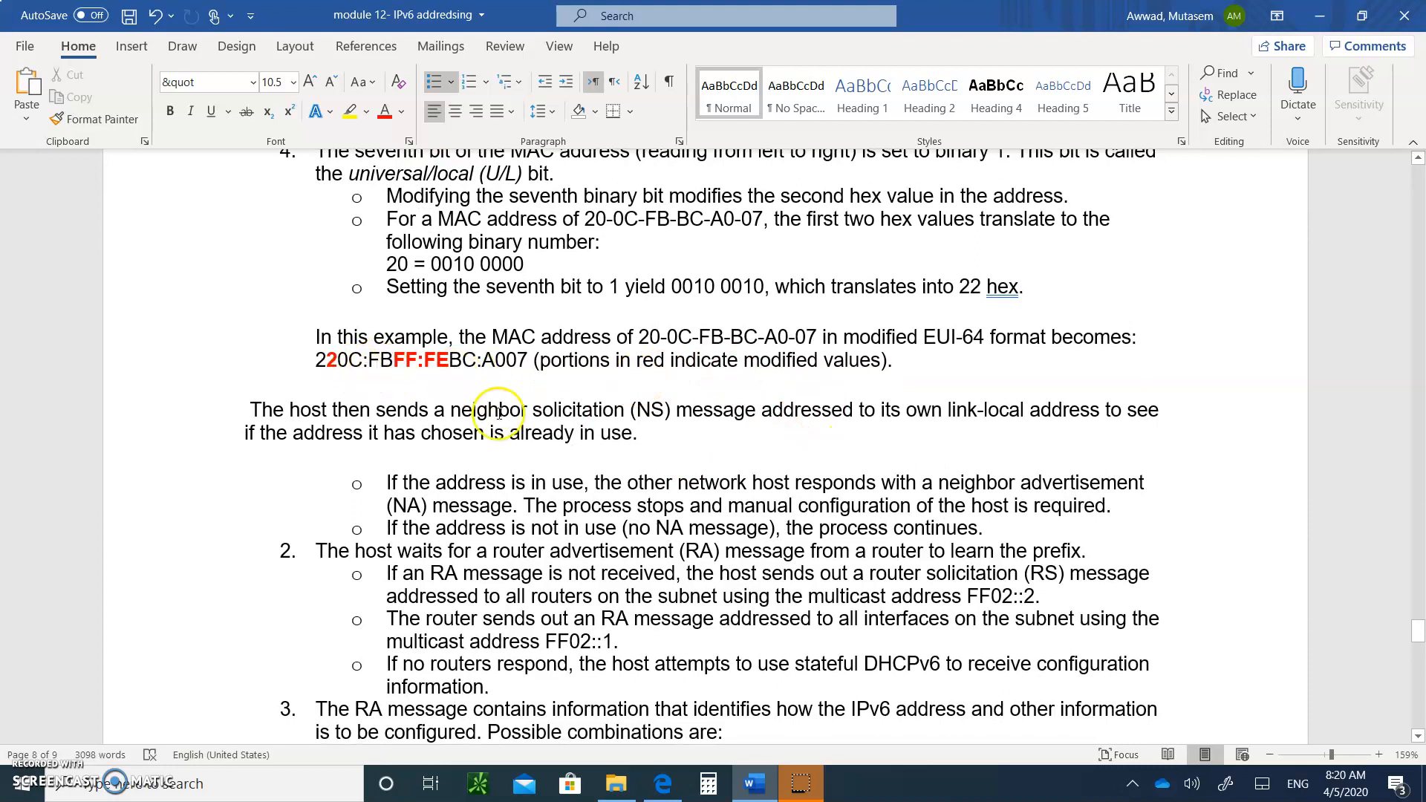
{"action": "mouse_move", "coordinate": [446, 496]}
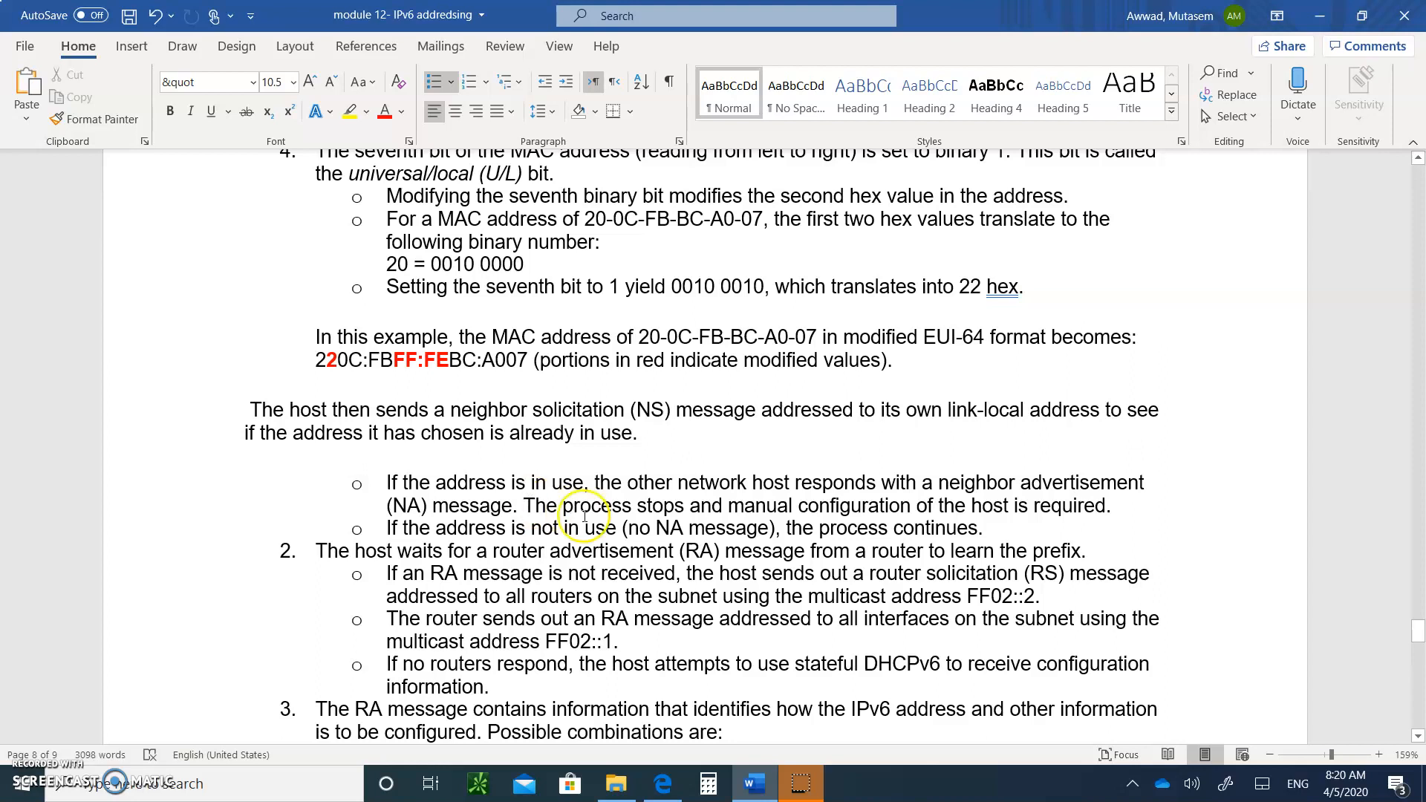
{"action": "scroll", "scroll_direction": "down", "scroll_amount": 3}
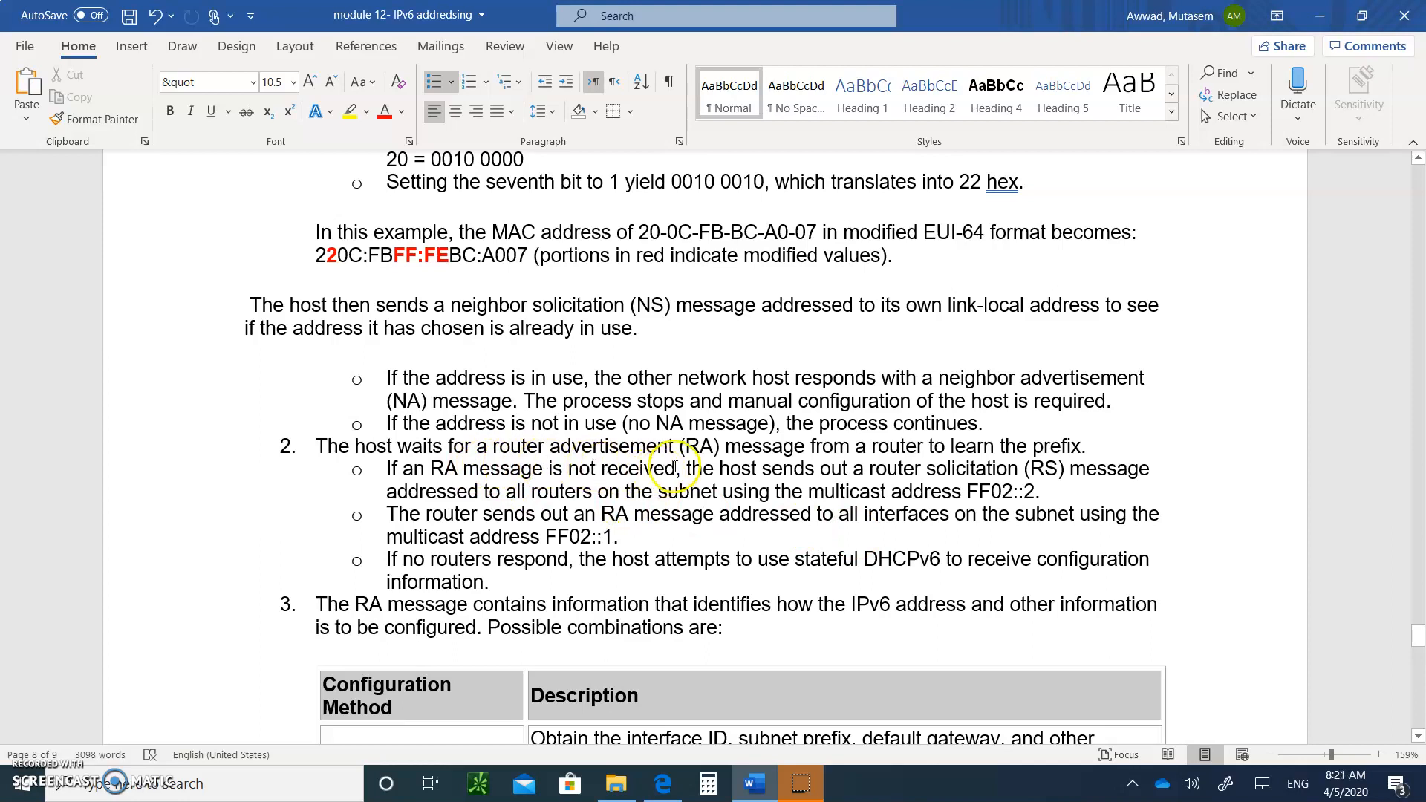
{"action": "mouse_move", "coordinate": [864, 500]}
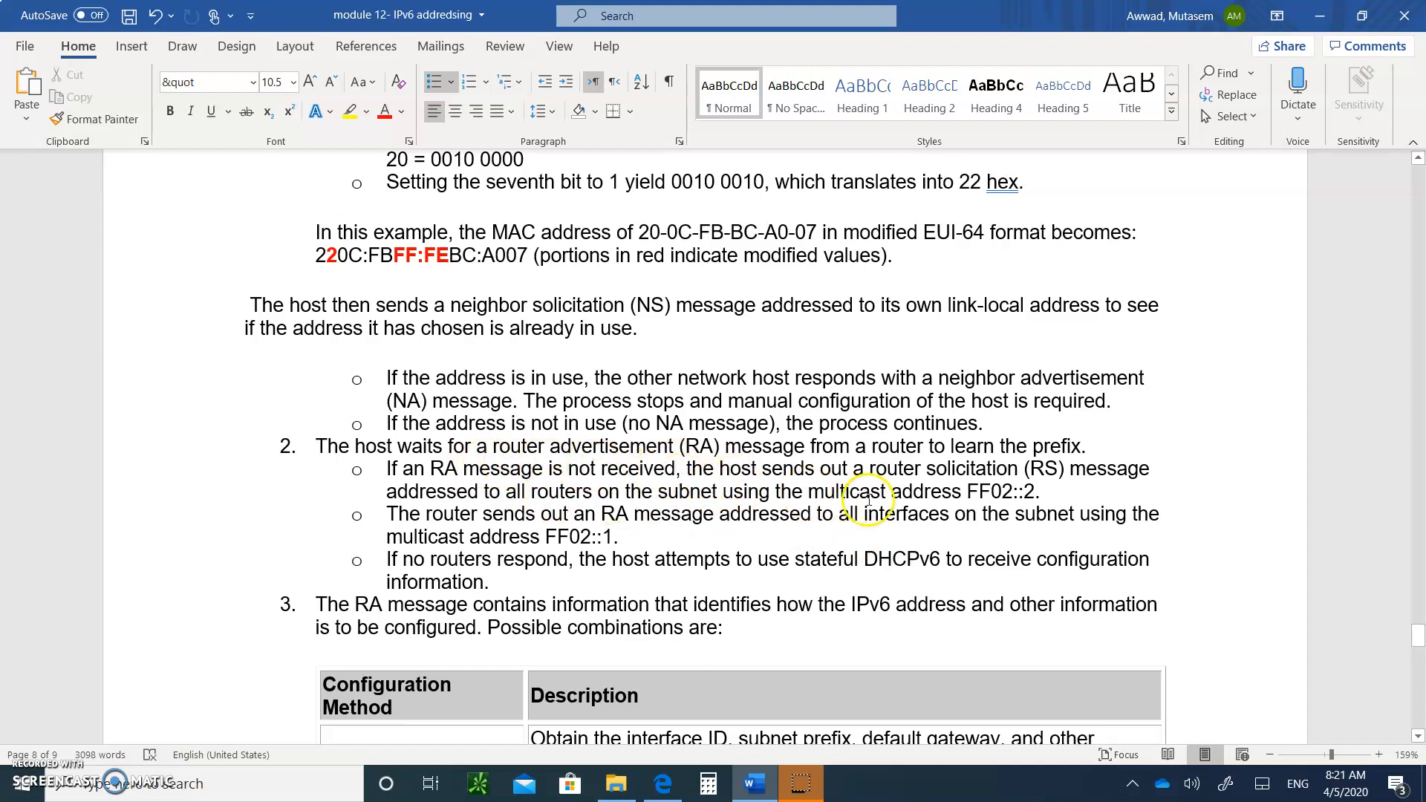
{"action": "mouse_move", "coordinate": [795, 491]}
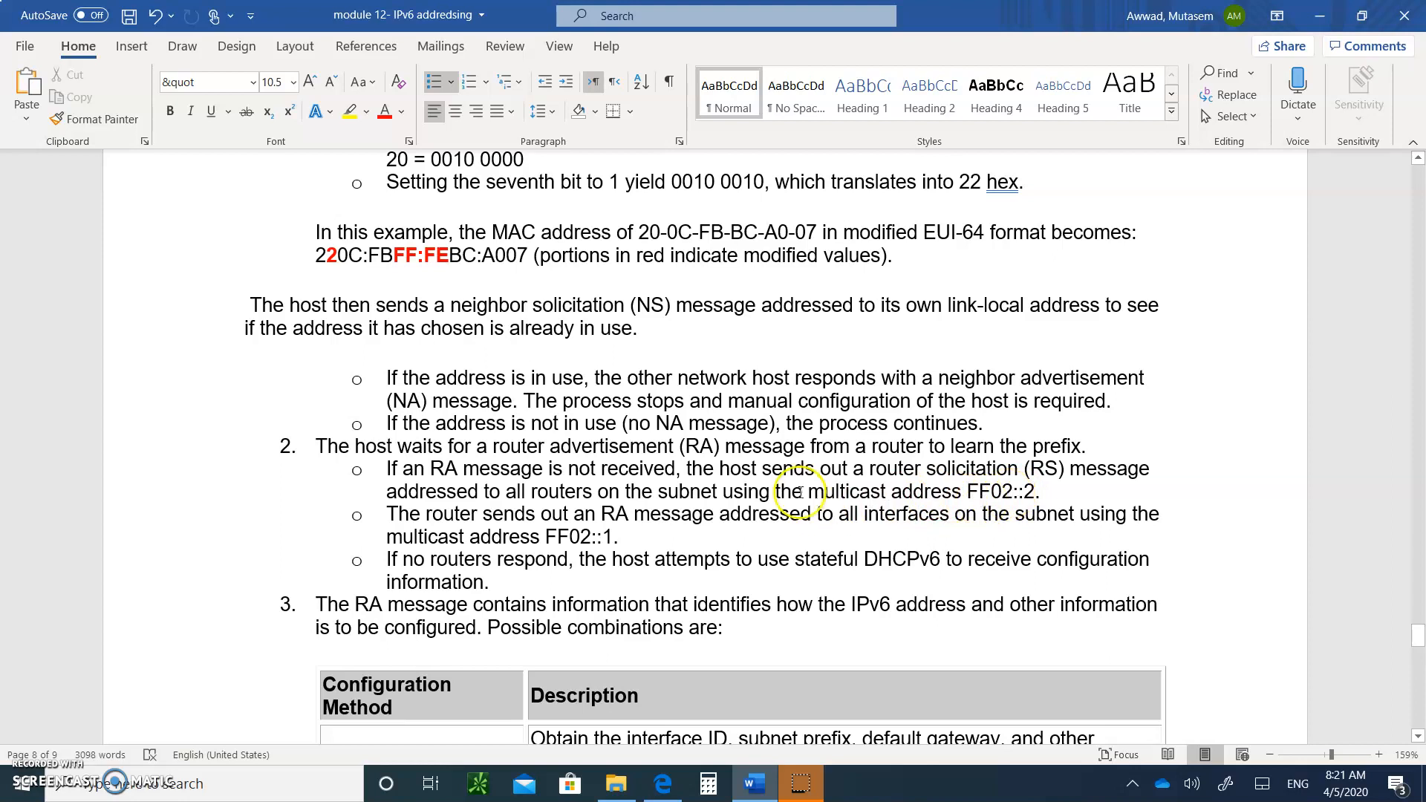
{"action": "scroll", "scroll_direction": "down", "scroll_amount": 3}
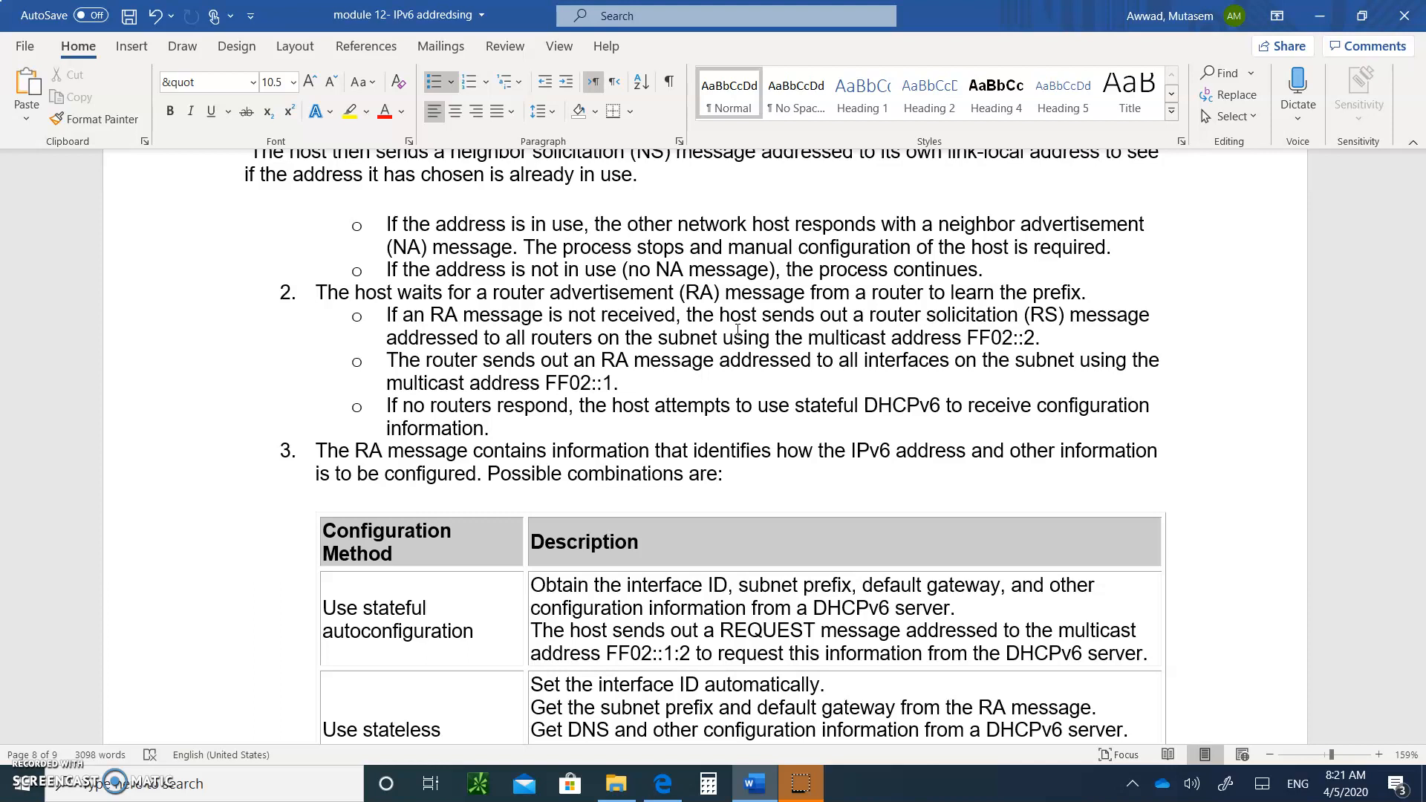
{"action": "scroll", "scroll_direction": "down", "scroll_amount": 3}
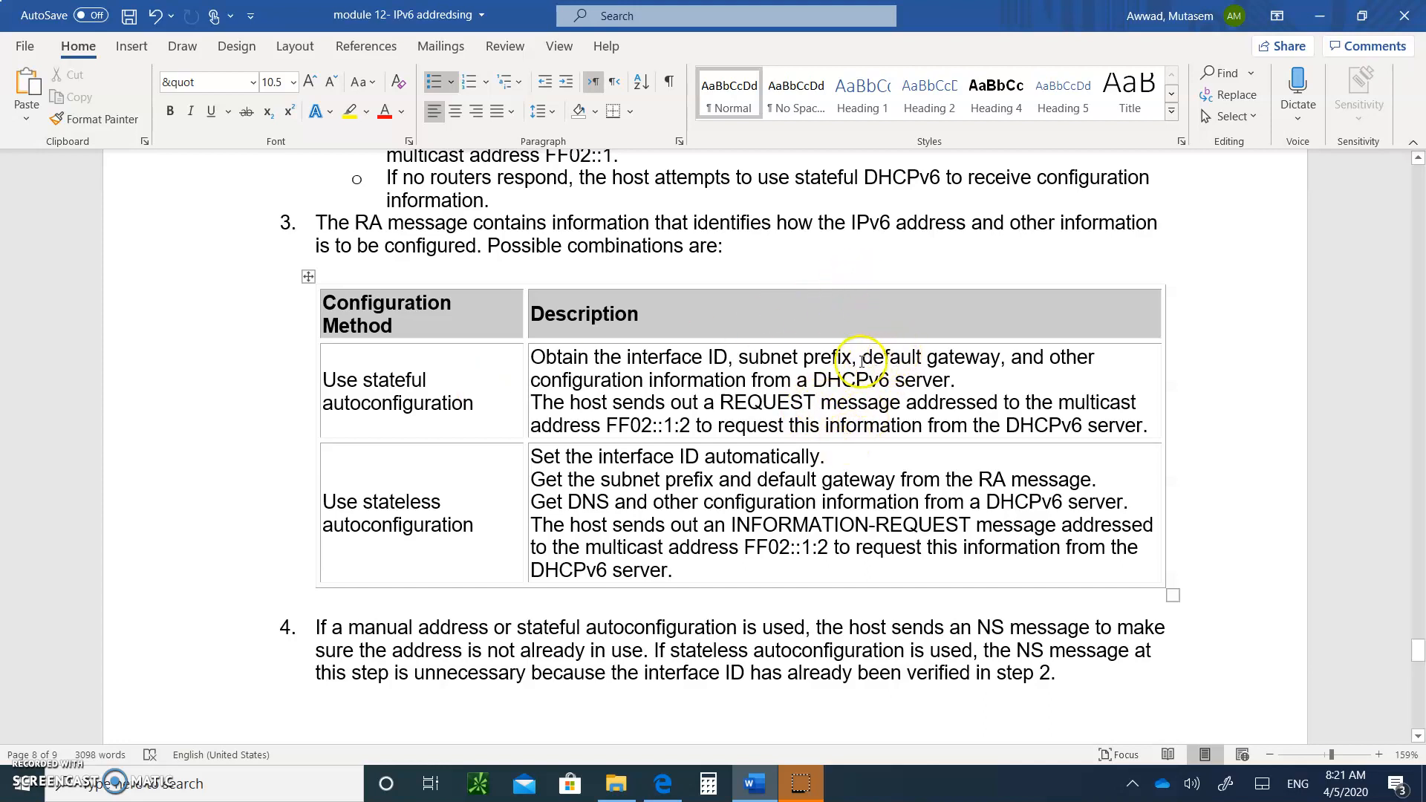
Step: Delete 'default gateway' from the stateful autoconfiguration row of the methods table
{"action": "left_click", "coordinate": [968, 361]}
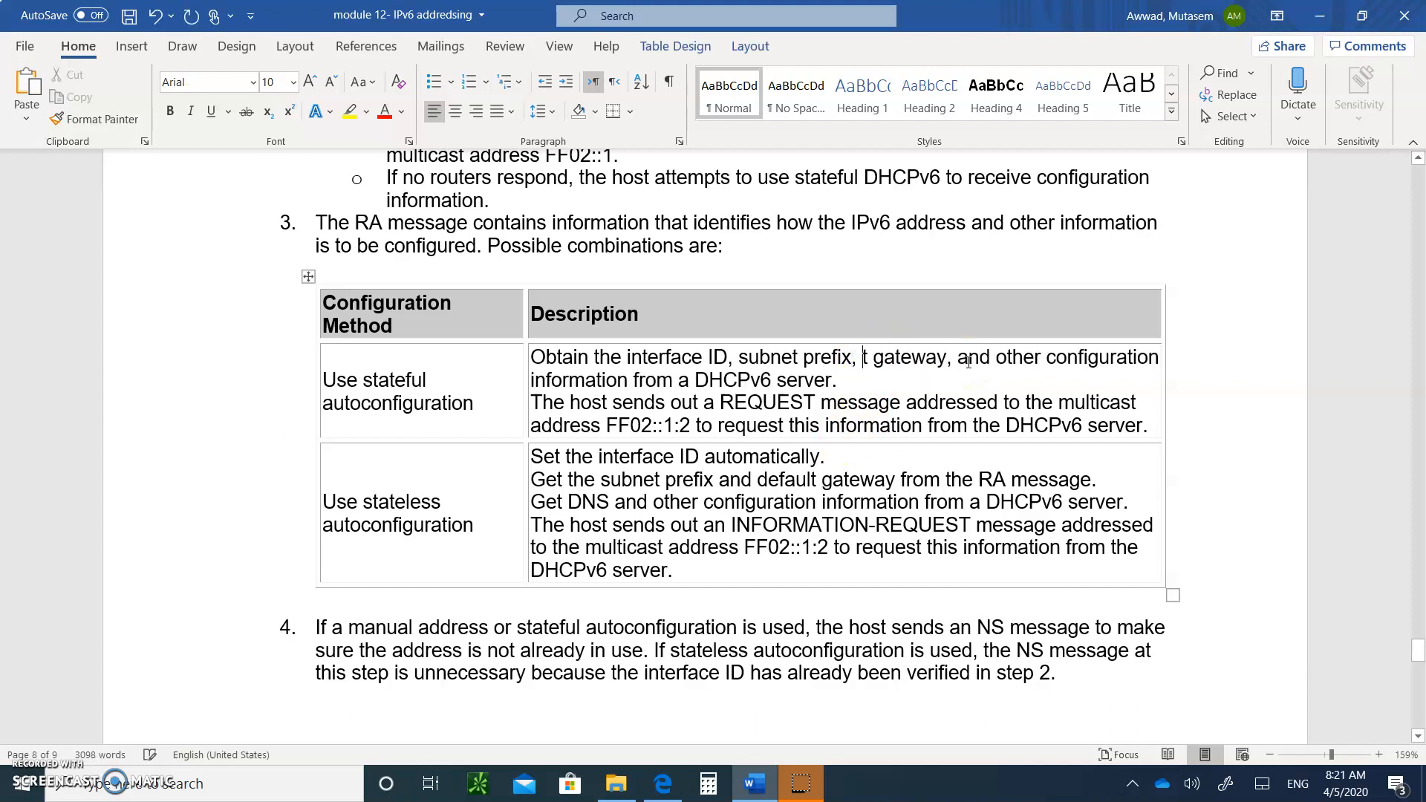
{"action": "key", "text": "Backspace"}
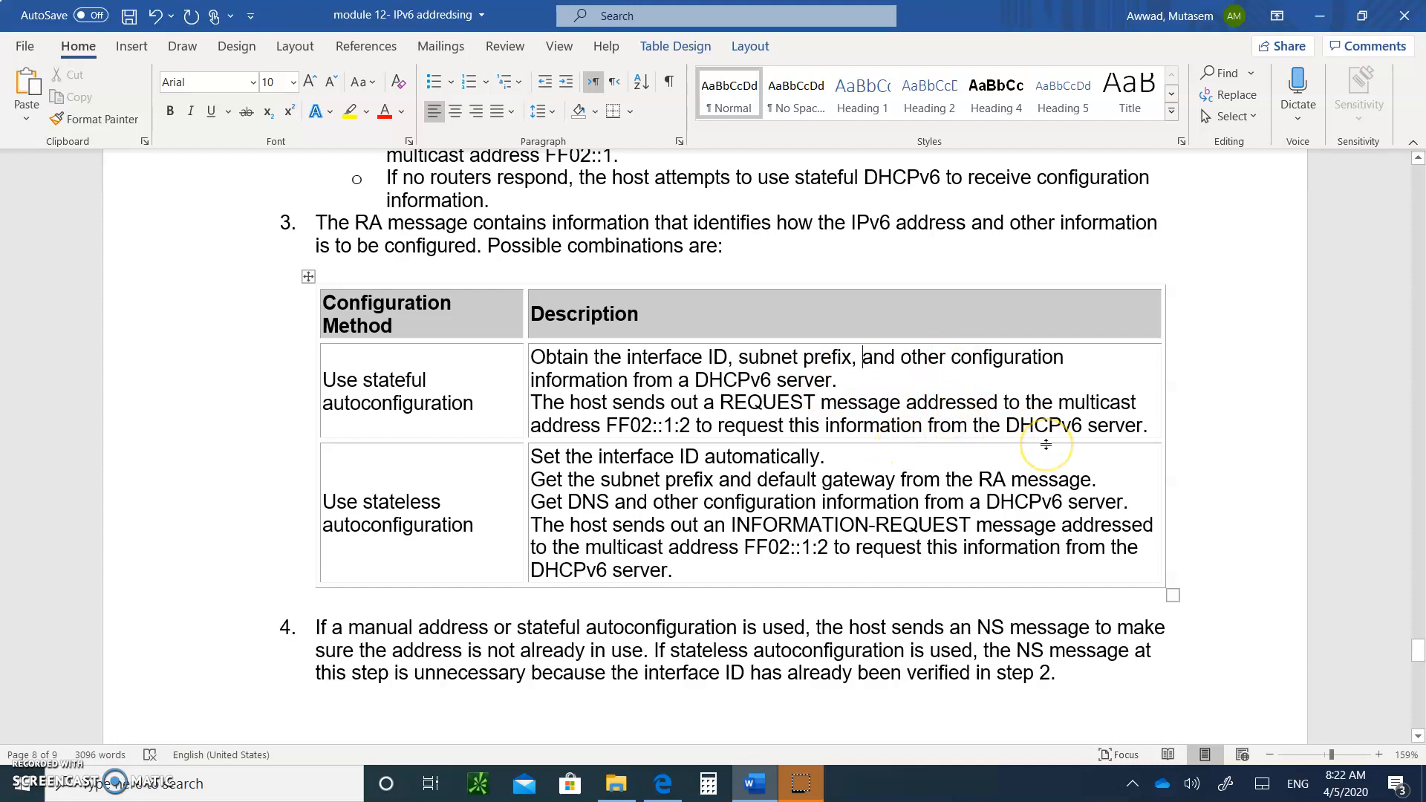
{"action": "mouse_move", "coordinate": [1046, 445]}
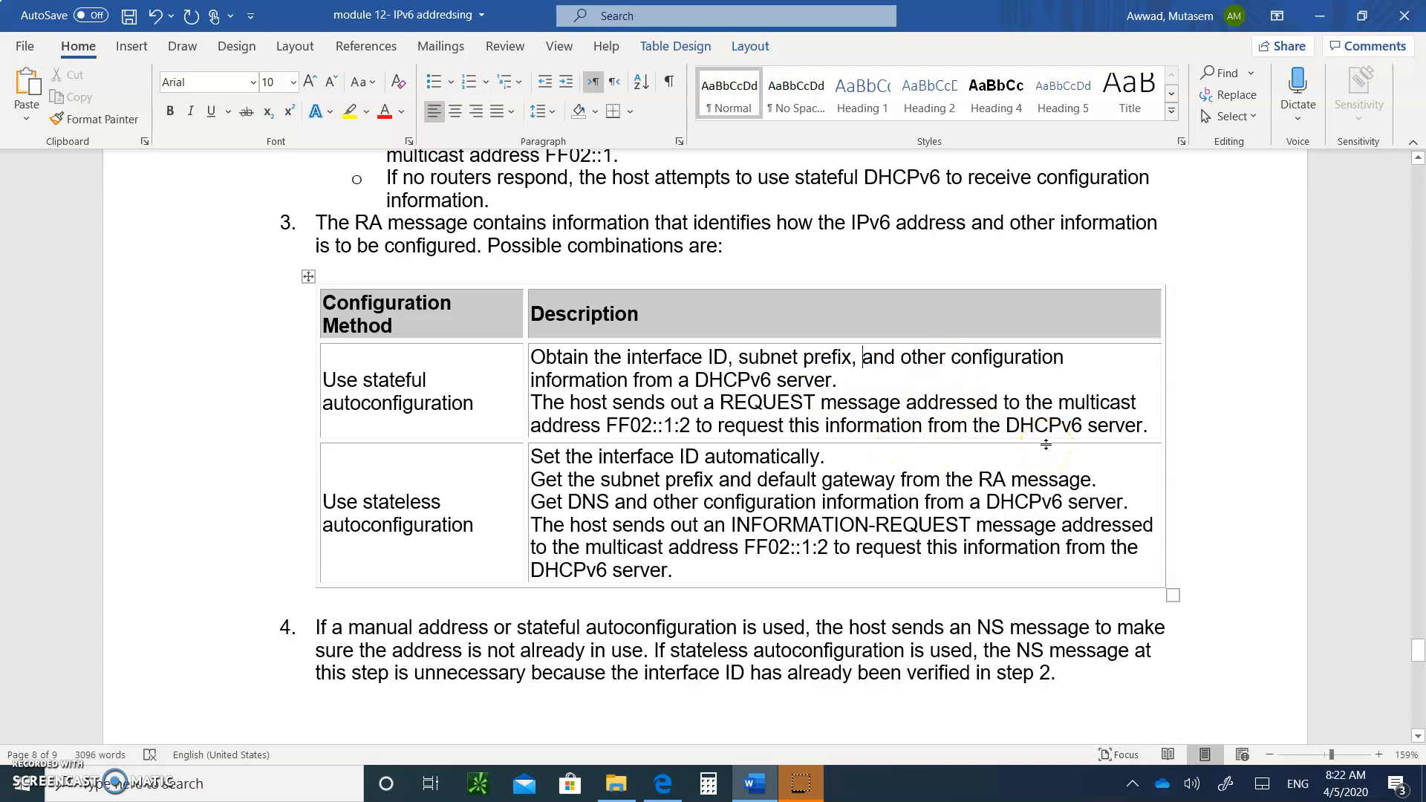
{"action": "scroll", "scroll_direction": "down", "scroll_amount": 3}
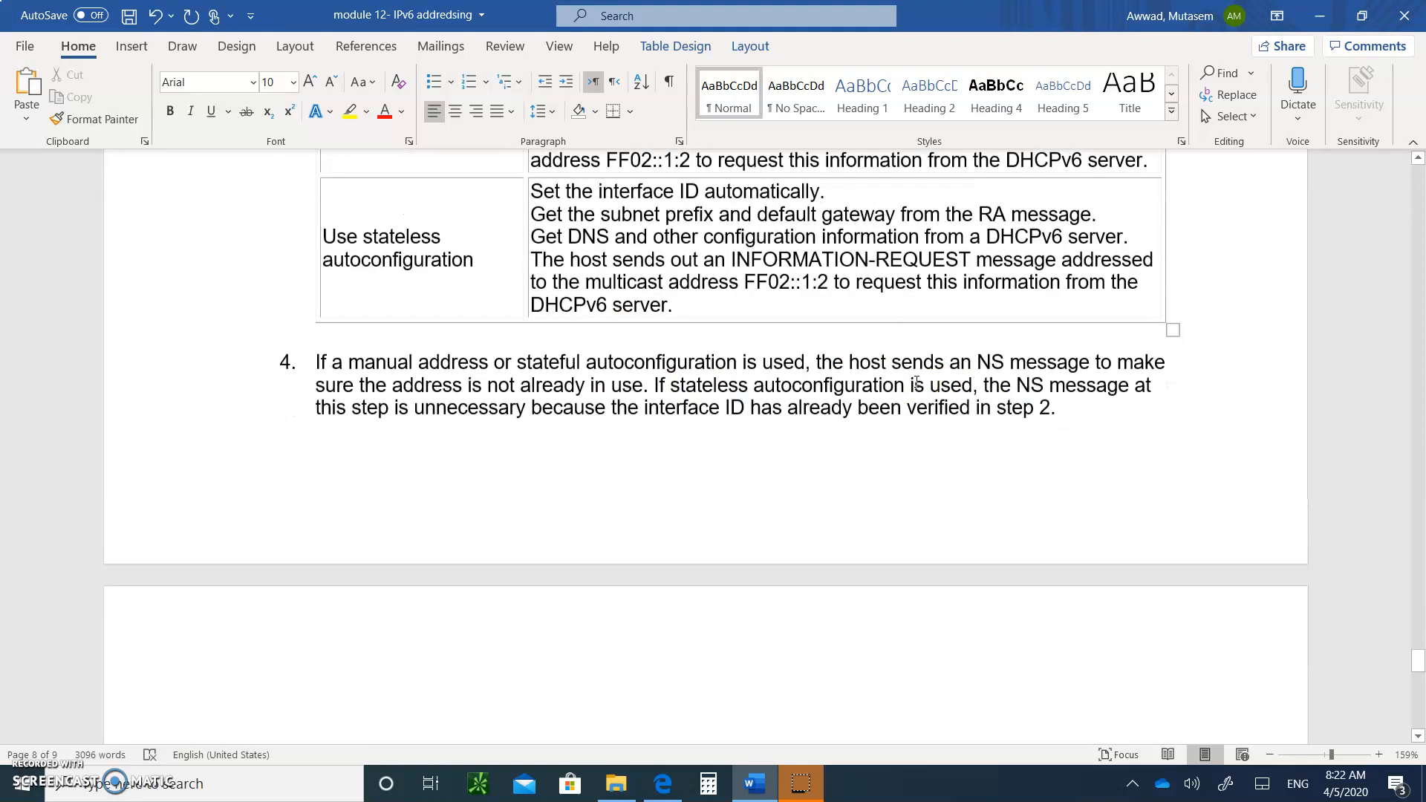
Step: Scroll to the page covering the show ipv6 brief and show ipv6 route commands
{"action": "scroll", "scroll_direction": "up", "scroll_amount": 3}
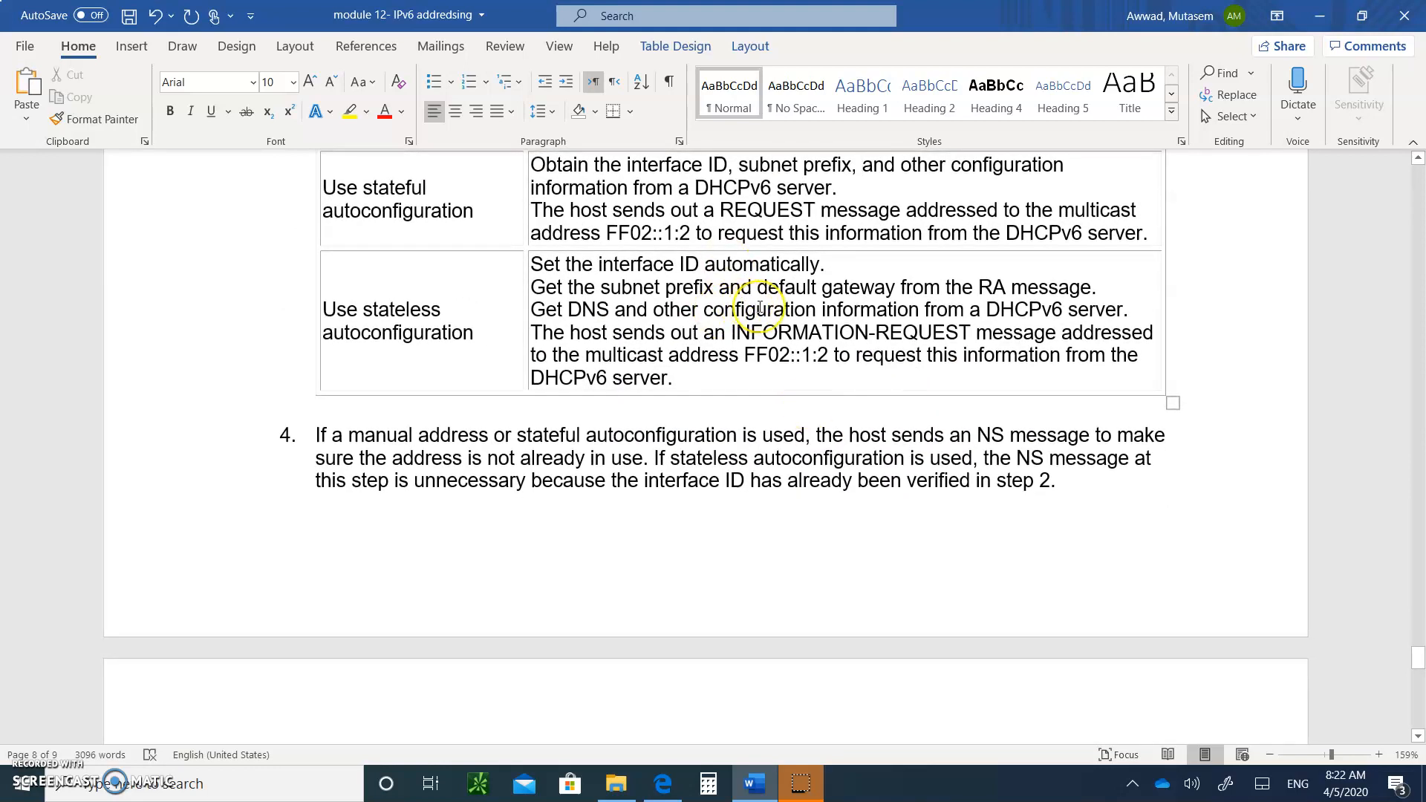
{"action": "scroll", "scroll_direction": "down", "scroll_amount": 3}
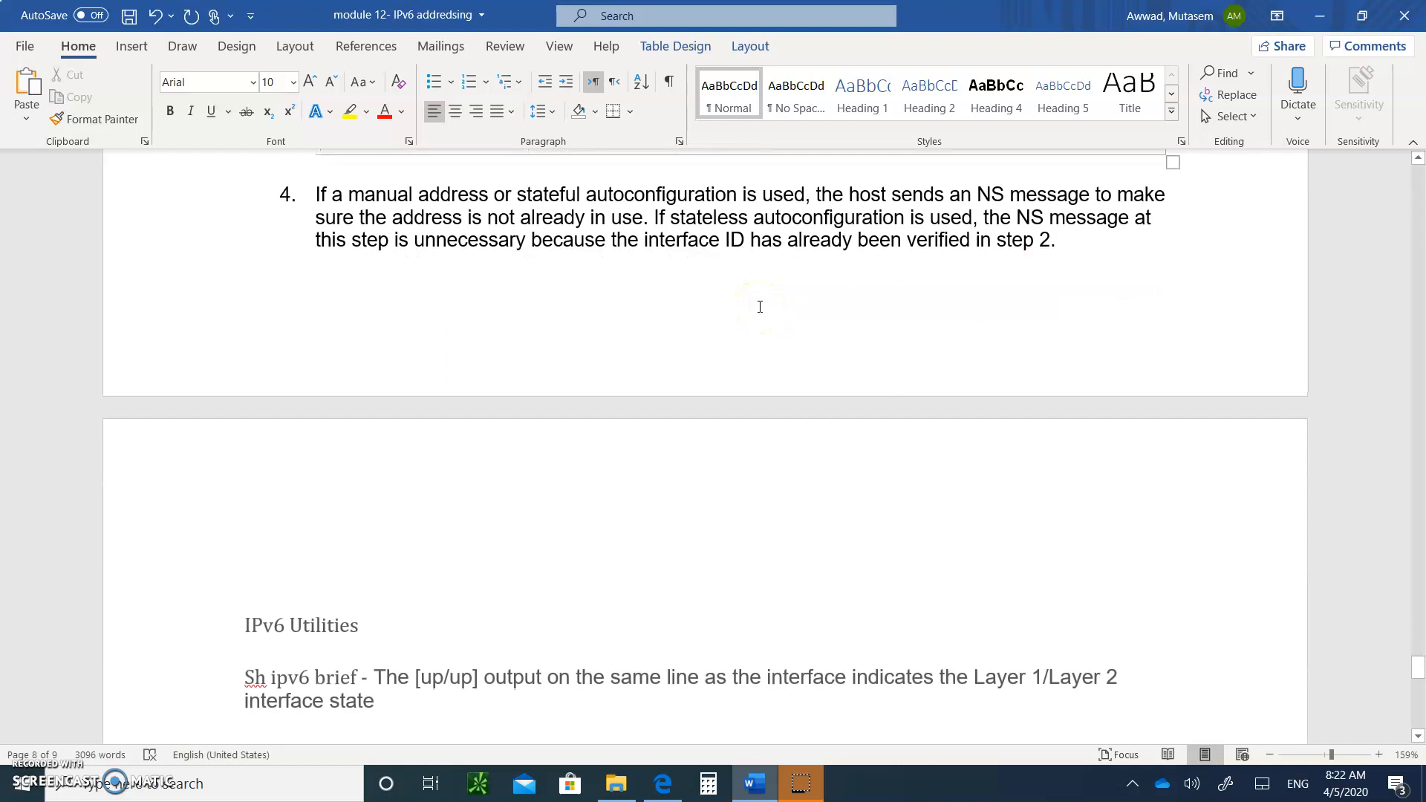
{"action": "scroll", "scroll_direction": "down", "scroll_amount": 3}
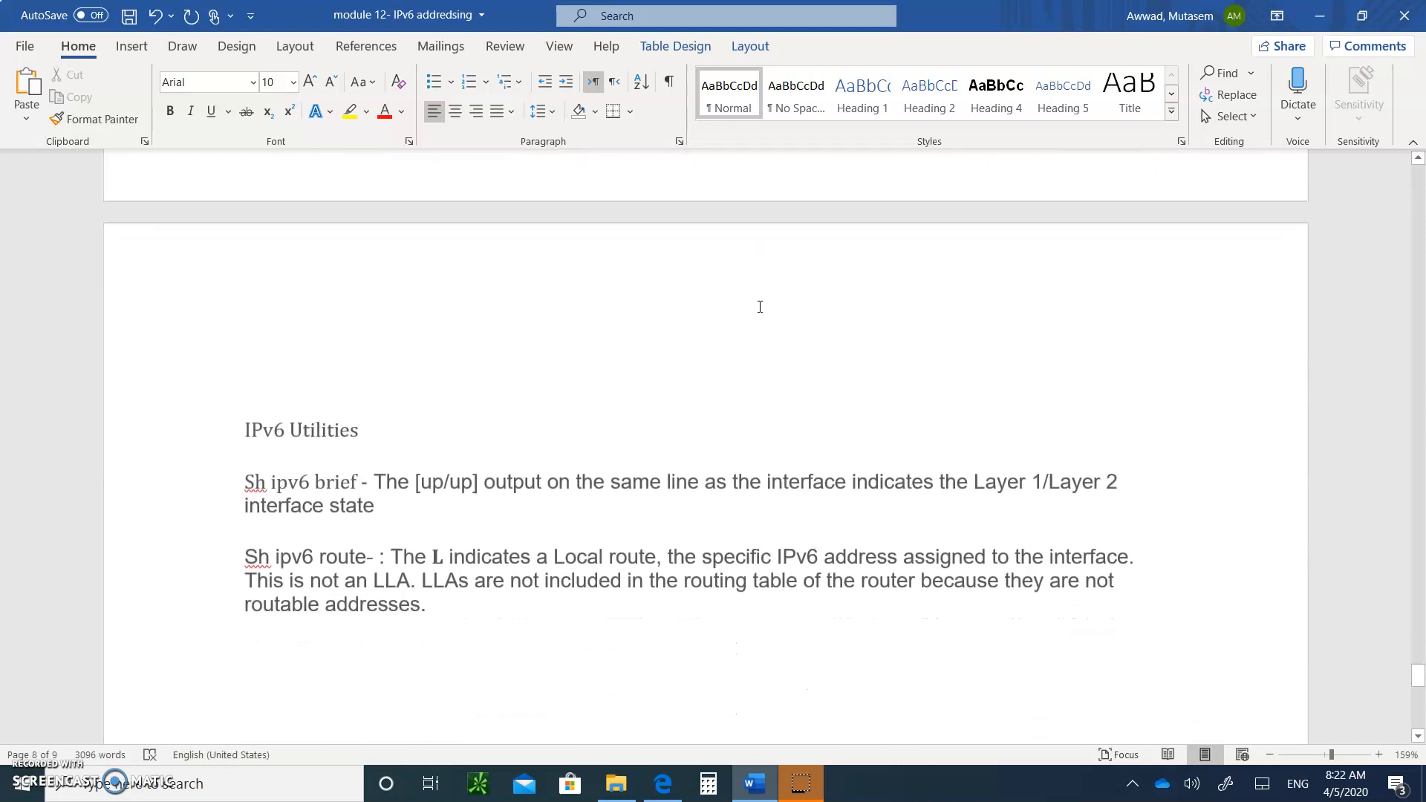
{"action": "scroll", "scroll_direction": "up", "scroll_amount": 3}
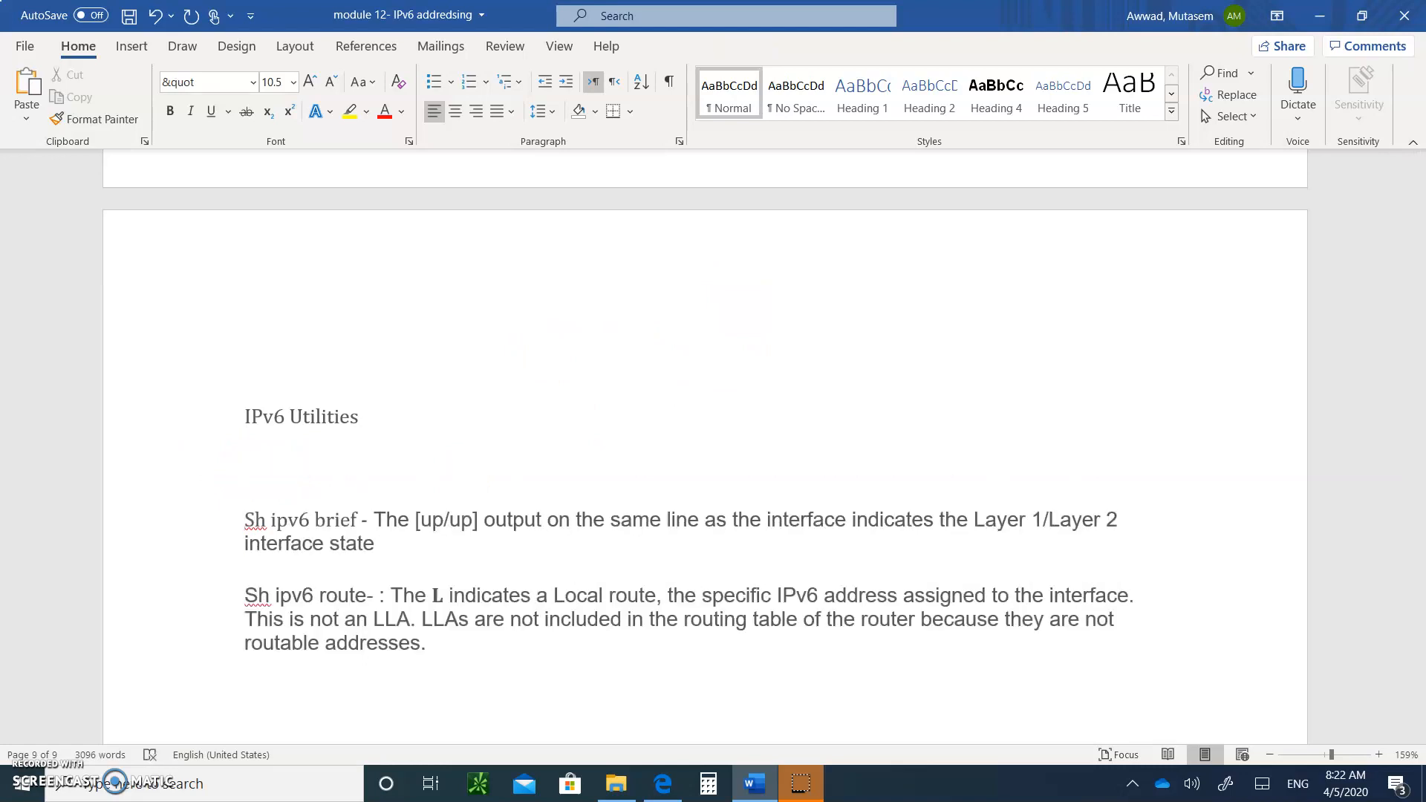
Step: Type 'Ip add 192.168.10.3 255.255.255.0' on a new line below the IPv6 Utilities heading
{"action": "type", "text": "ip"}
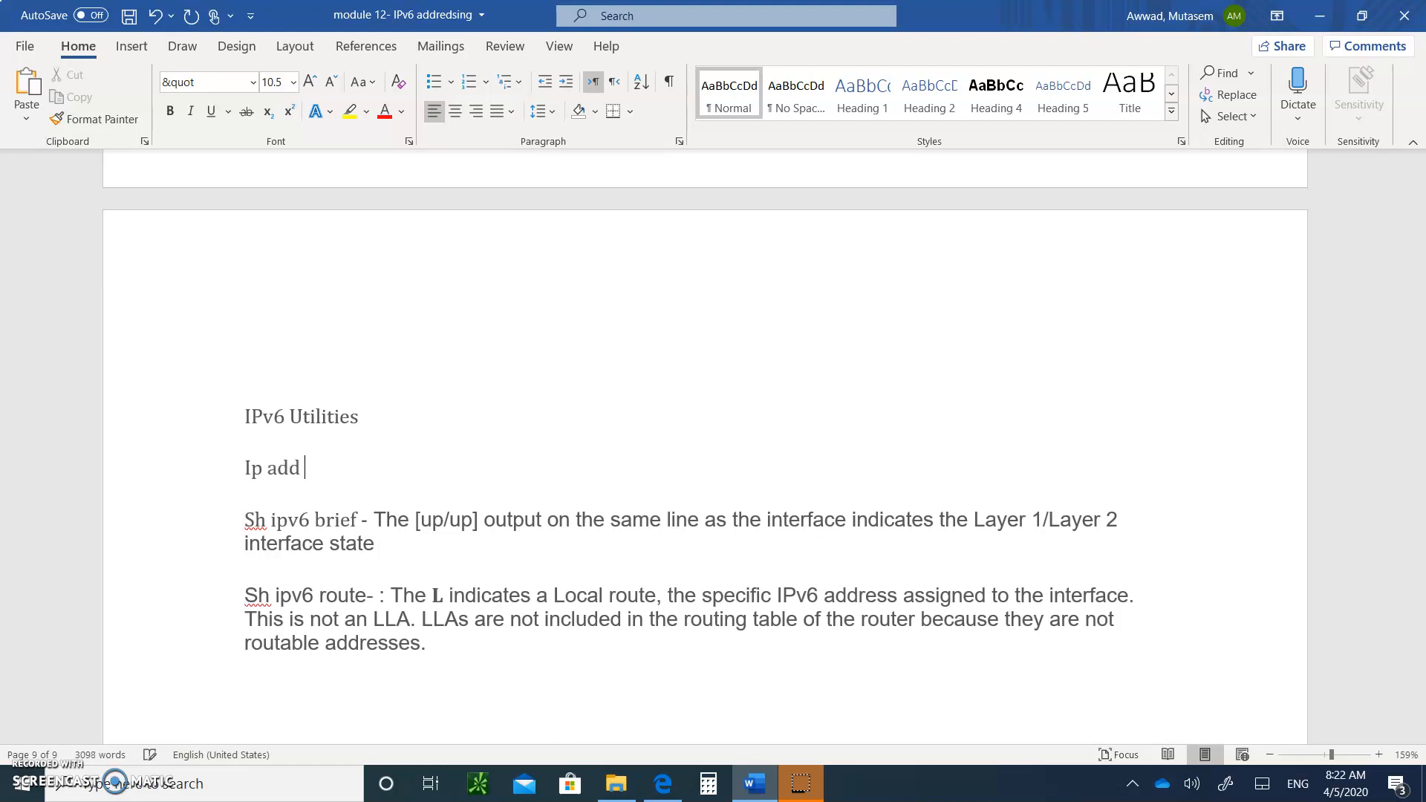
{"action": "type", "text": "192.168"}
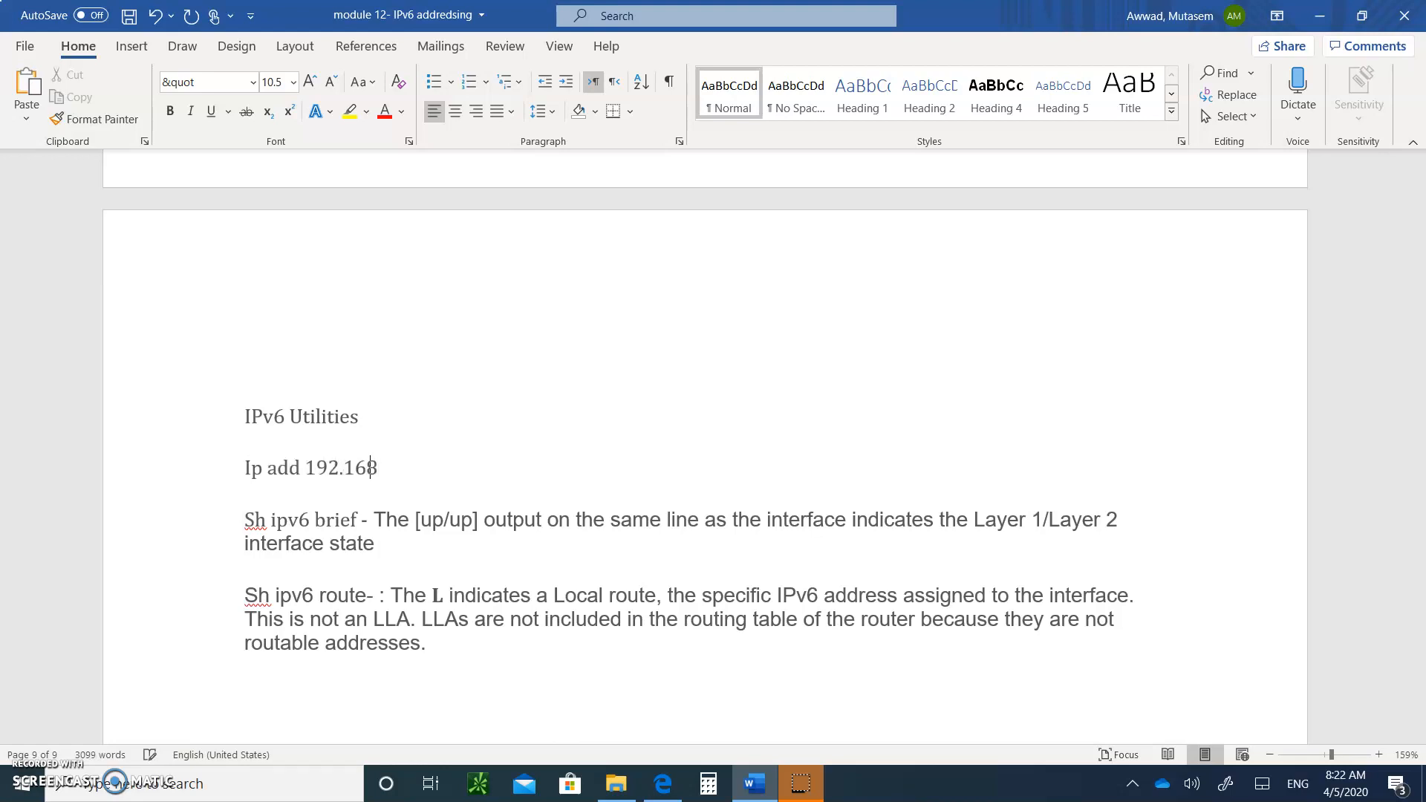
{"action": "type", "text": ".10."}
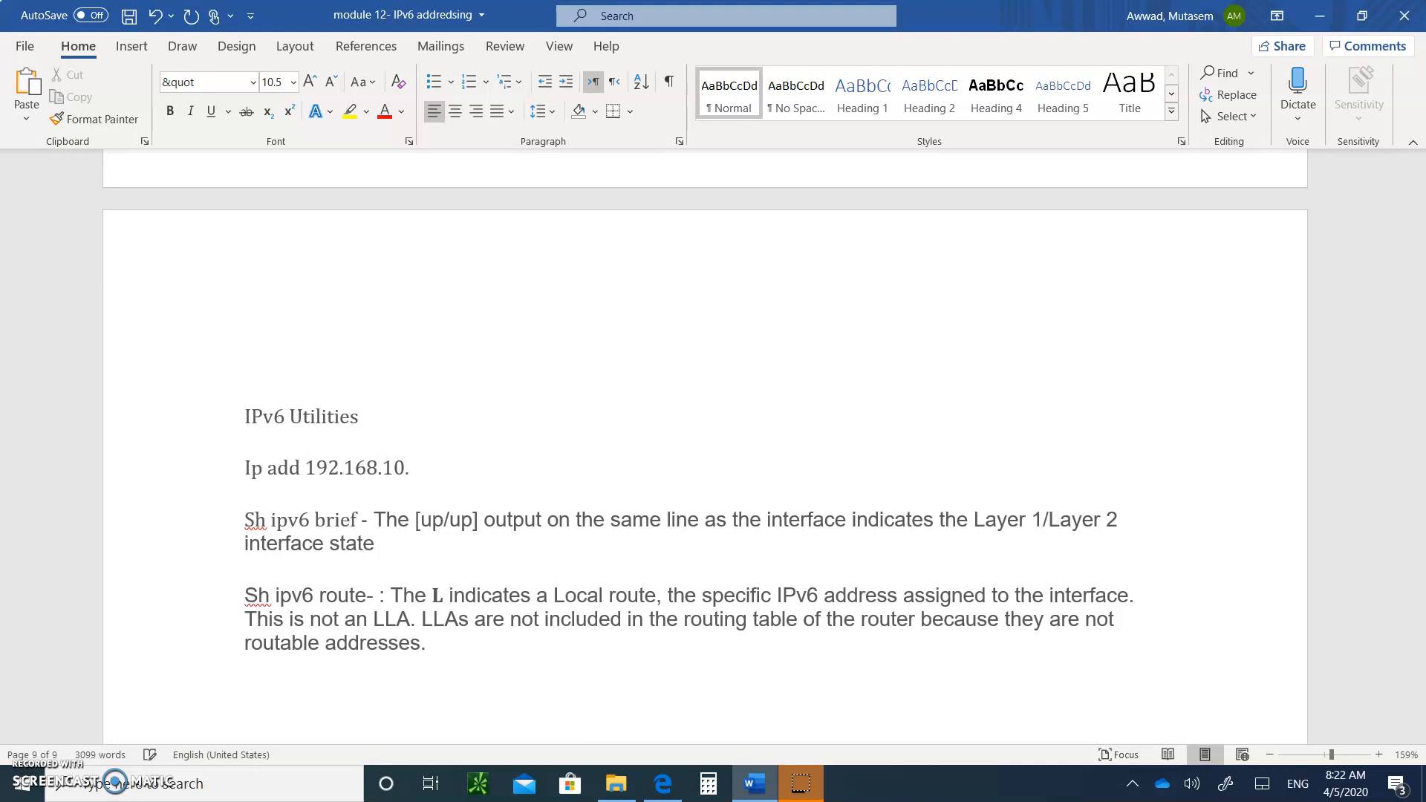
{"action": "type", "text": "3 2"}
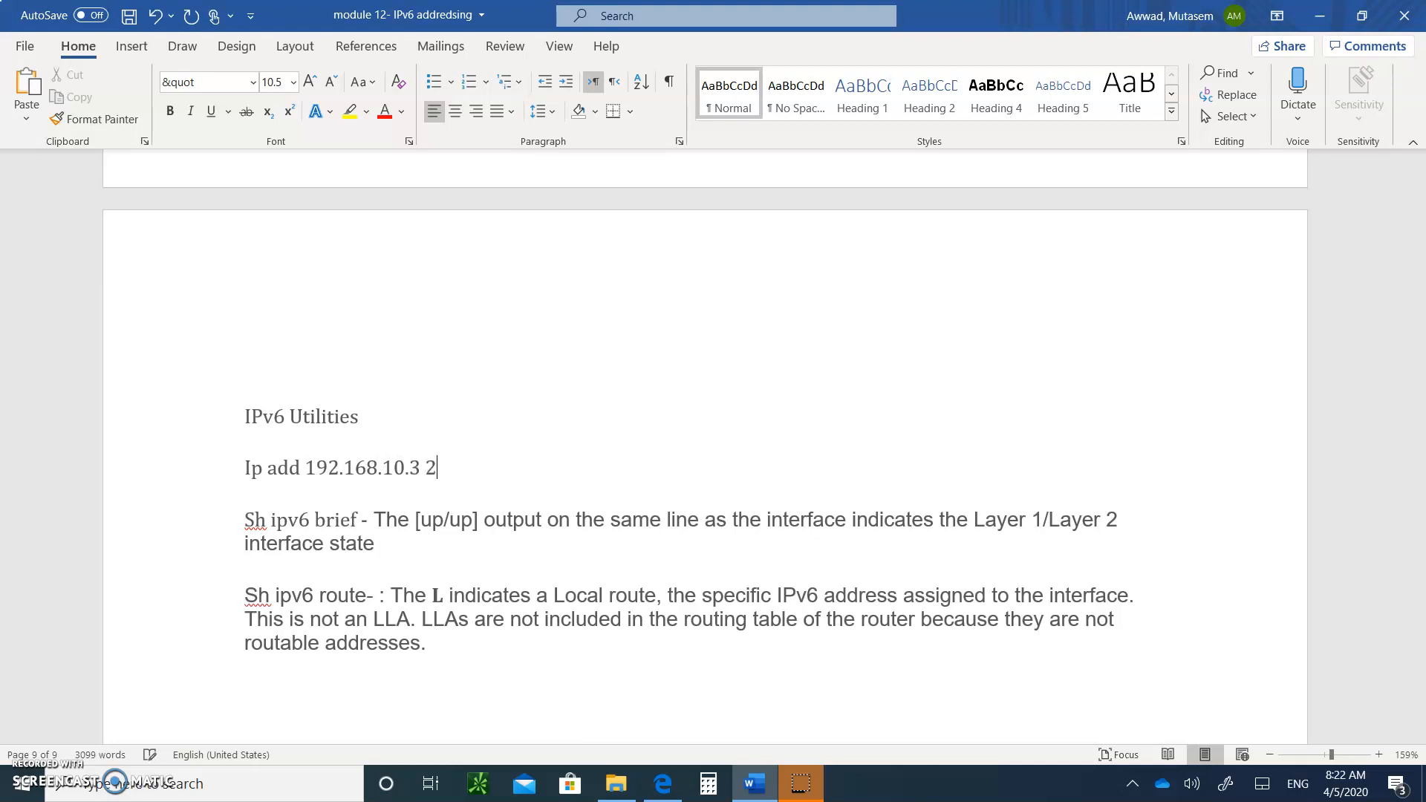
{"action": "type", "text": "55.255.255"}
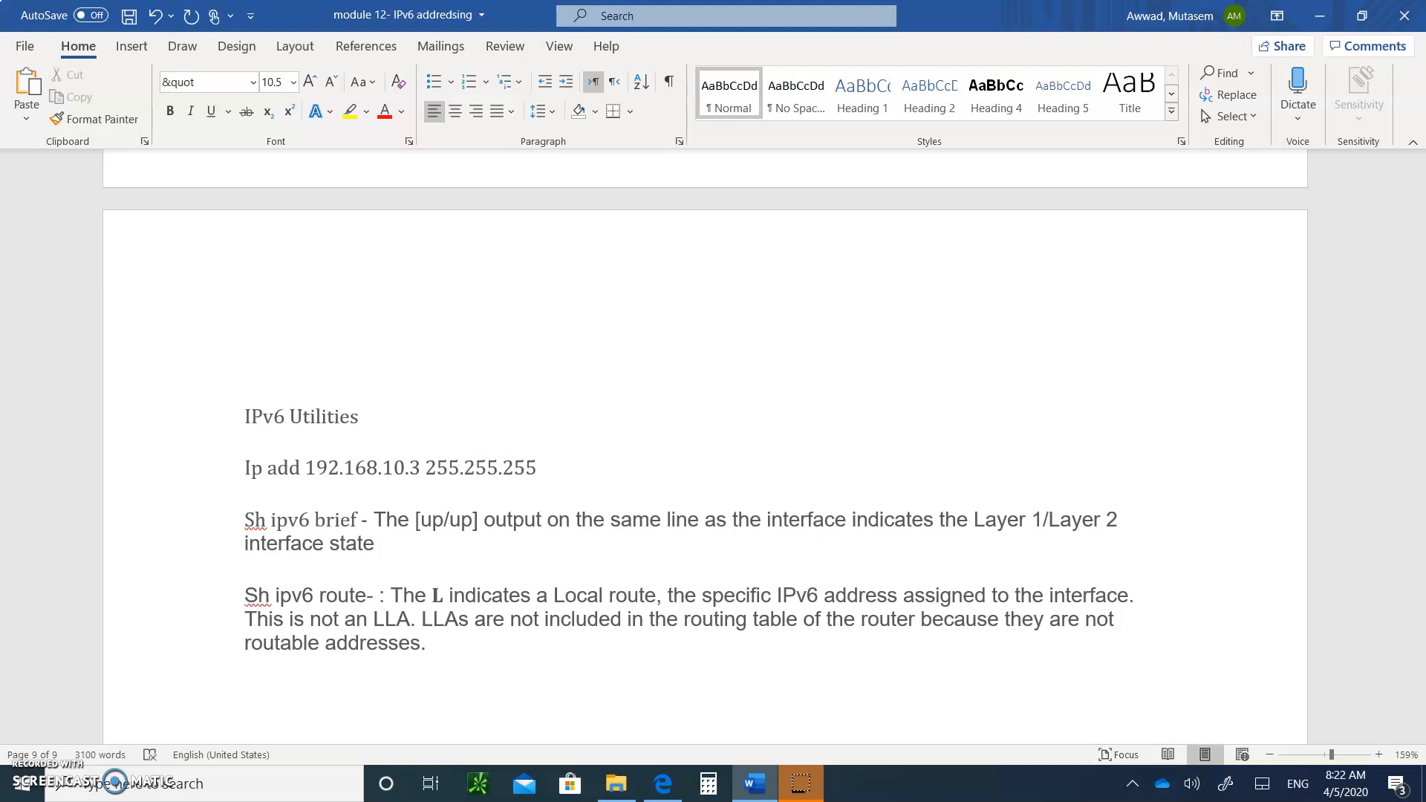
{"action": "type", "text": ".0"}
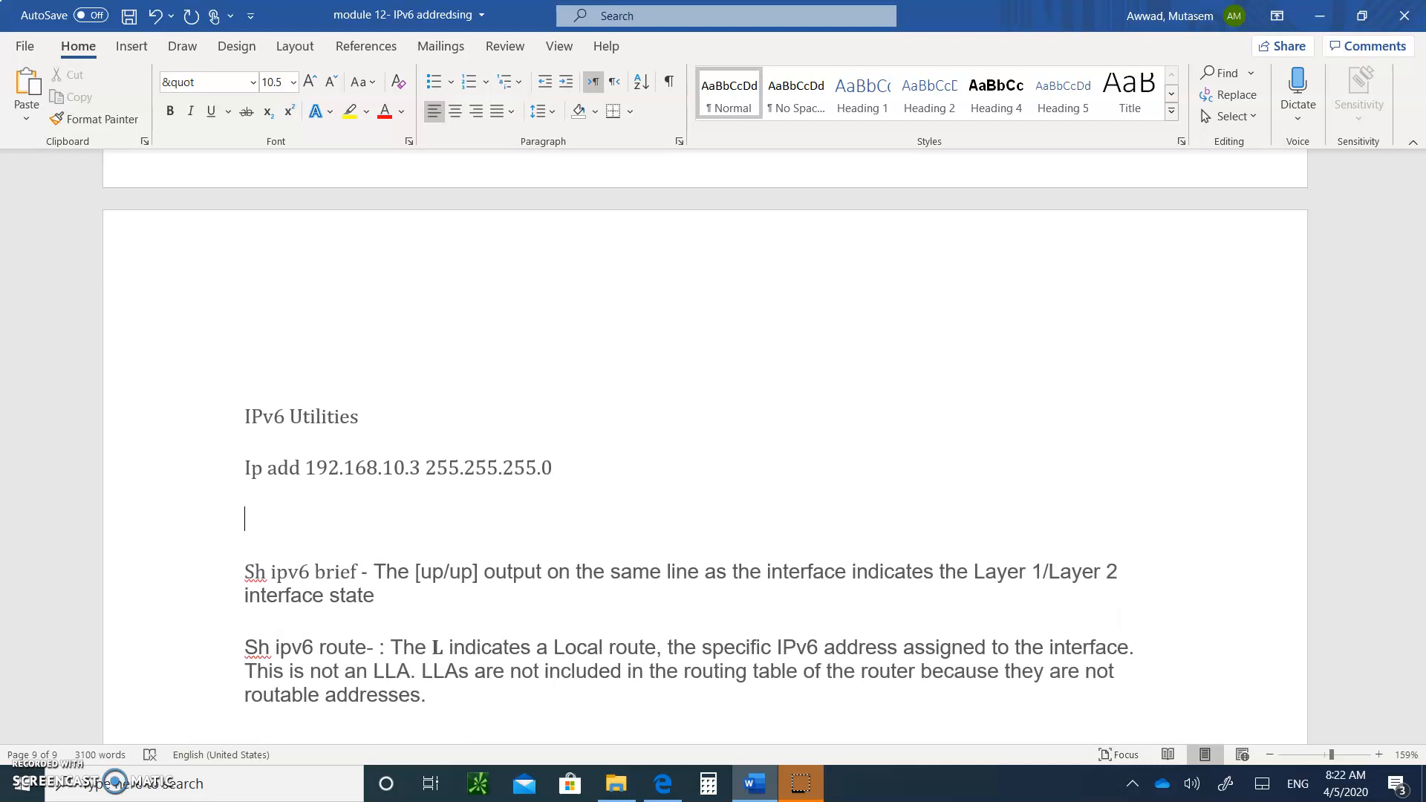
Step: Type the line 'Ipv6 add fe80::1 link-local' beneath the IPv4 address command
{"action": "type", "text": "Ipv6"}
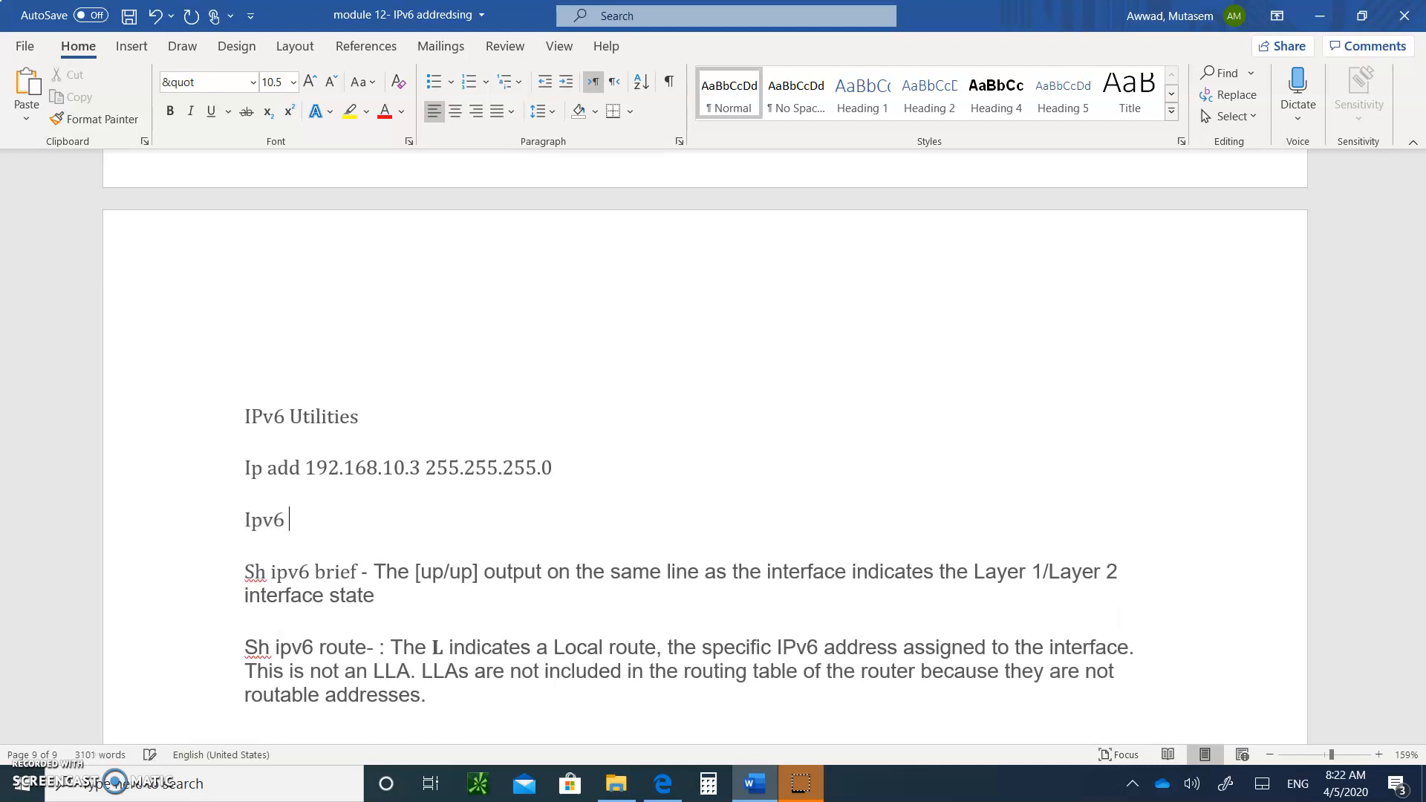
{"action": "type", "text": "add"}
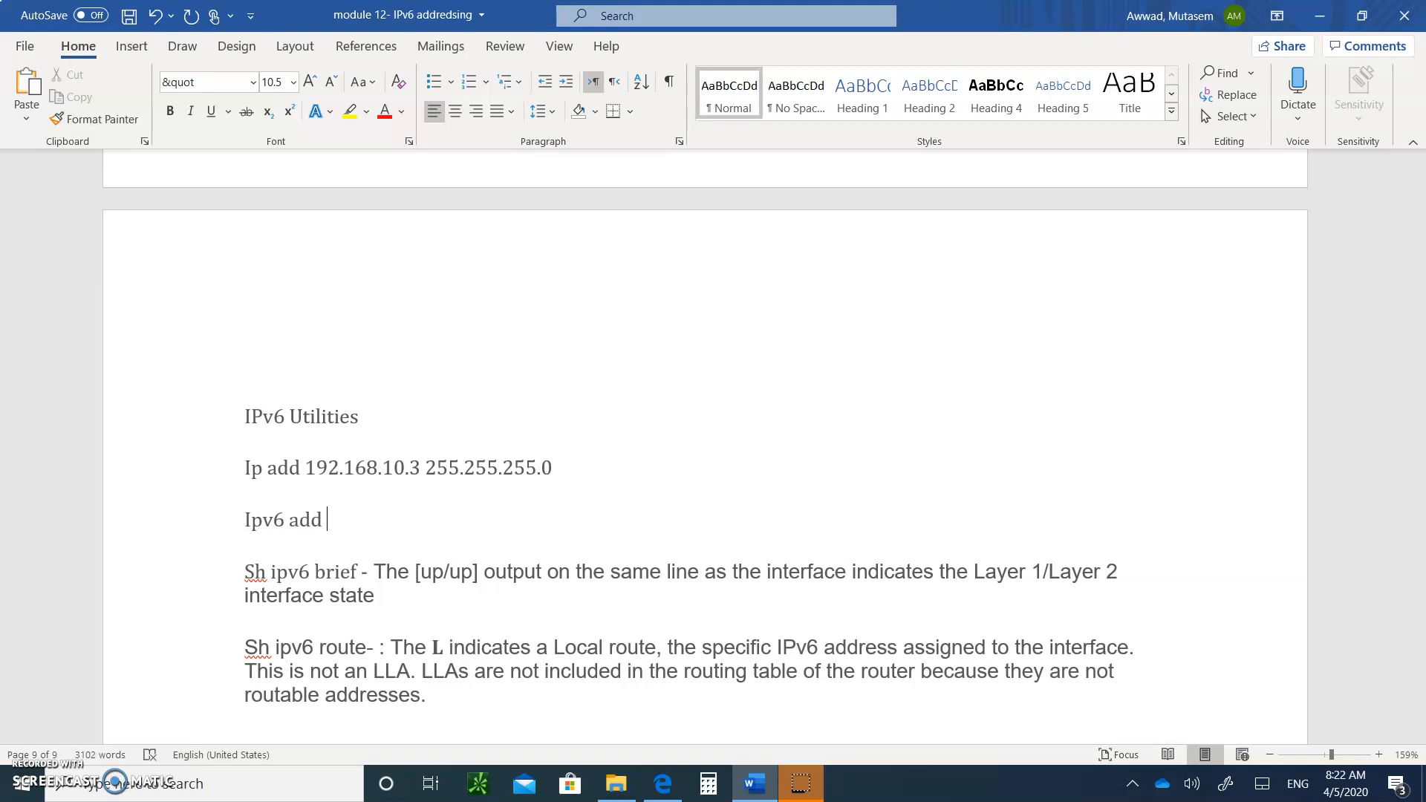
{"action": "type", "text": "fe8"}
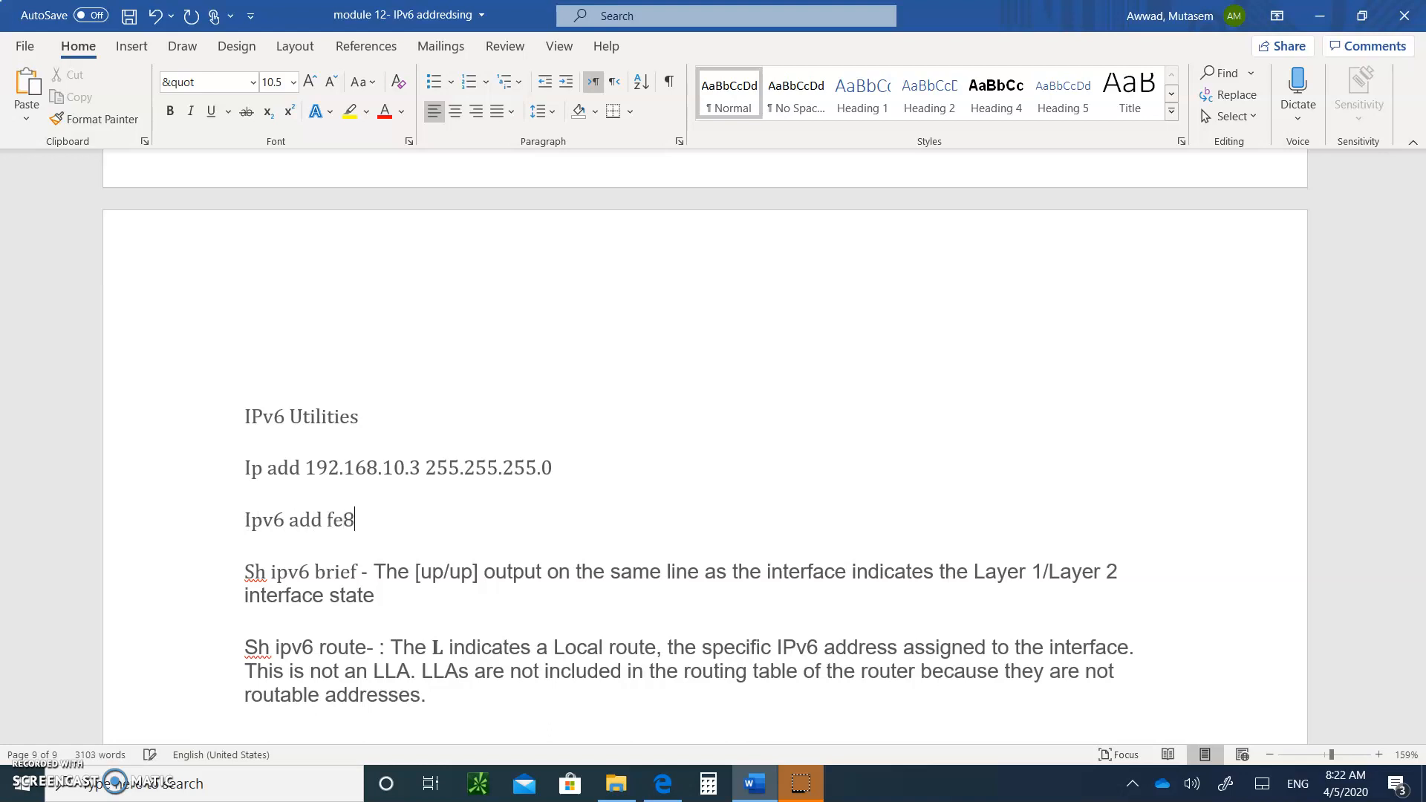
{"action": "type", "text": "0::1"}
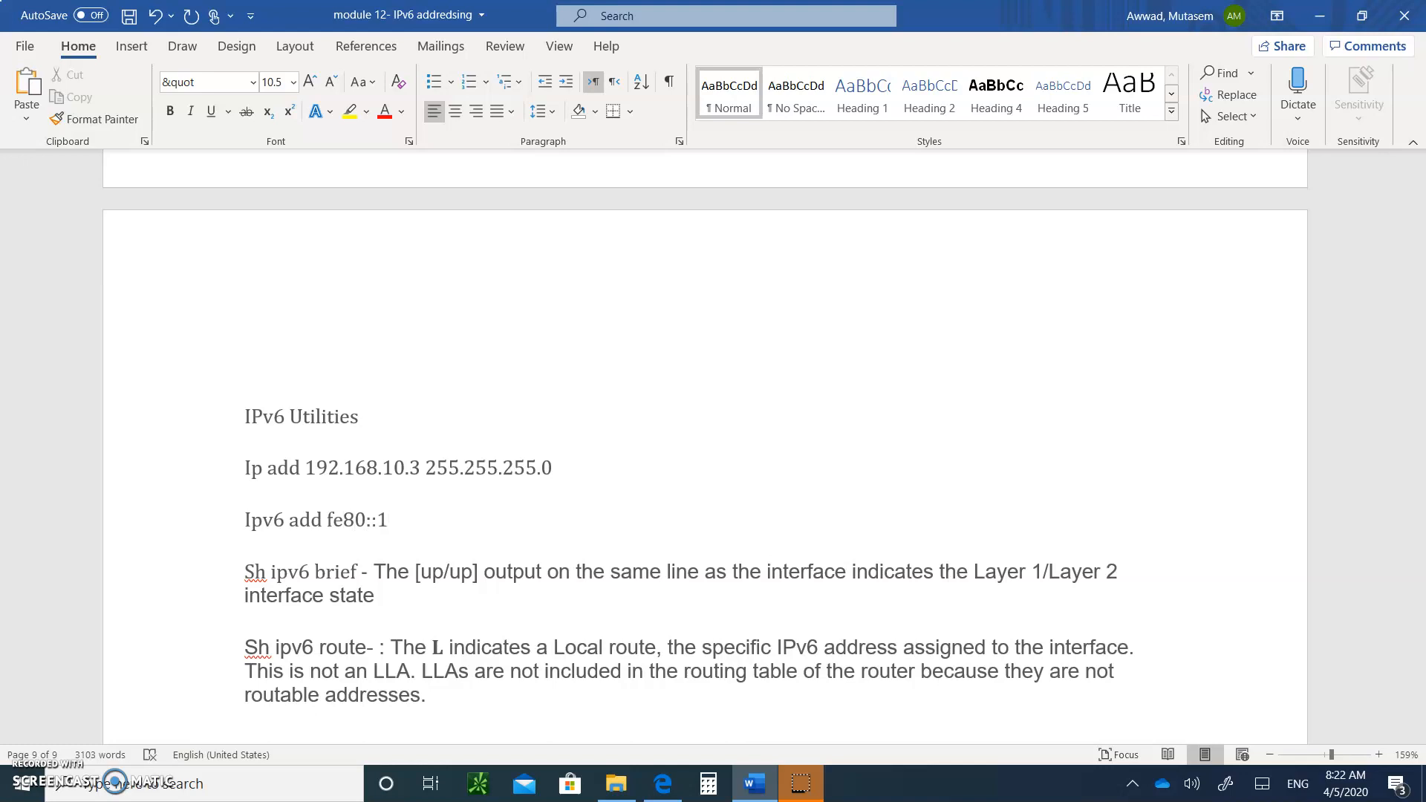
{"action": "left_click", "coordinate": [393, 519]}
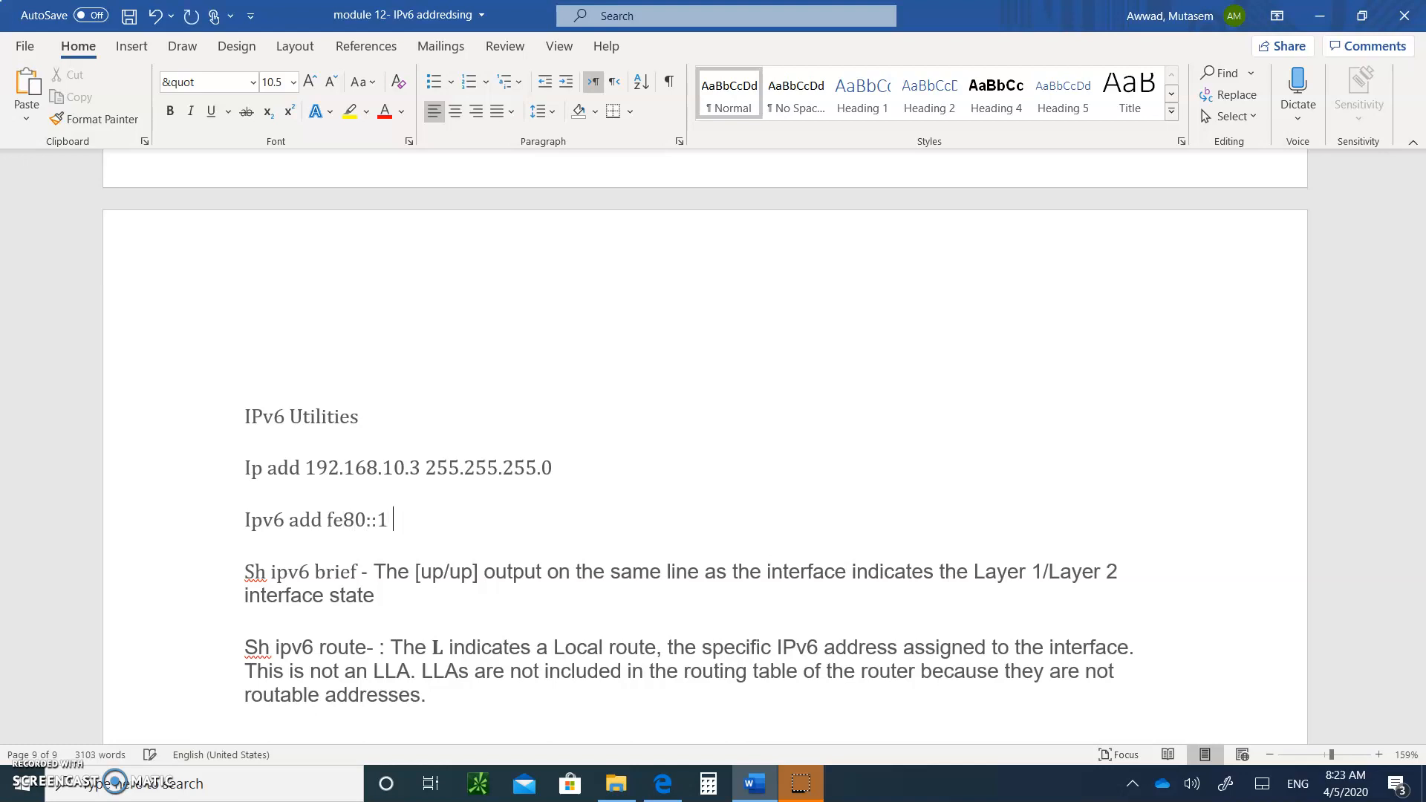
{"action": "type", "text": "link"}
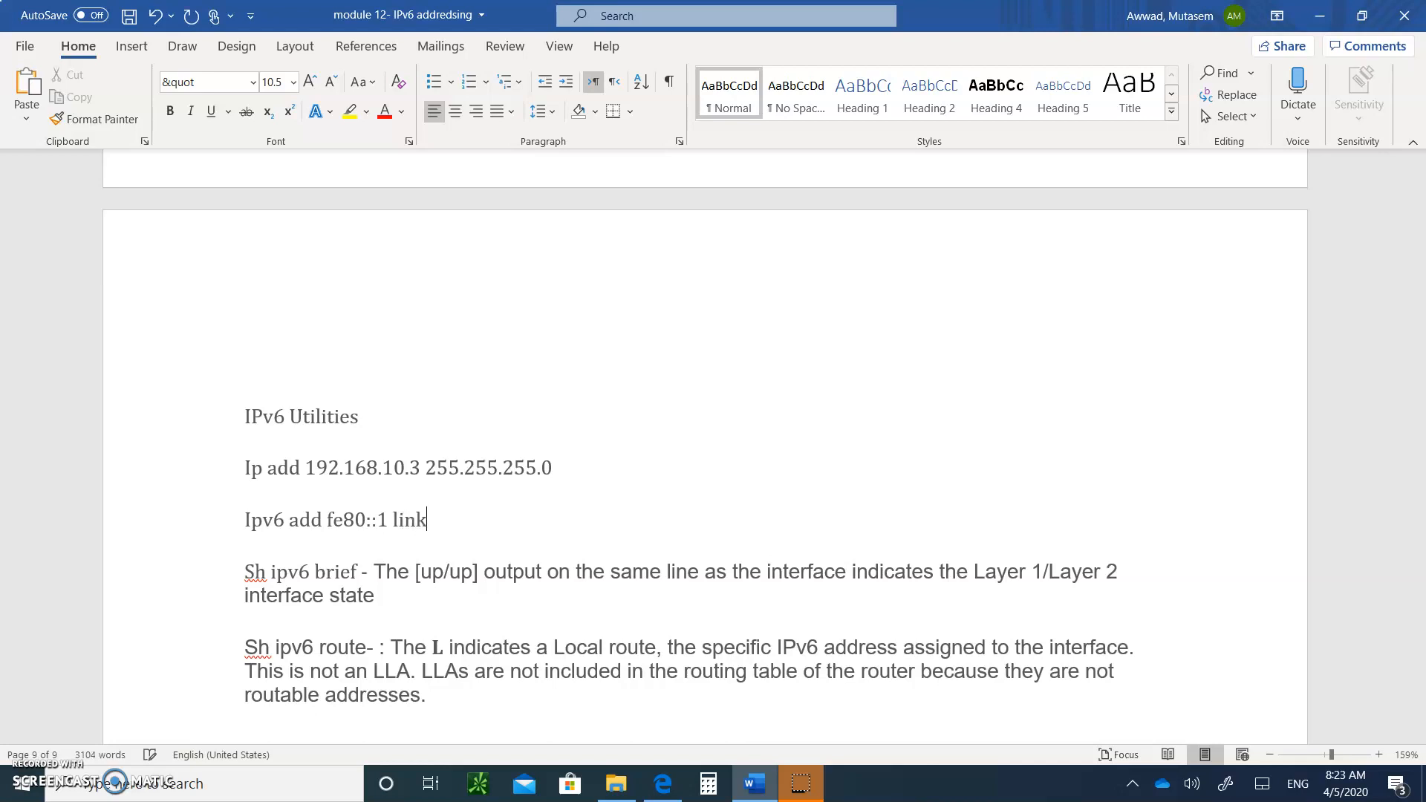
{"action": "type", "text": "-local"}
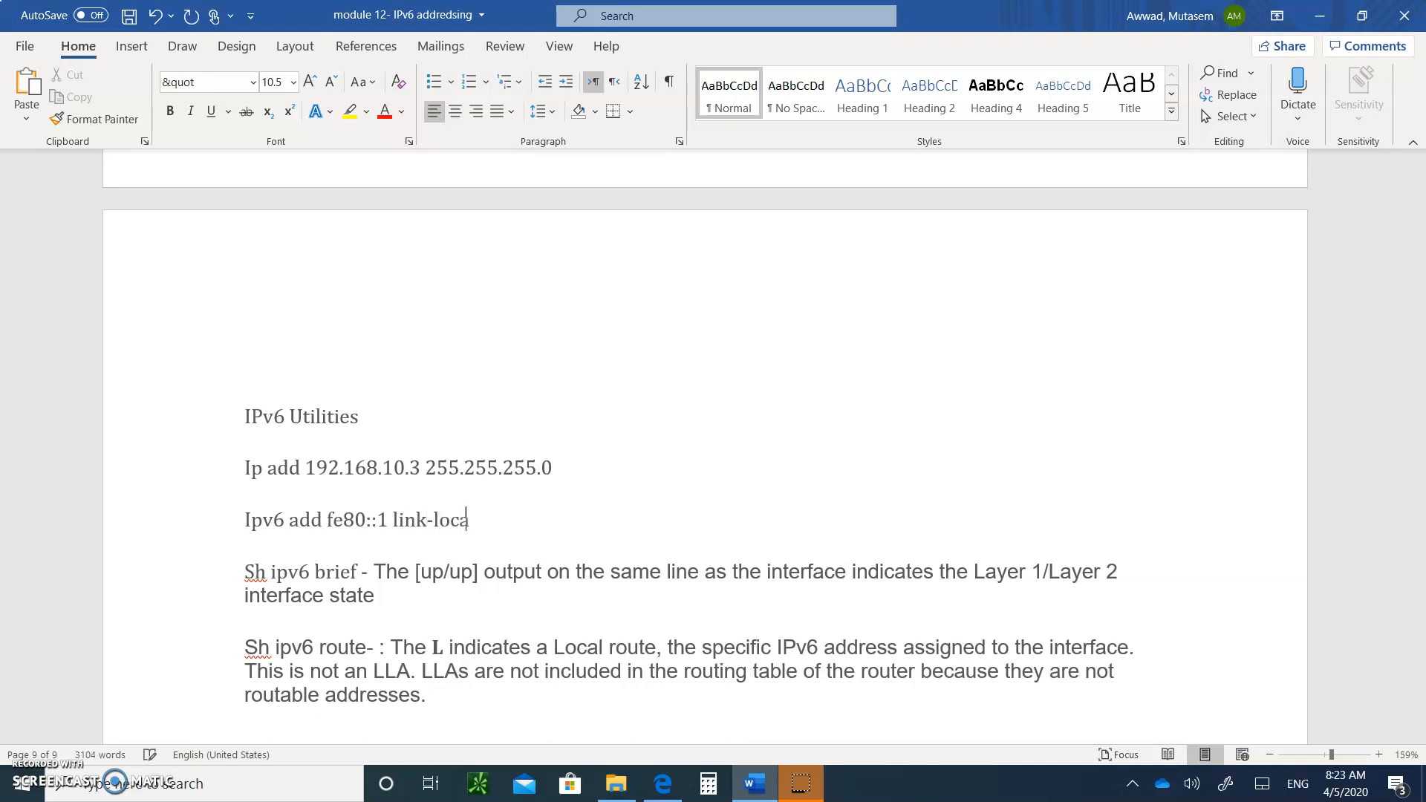
{"action": "type", "text": "l"}
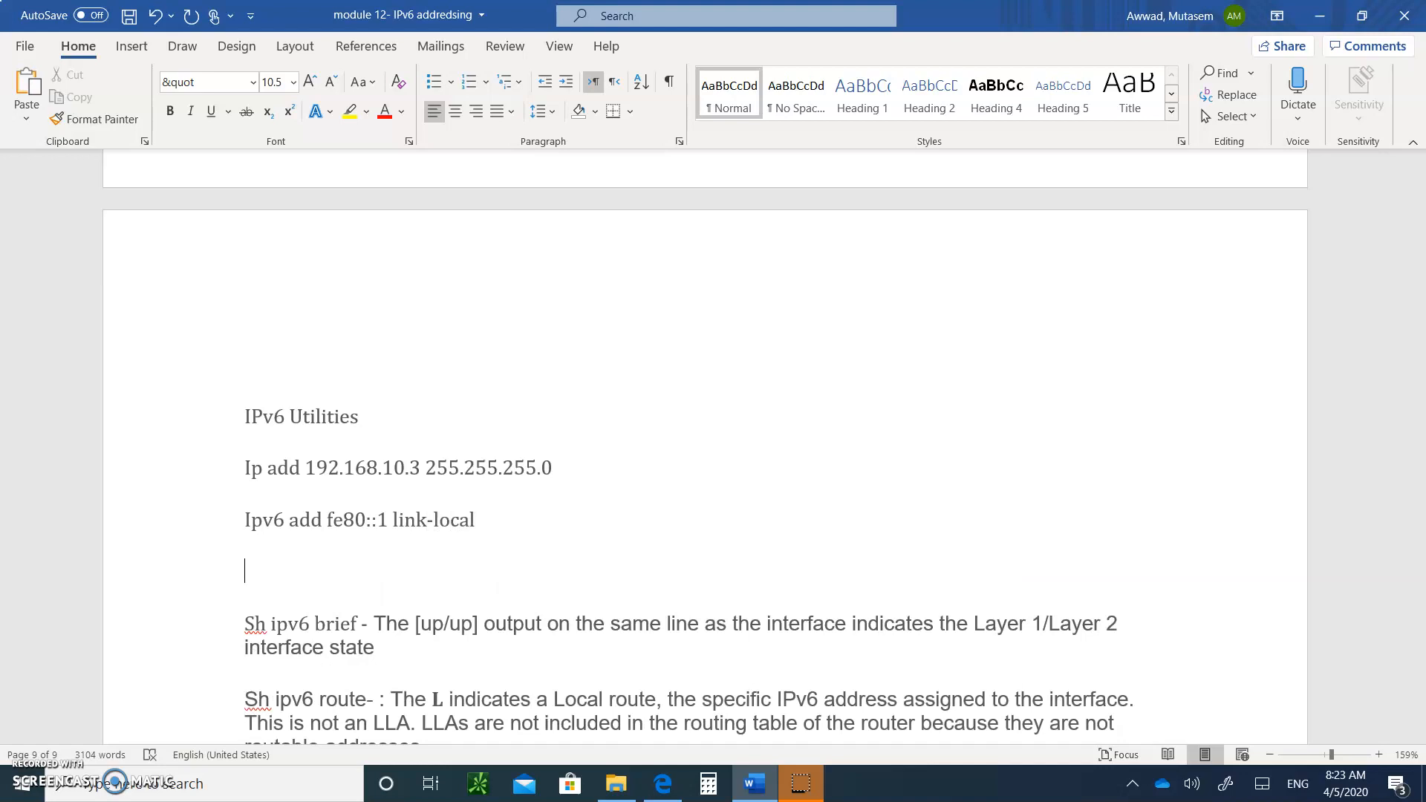
Step: Type 'Ipv6 add 2001:8db:acad:0003::1/64' beneath the link-local line
{"action": "type", "text": "ip"}
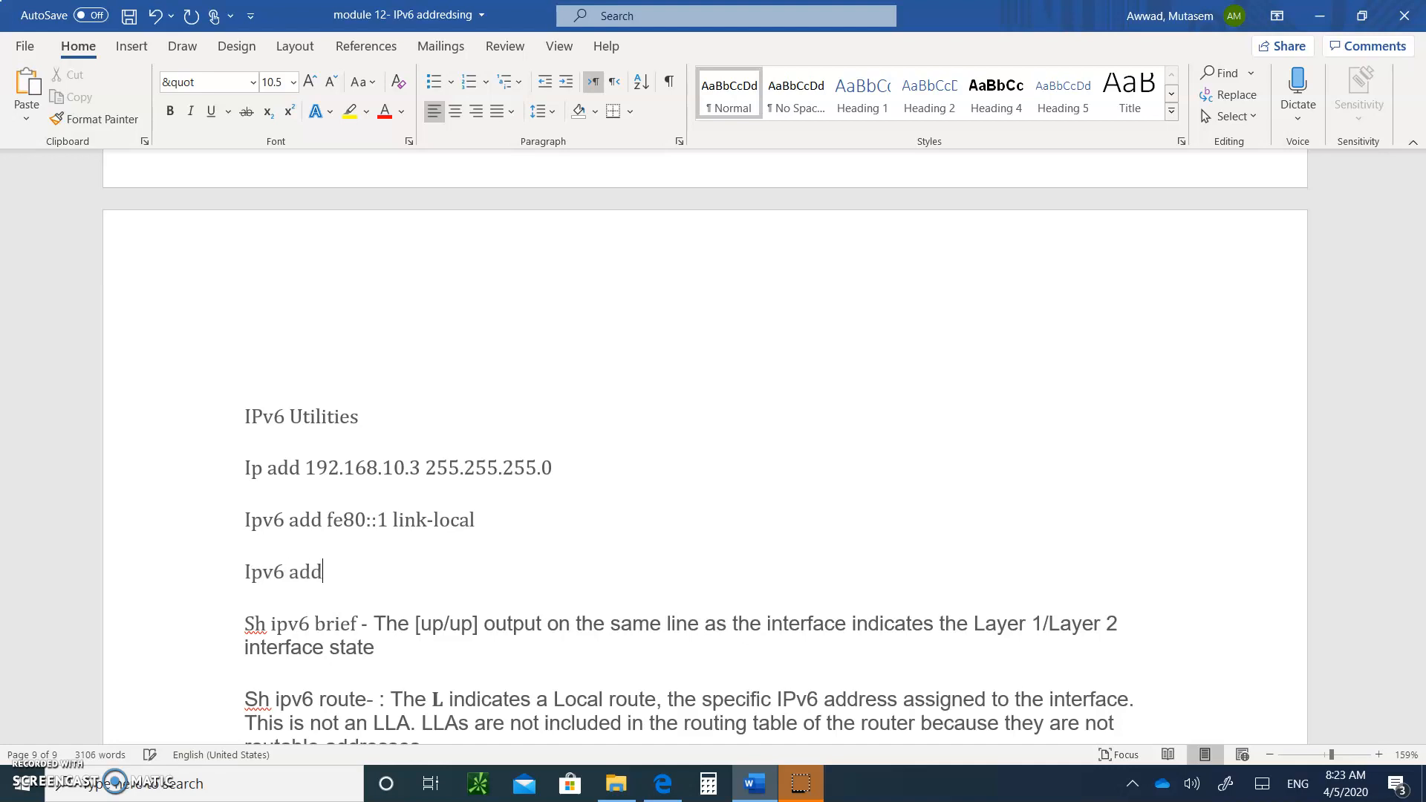
{"action": "type", "text": "2"}
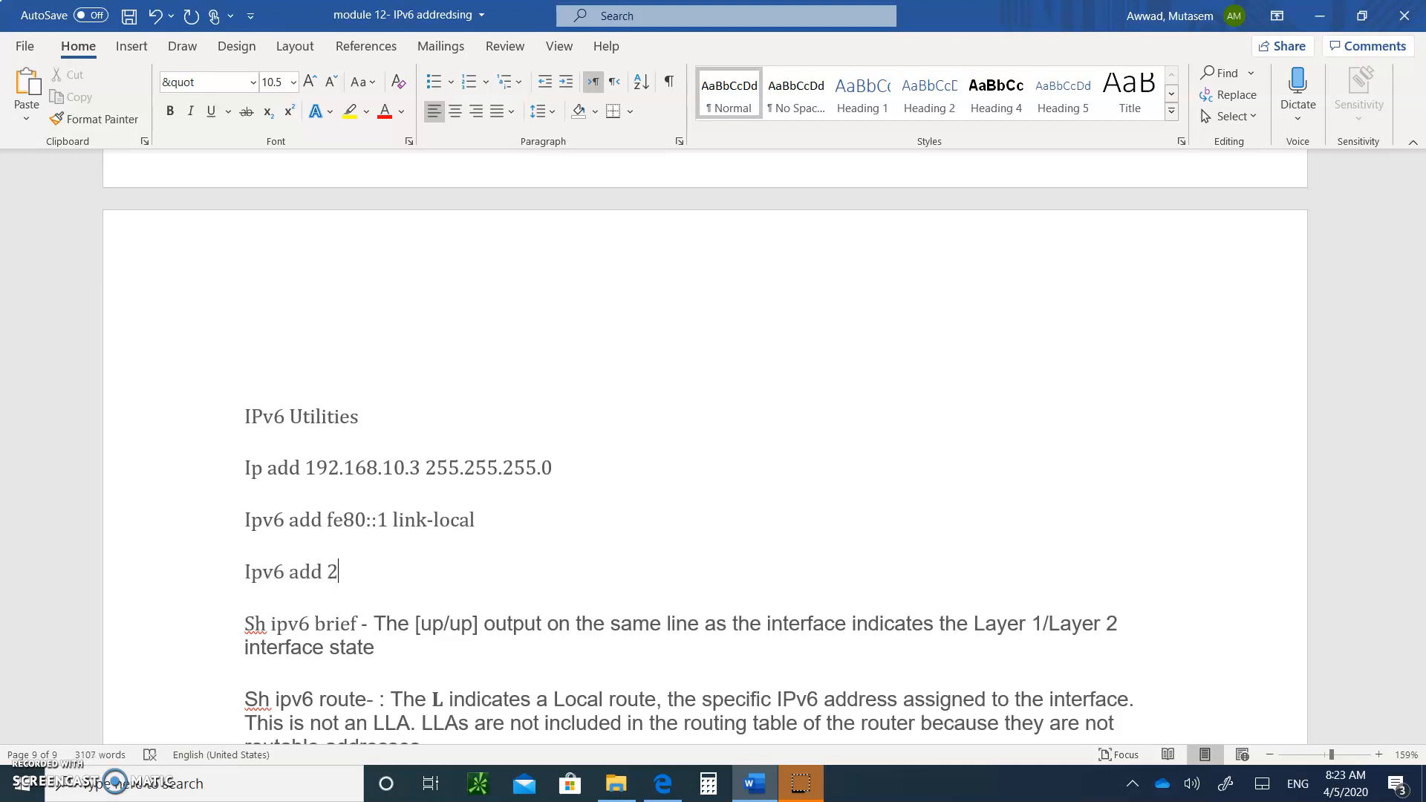
{"action": "type", "text": "001:"}
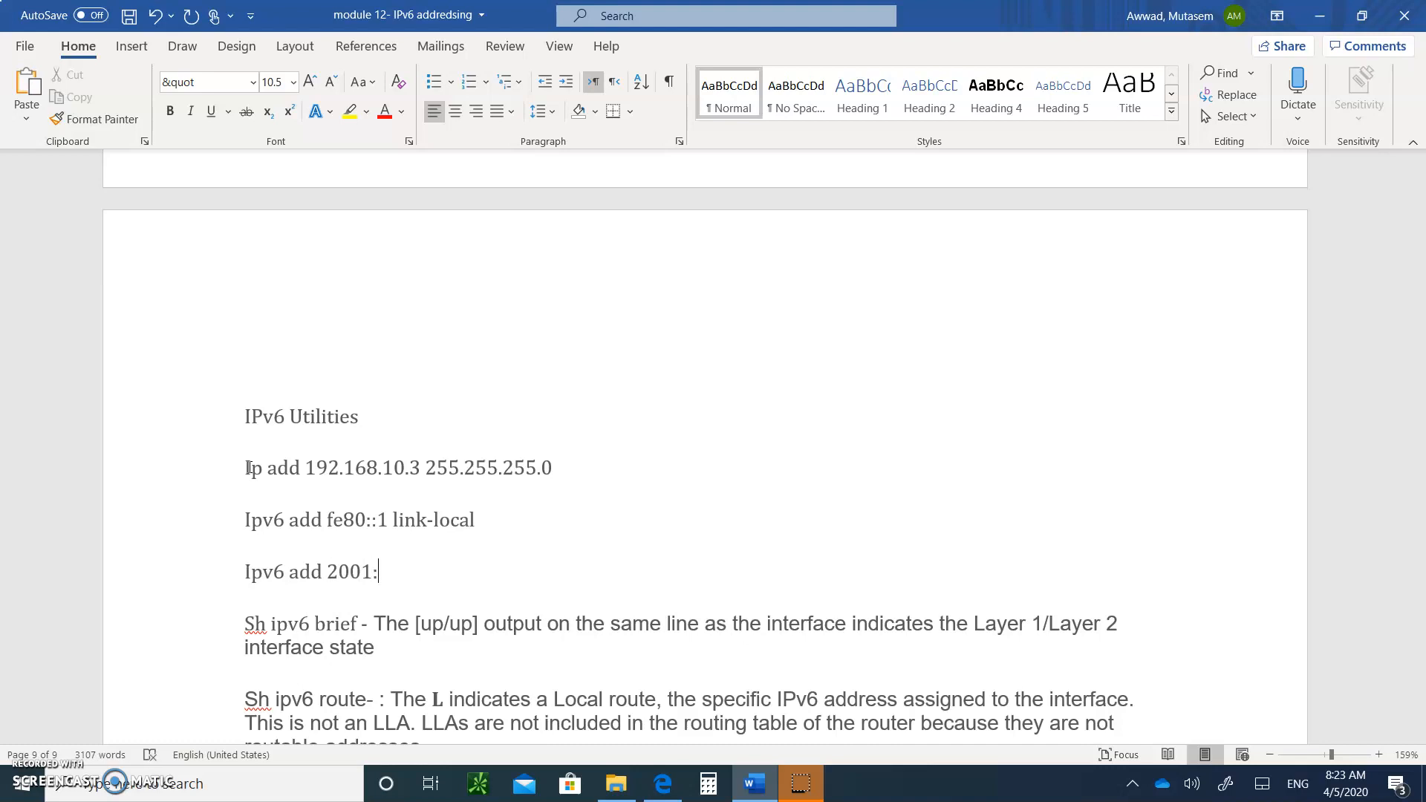
{"action": "type", "text": "8db"}
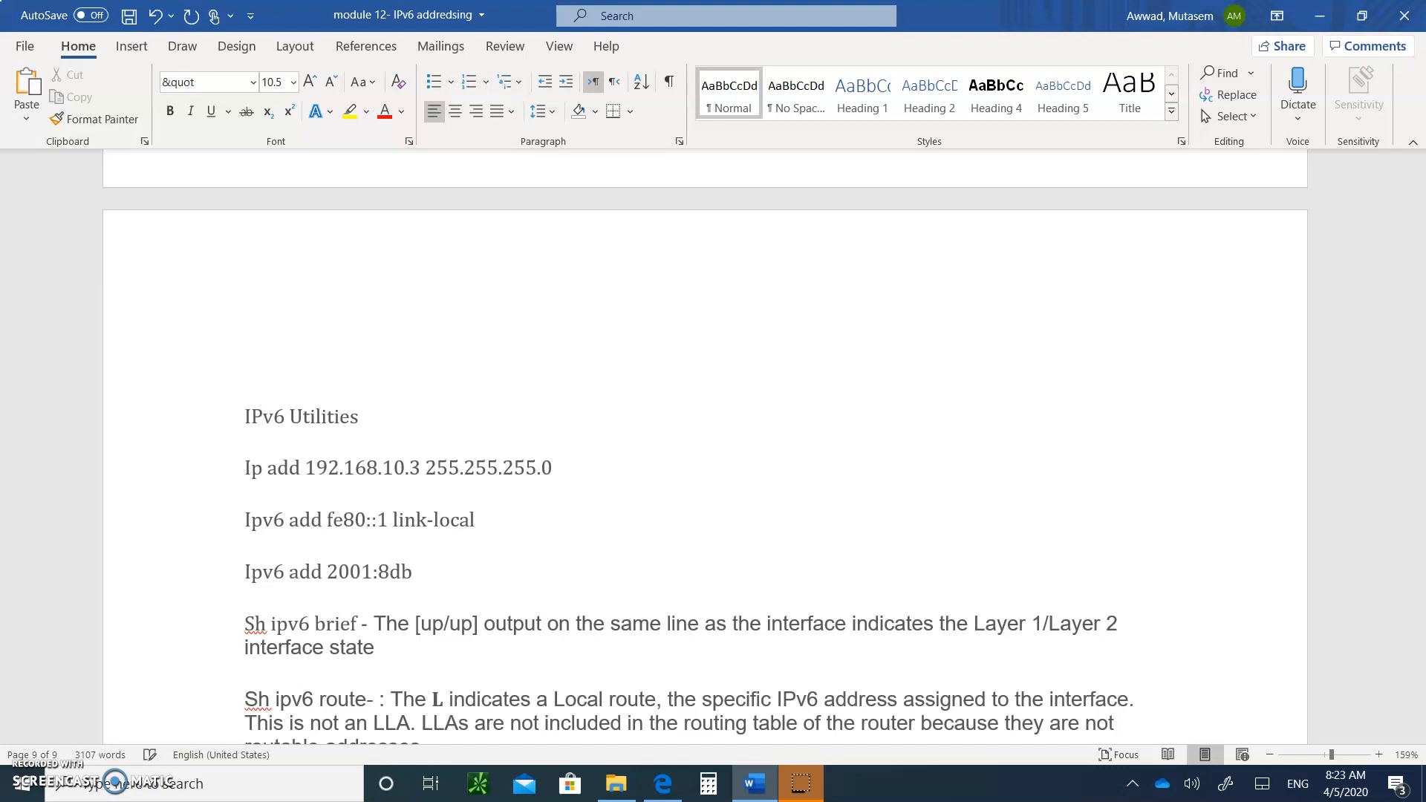
{"action": "type", "text": ":acad"}
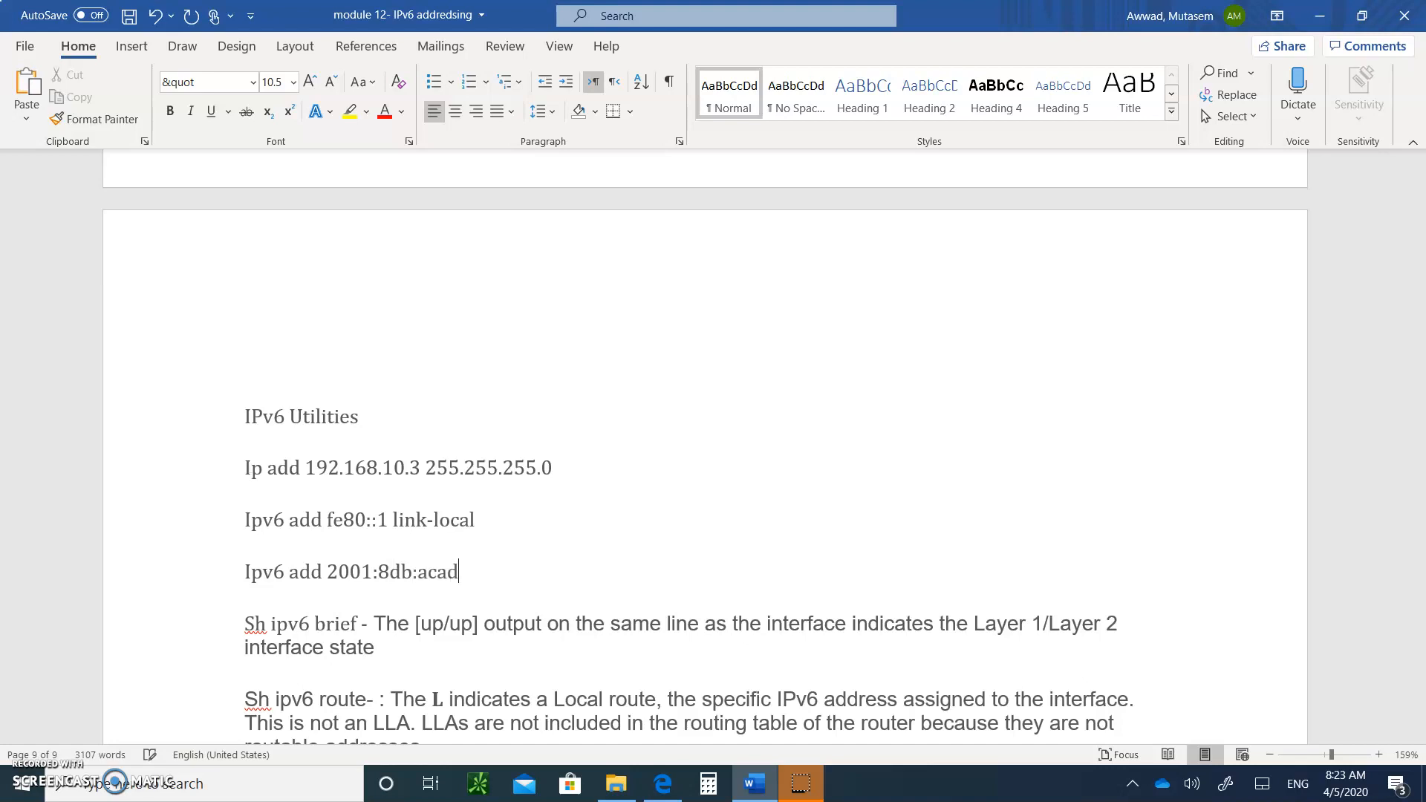
{"action": "mouse_move", "coordinate": [458, 571]}
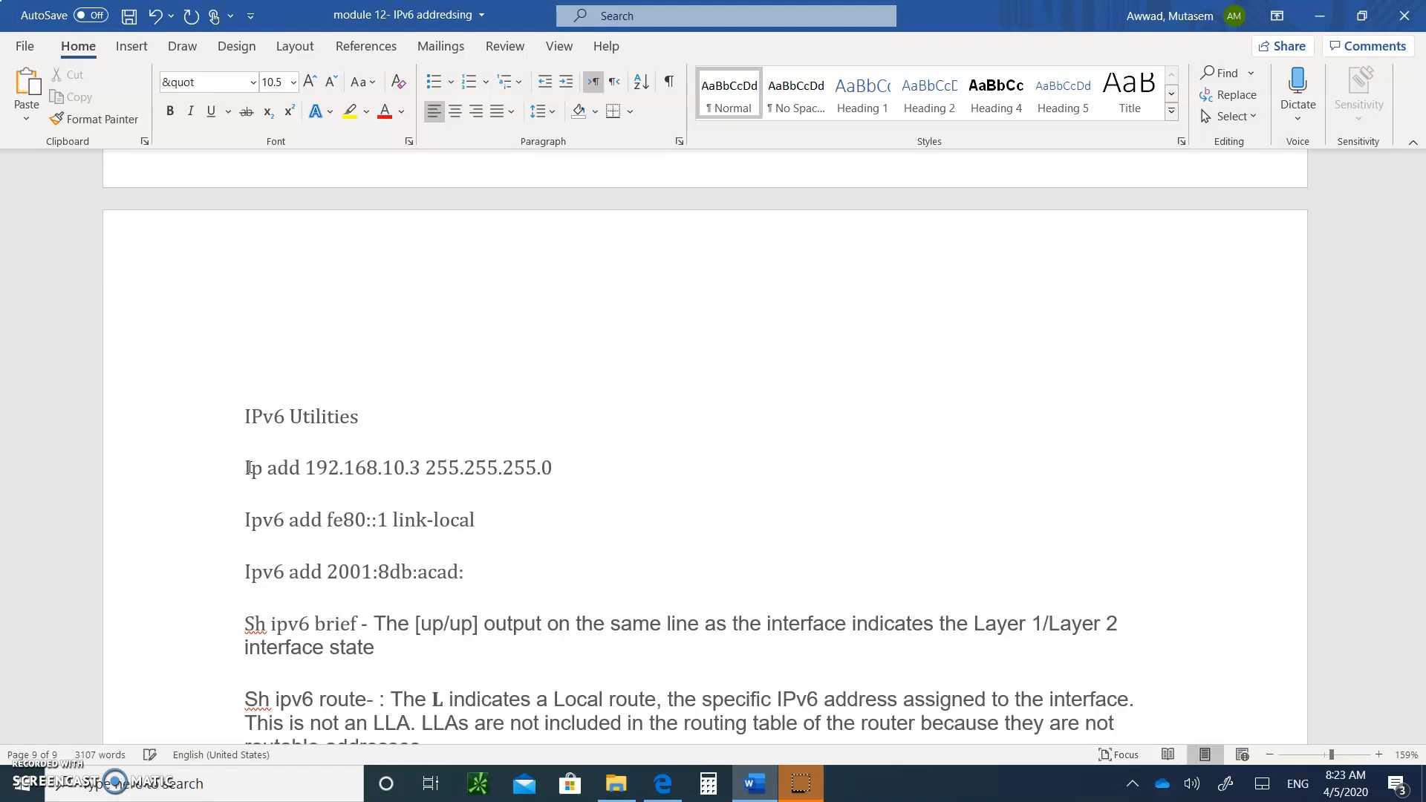
{"action": "type", "text": "000"}
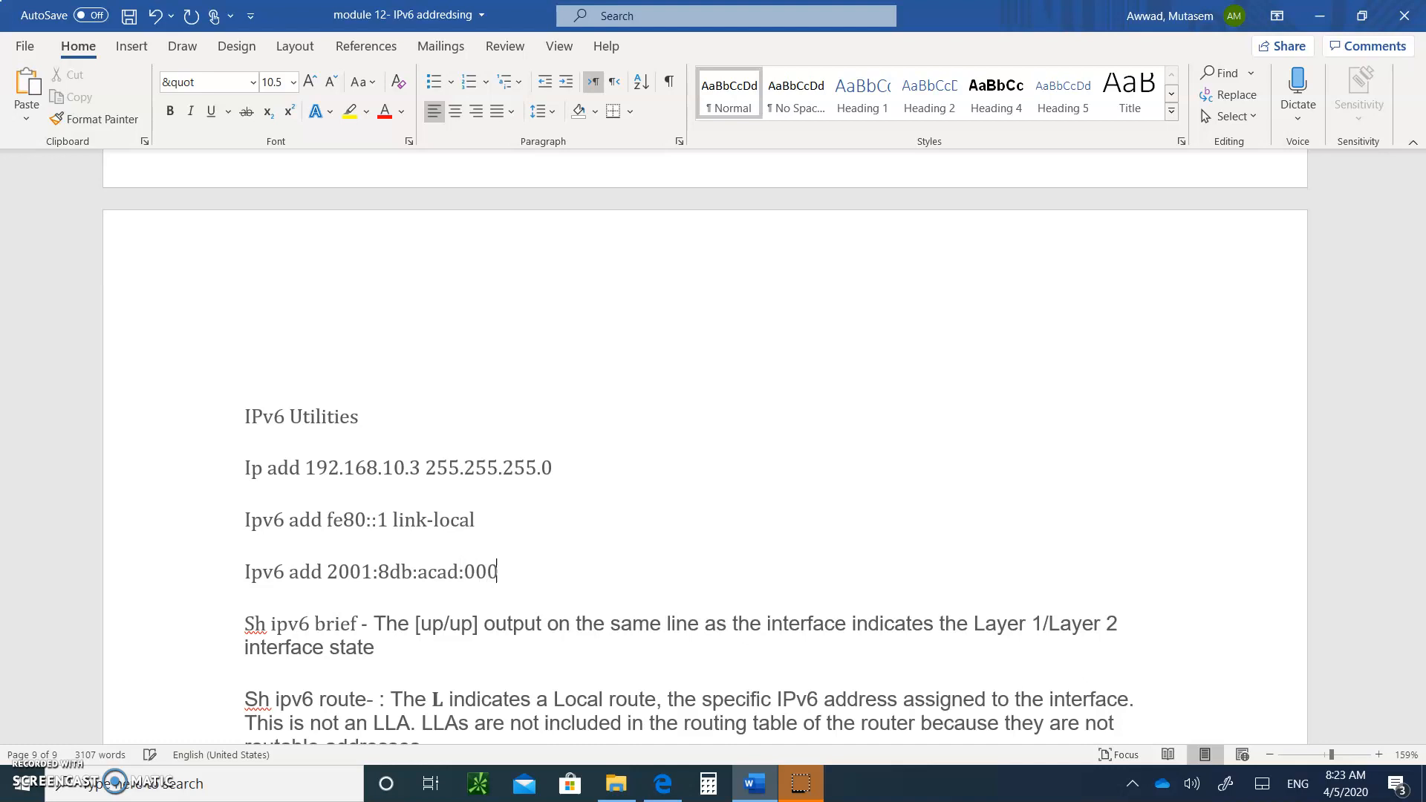
{"action": "type", "text": "3"}
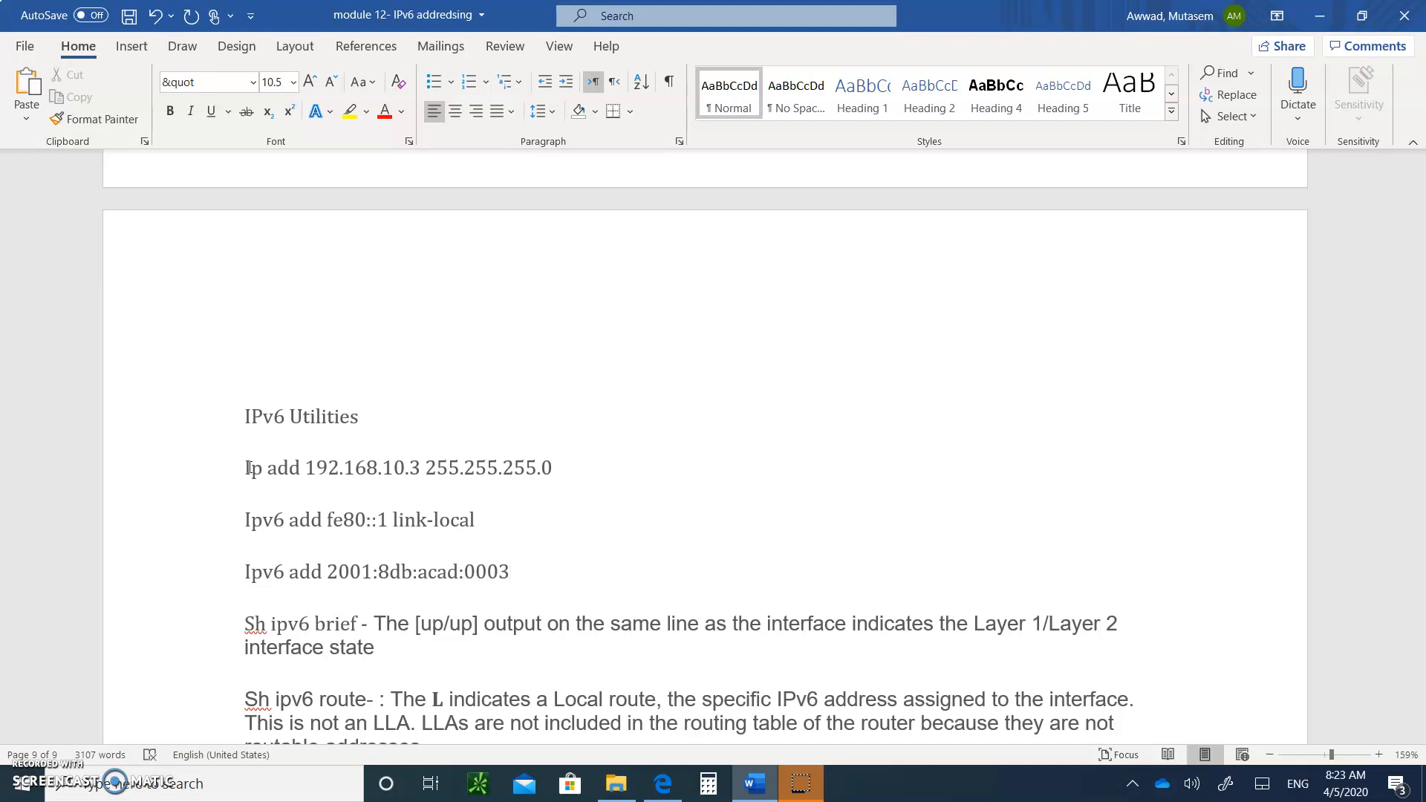
{"action": "type", "text": "::"}
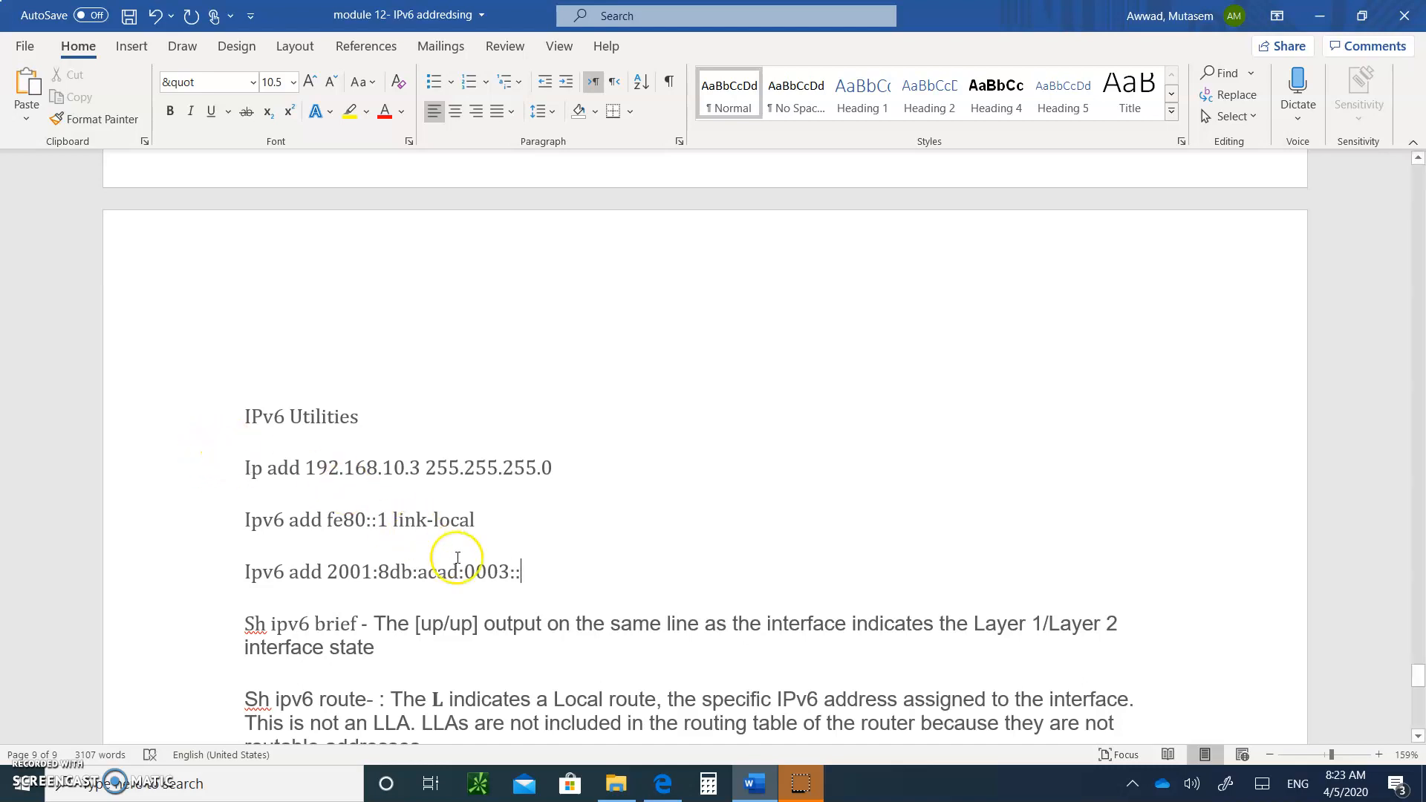
{"action": "mouse_move", "coordinate": [518, 575]}
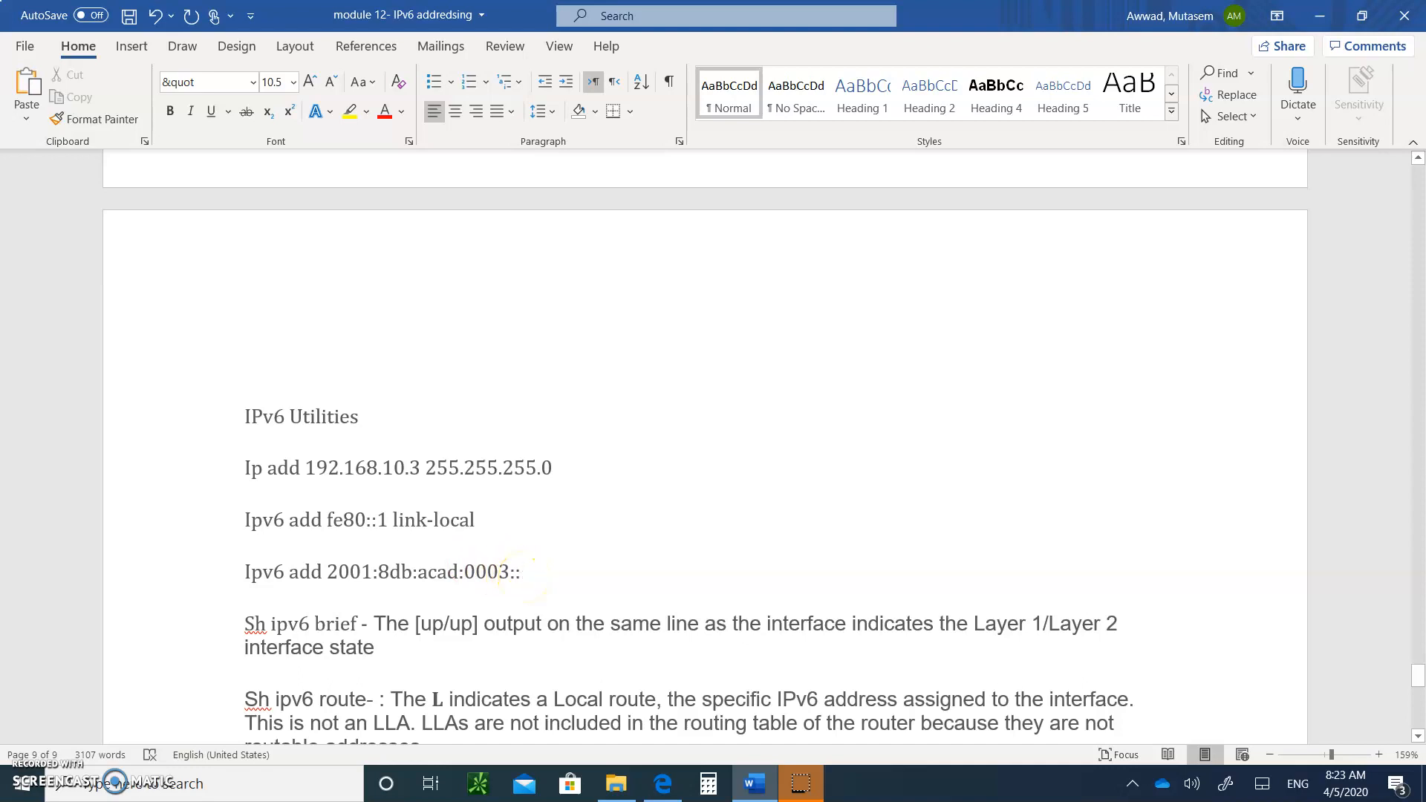
{"action": "type", "text": "1"}
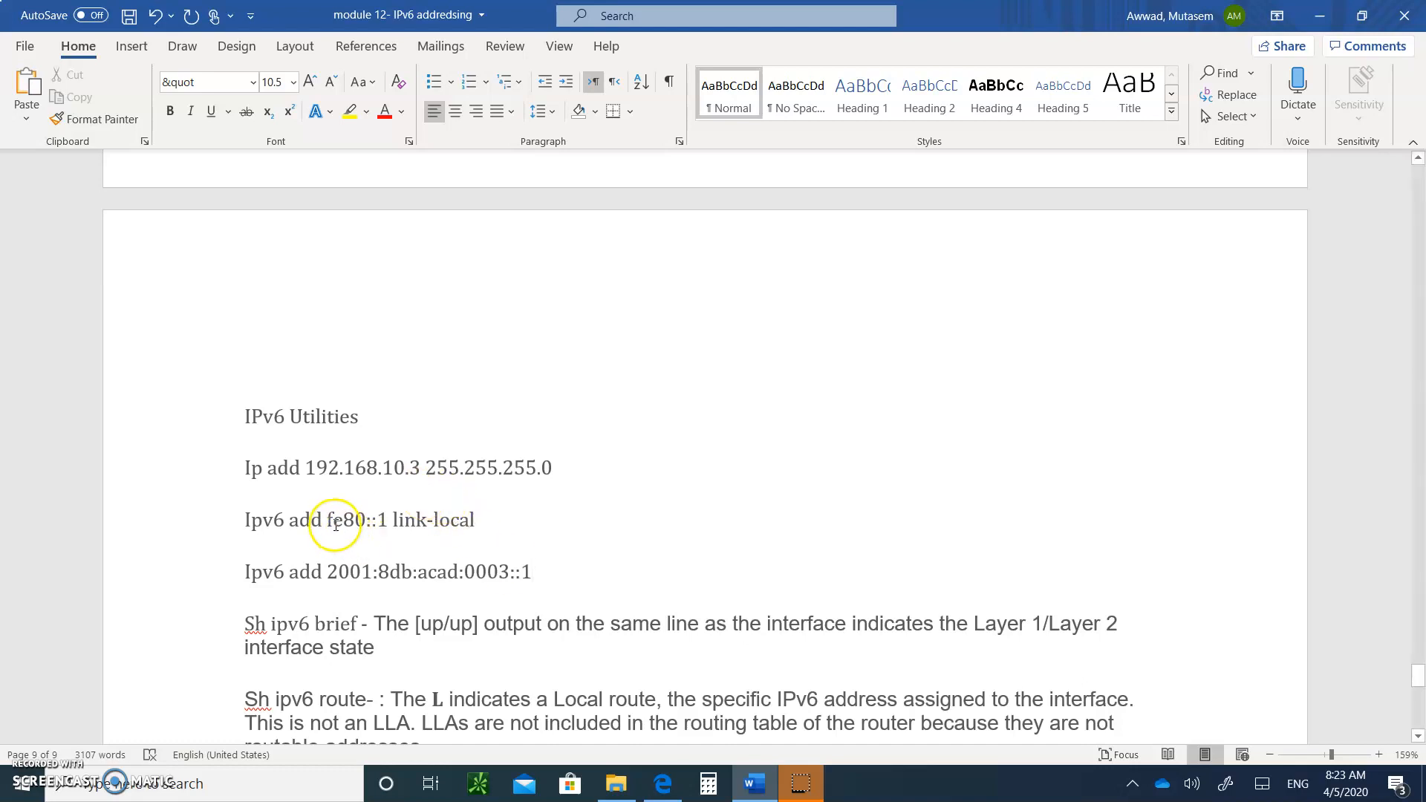
{"action": "mouse_move", "coordinate": [381, 520]}
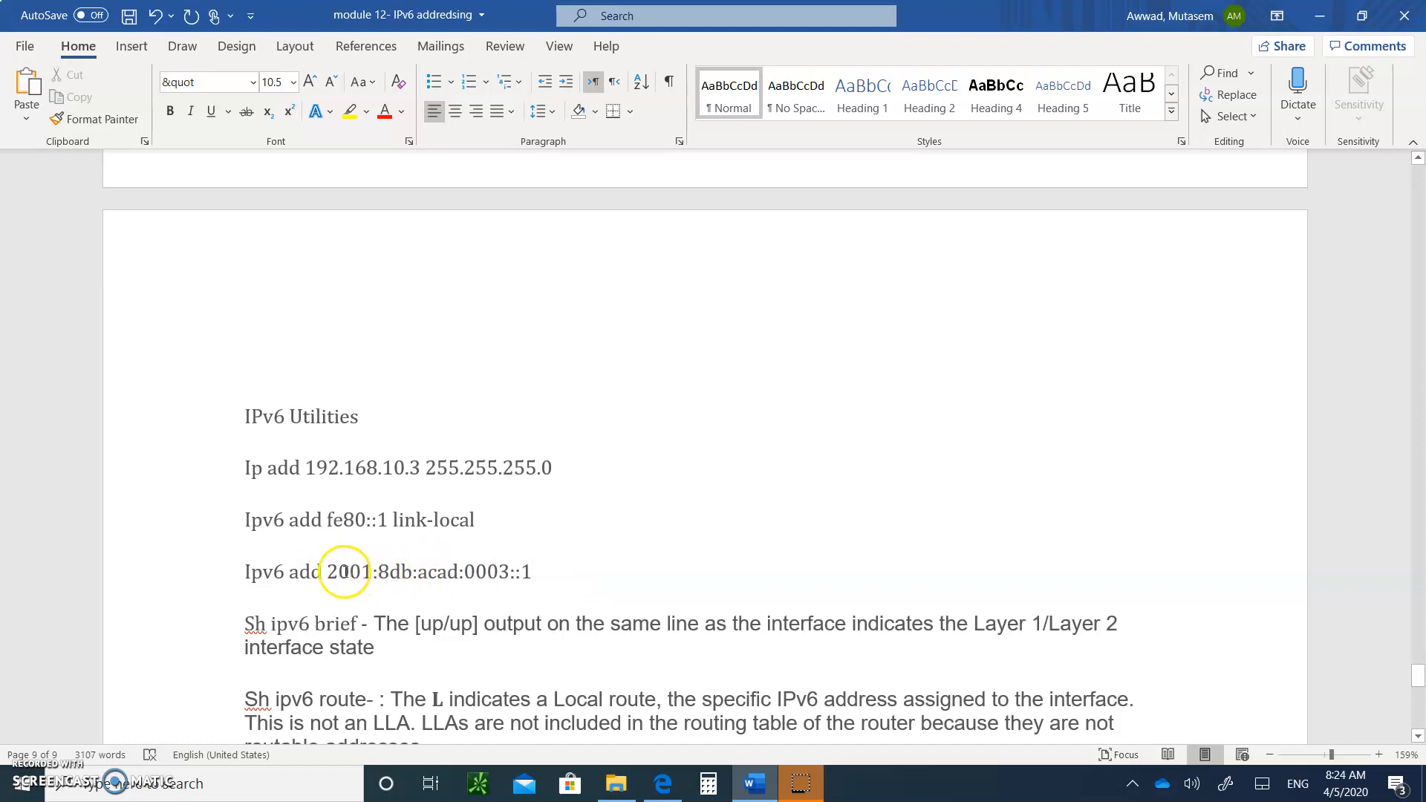
{"action": "mouse_move", "coordinate": [441, 572]}
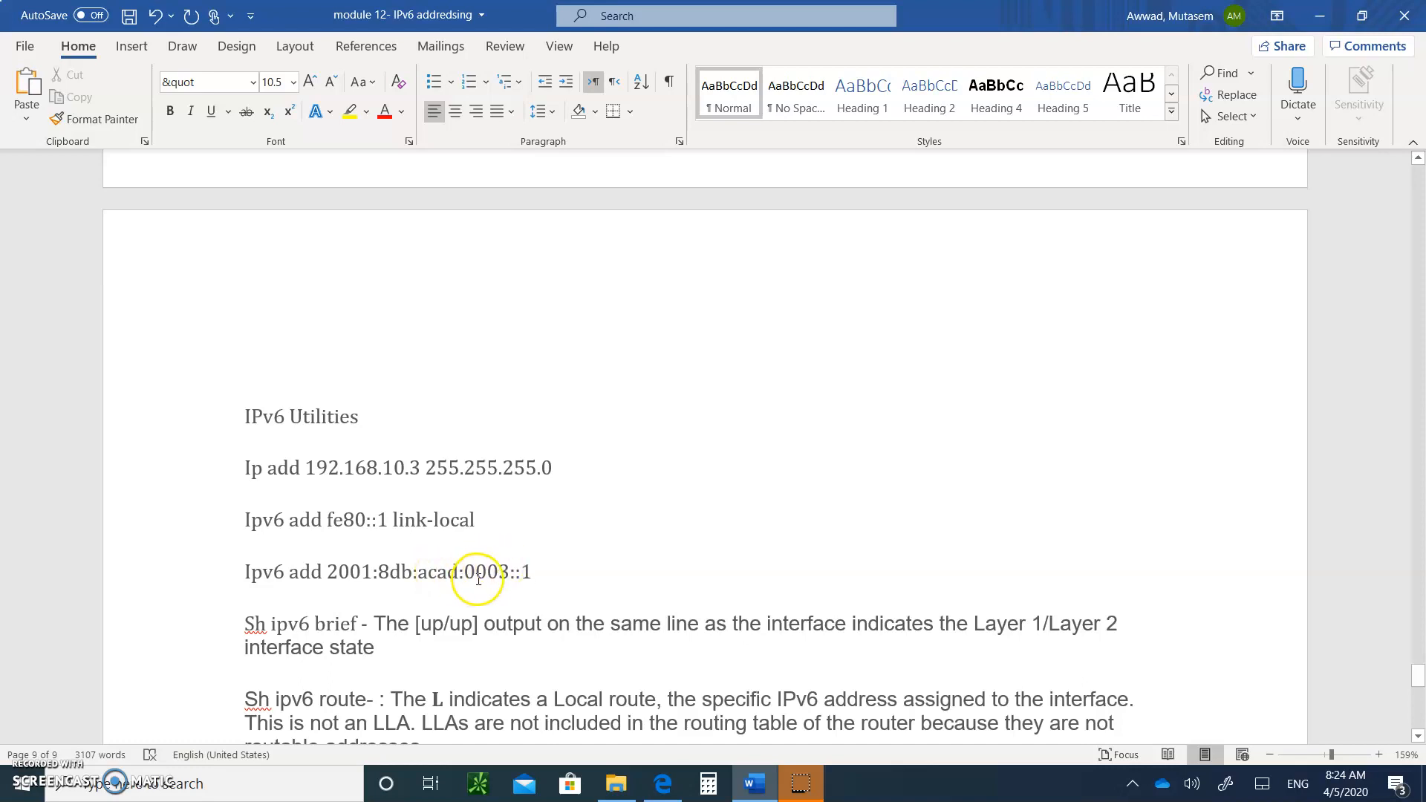
{"action": "left_click", "coordinate": [542, 572]}
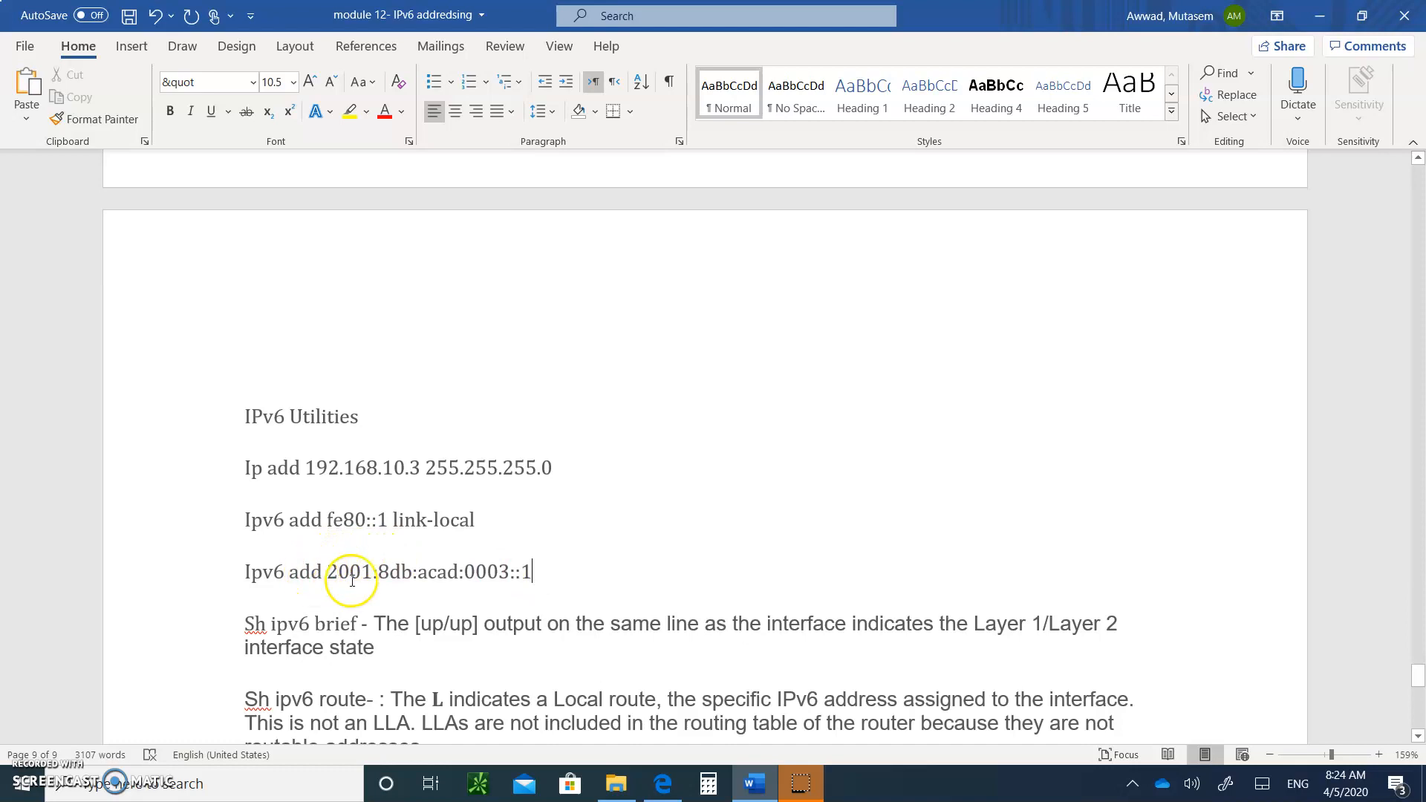
{"action": "mouse_move", "coordinate": [569, 580]}
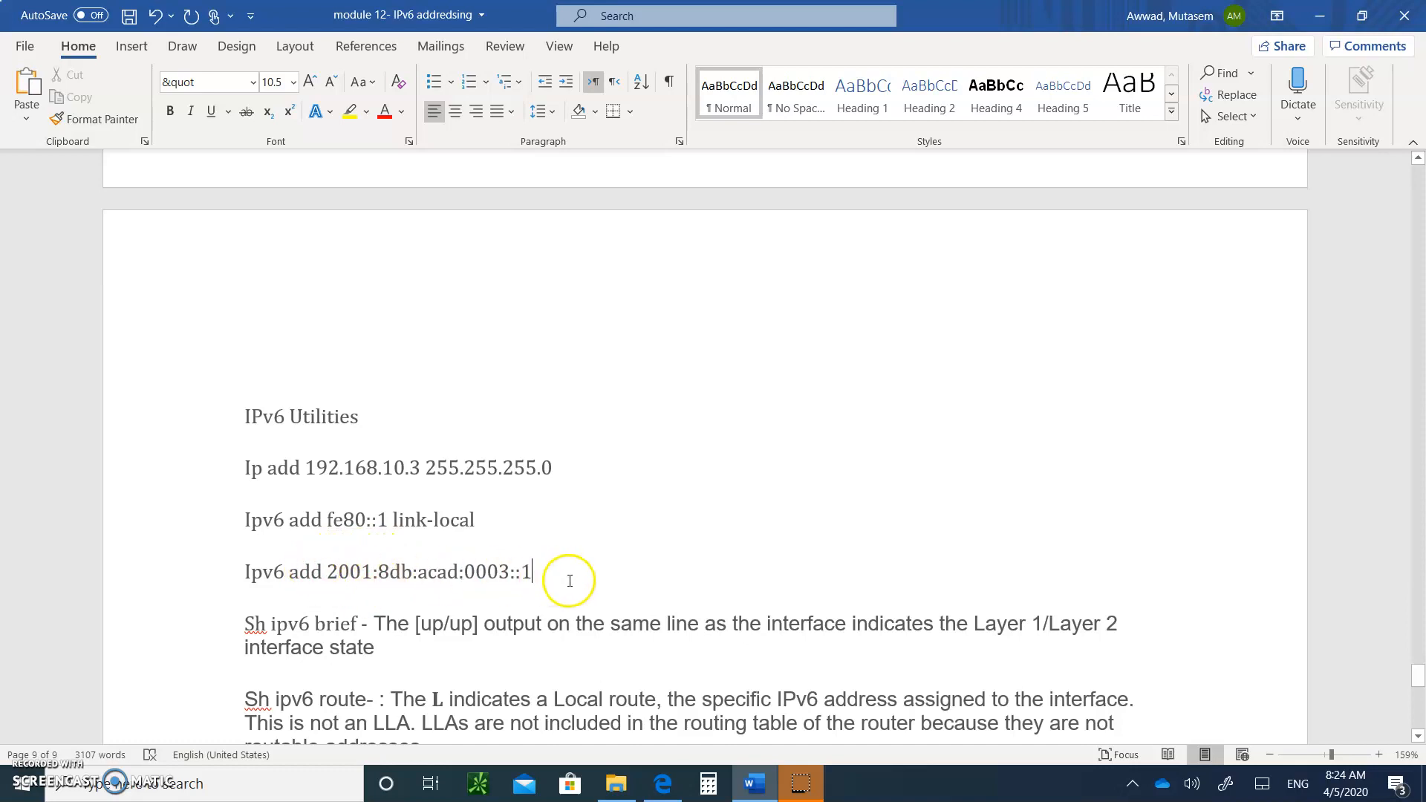
{"action": "type", "text": "/64"}
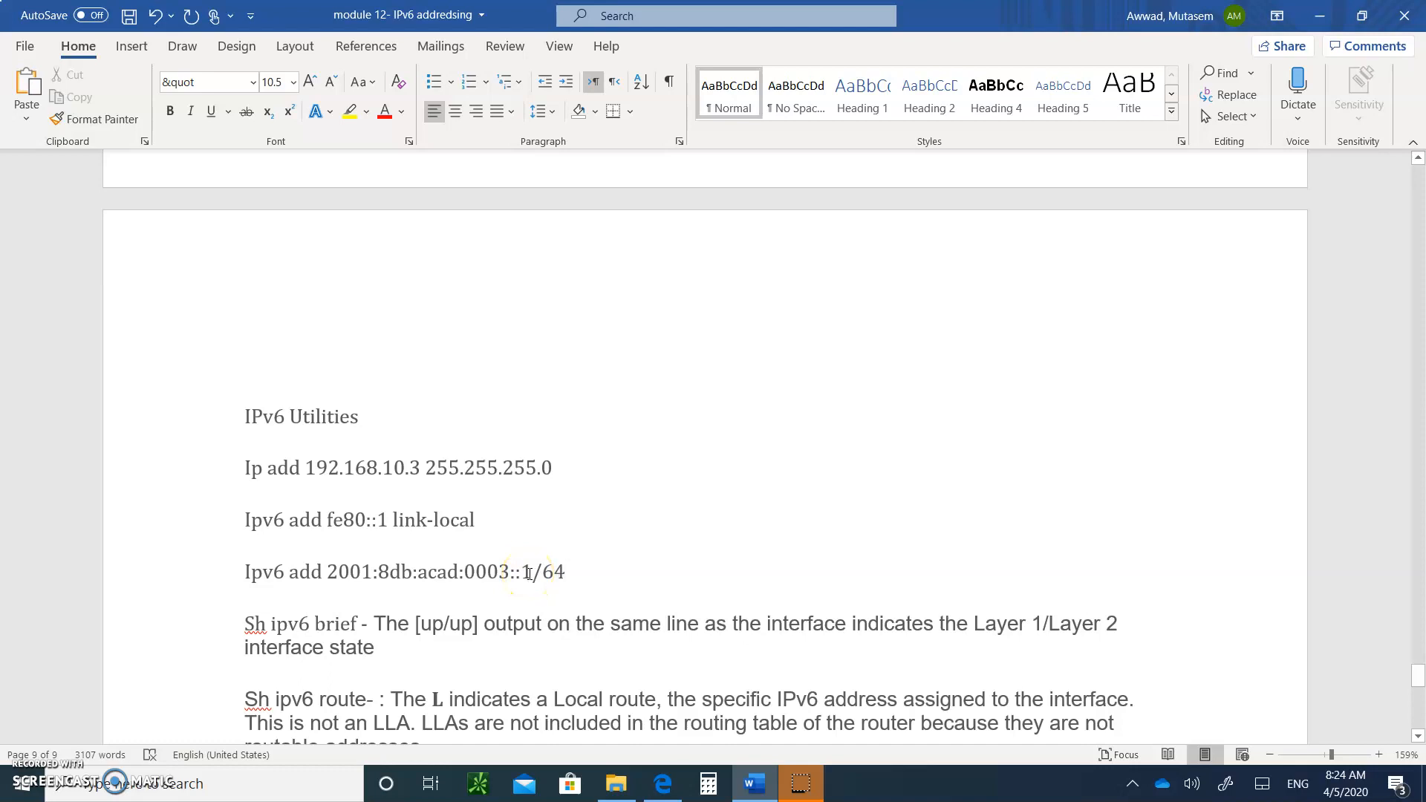
Step: Add 'No shut' after the global address and 'Int g0/0' above 'Ip add'
{"action": "type", "text": "no"}
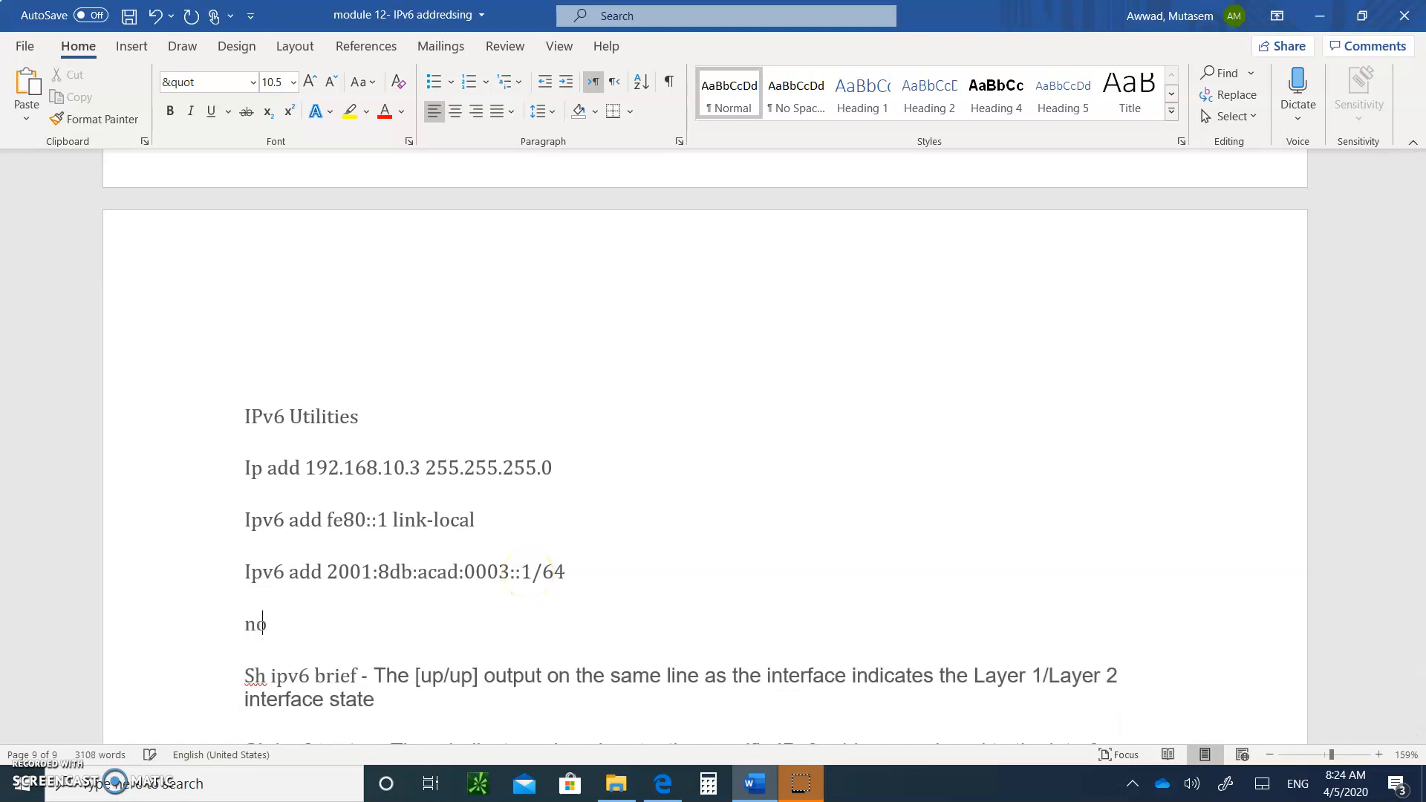
{"action": "type", "text": "shut"}
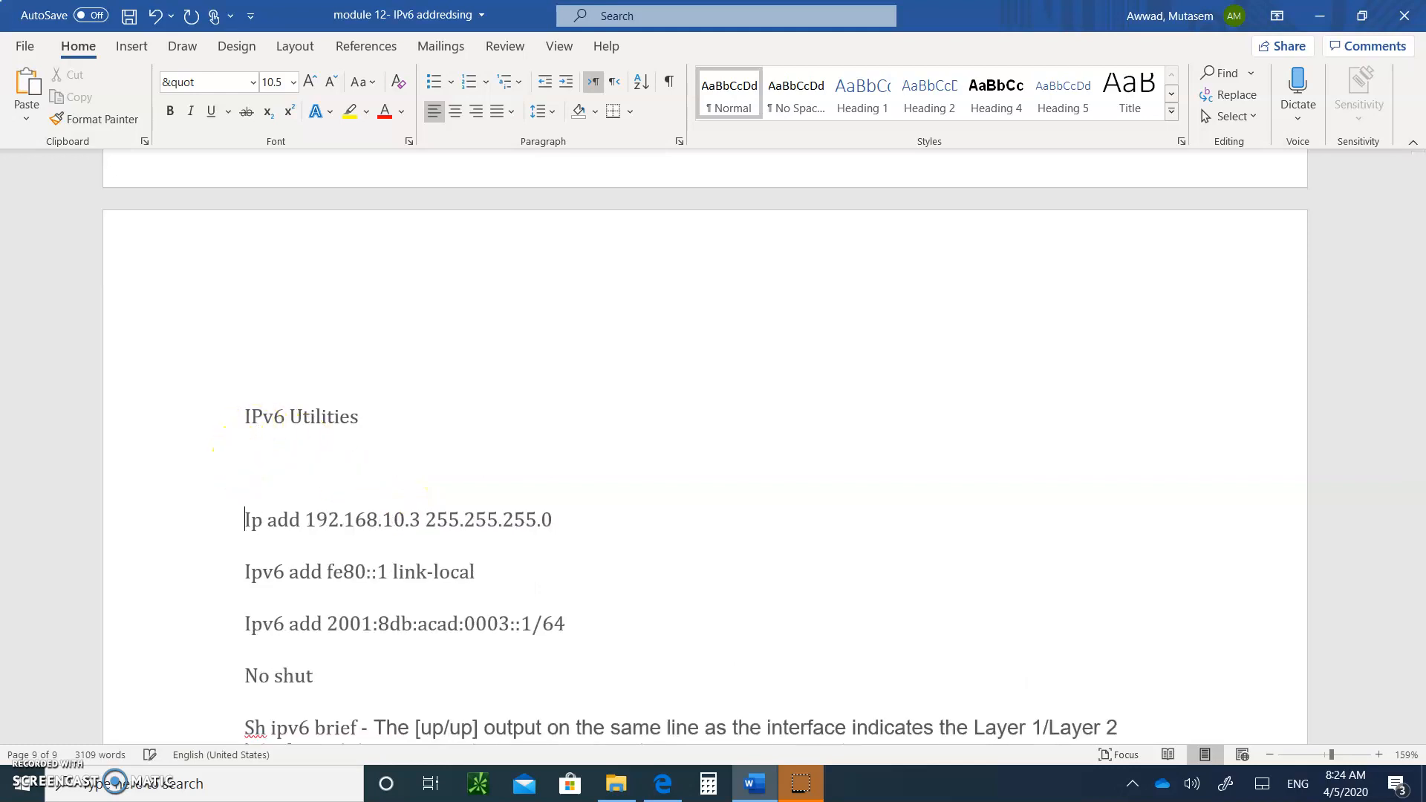
{"action": "type", "text": "i"}
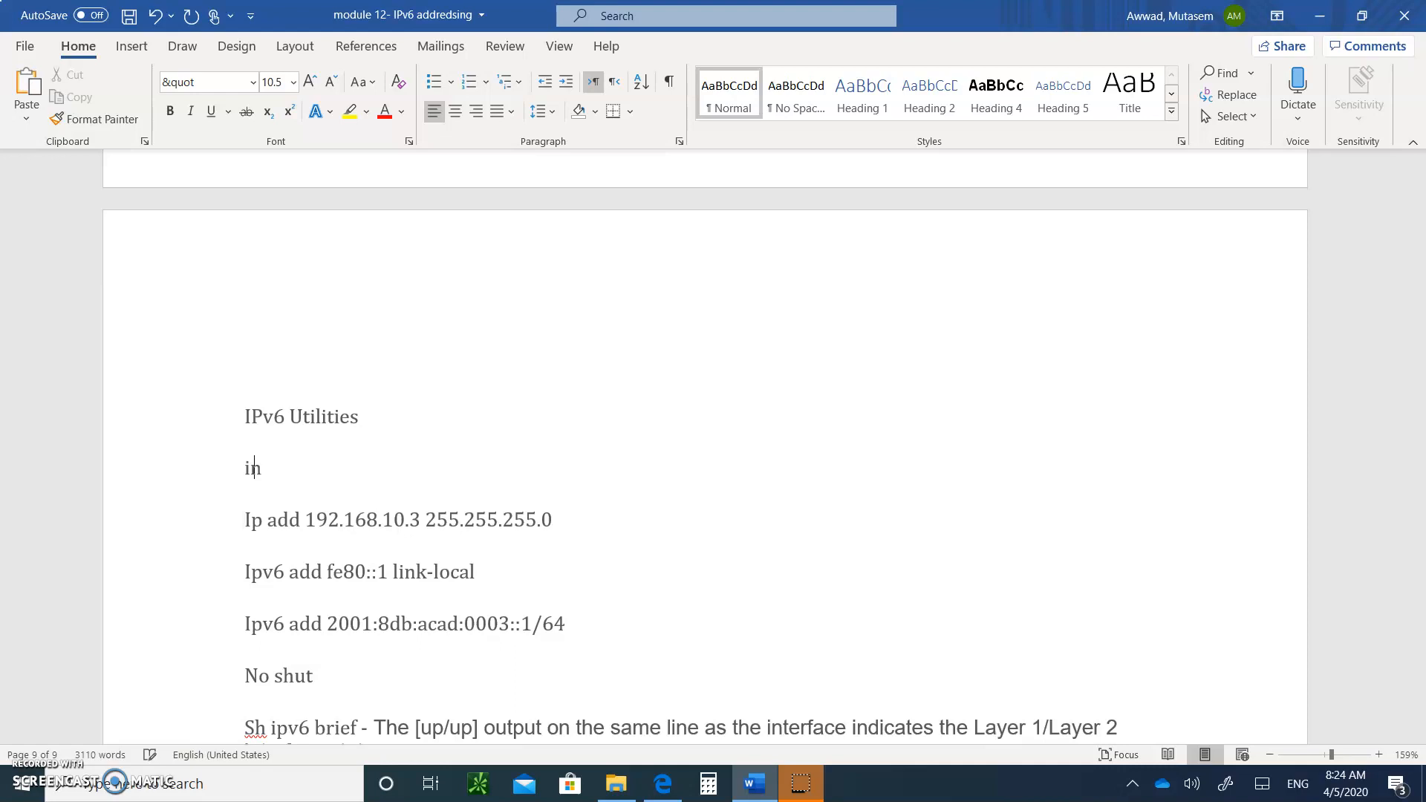
{"action": "type", "text": "ng"}
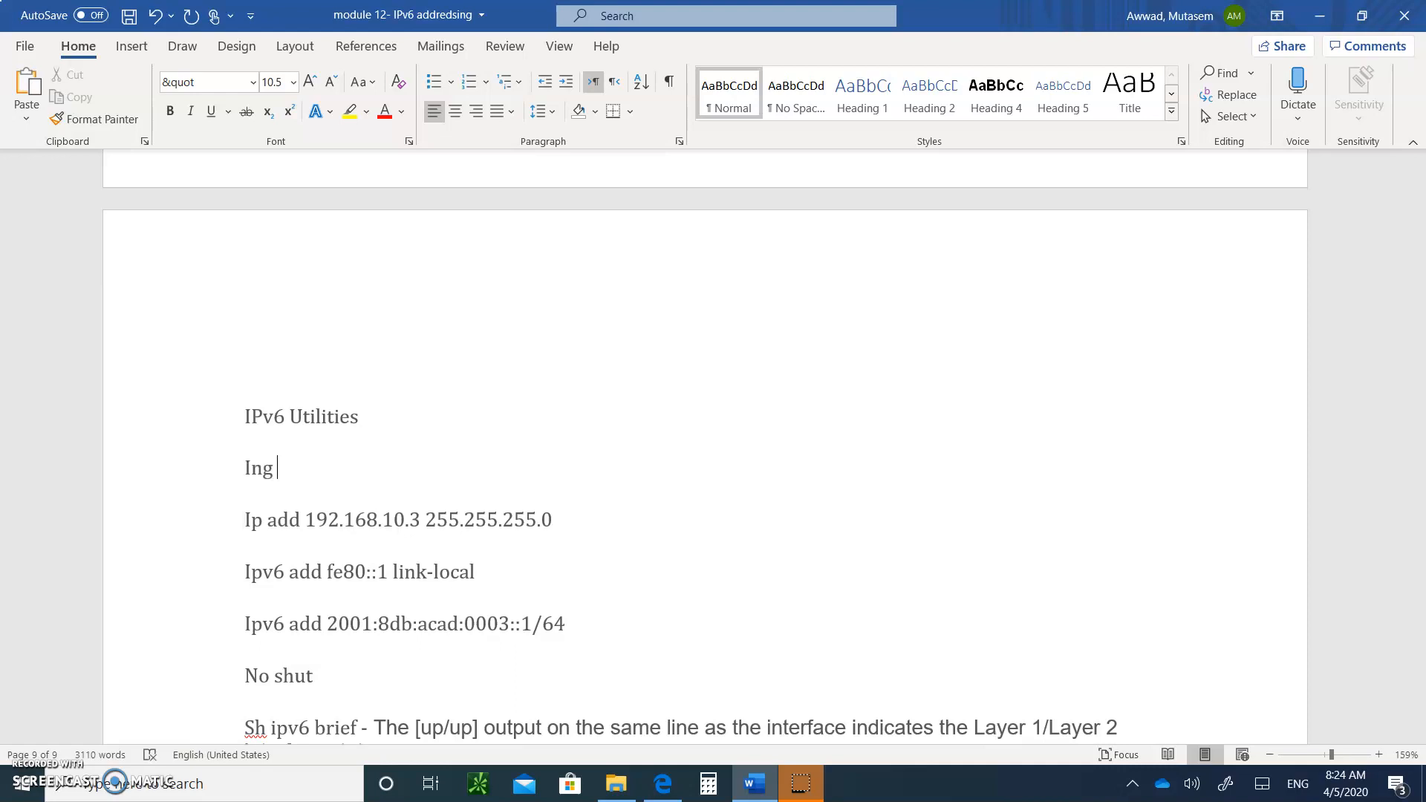
{"action": "type", "text": "g0"}
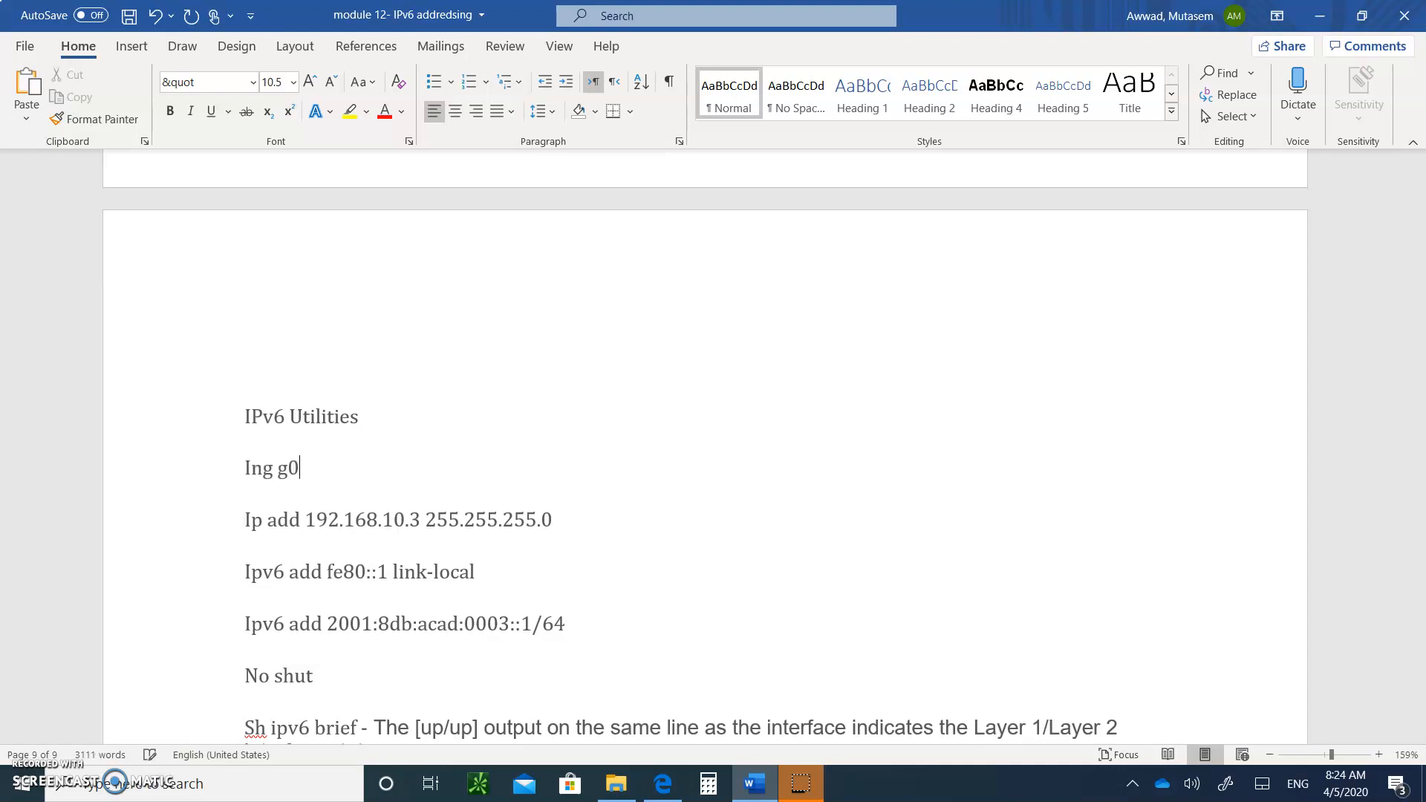
{"action": "type", "text": "/0"}
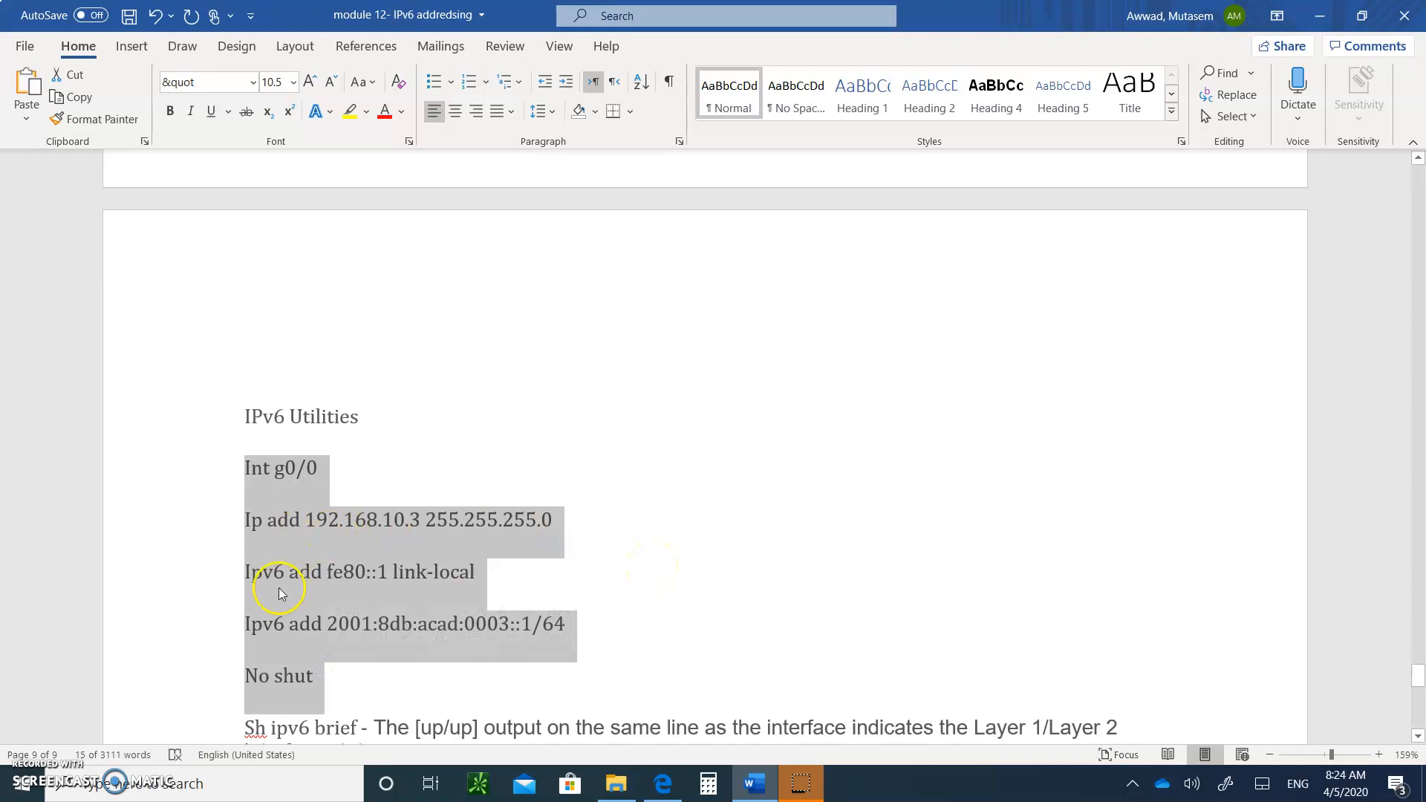
{"action": "mouse_move", "coordinate": [410, 588]}
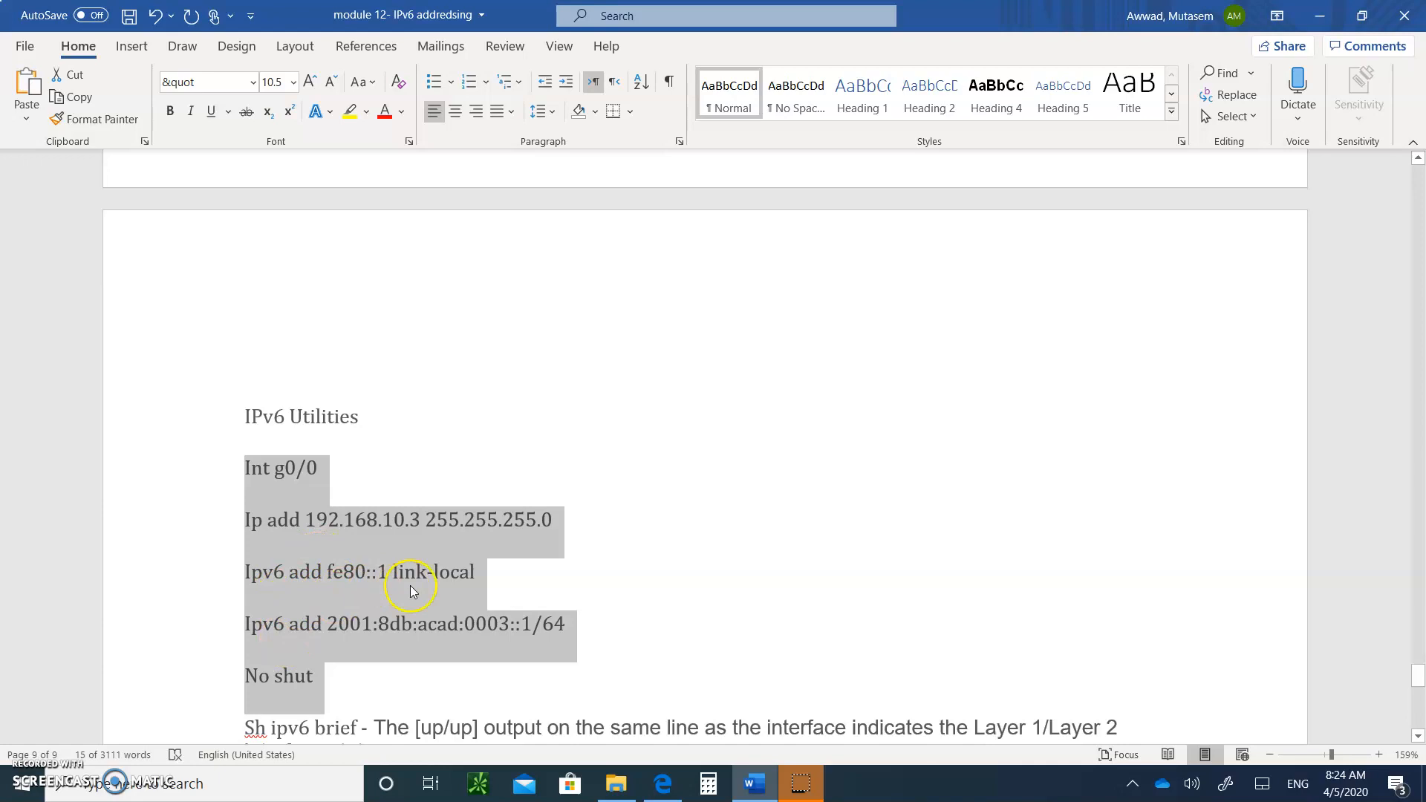
{"action": "mouse_move", "coordinate": [434, 646]}
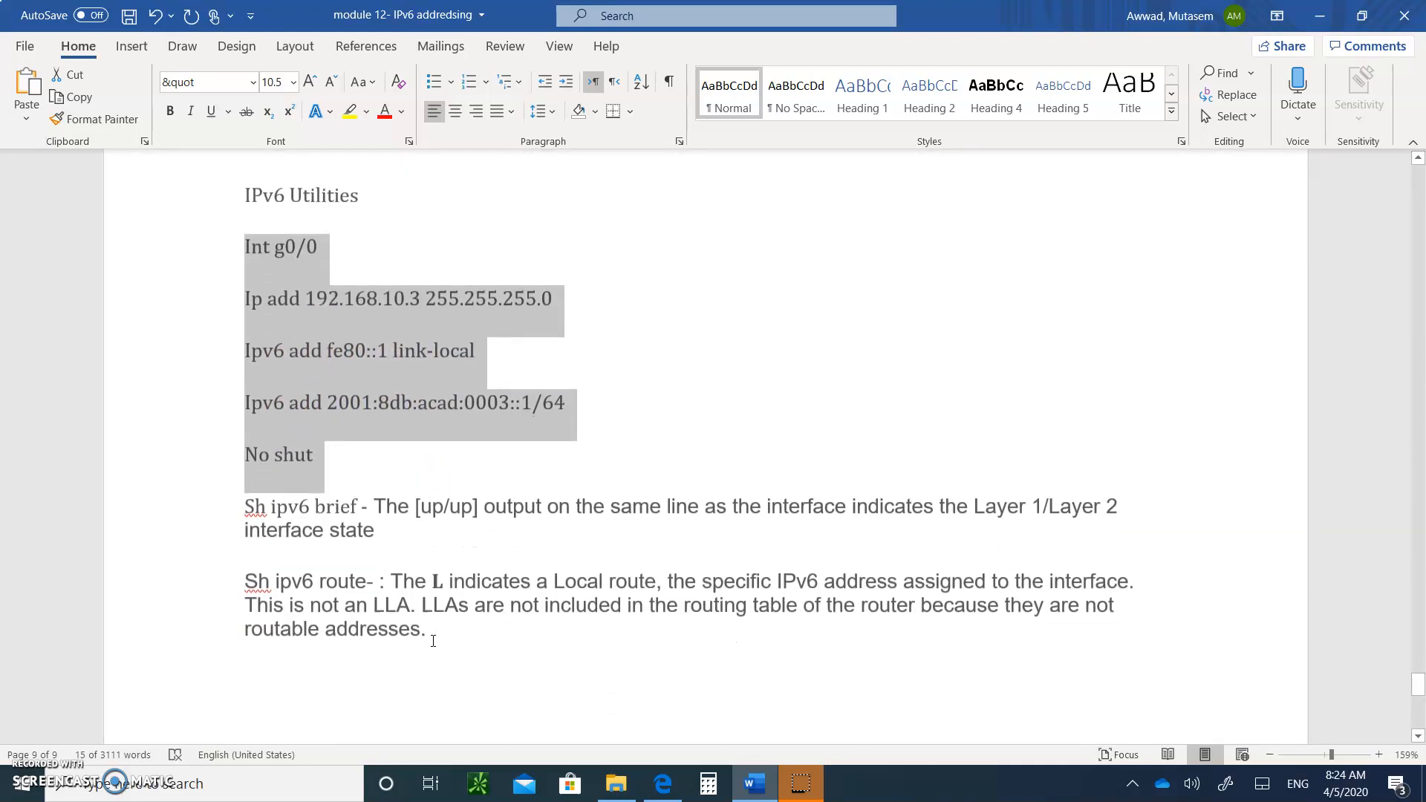
Step: Insert 'int' after 'ipv6' so the command reads 'Sh ipv6 int brief'
{"action": "left_click", "coordinate": [415, 541]}
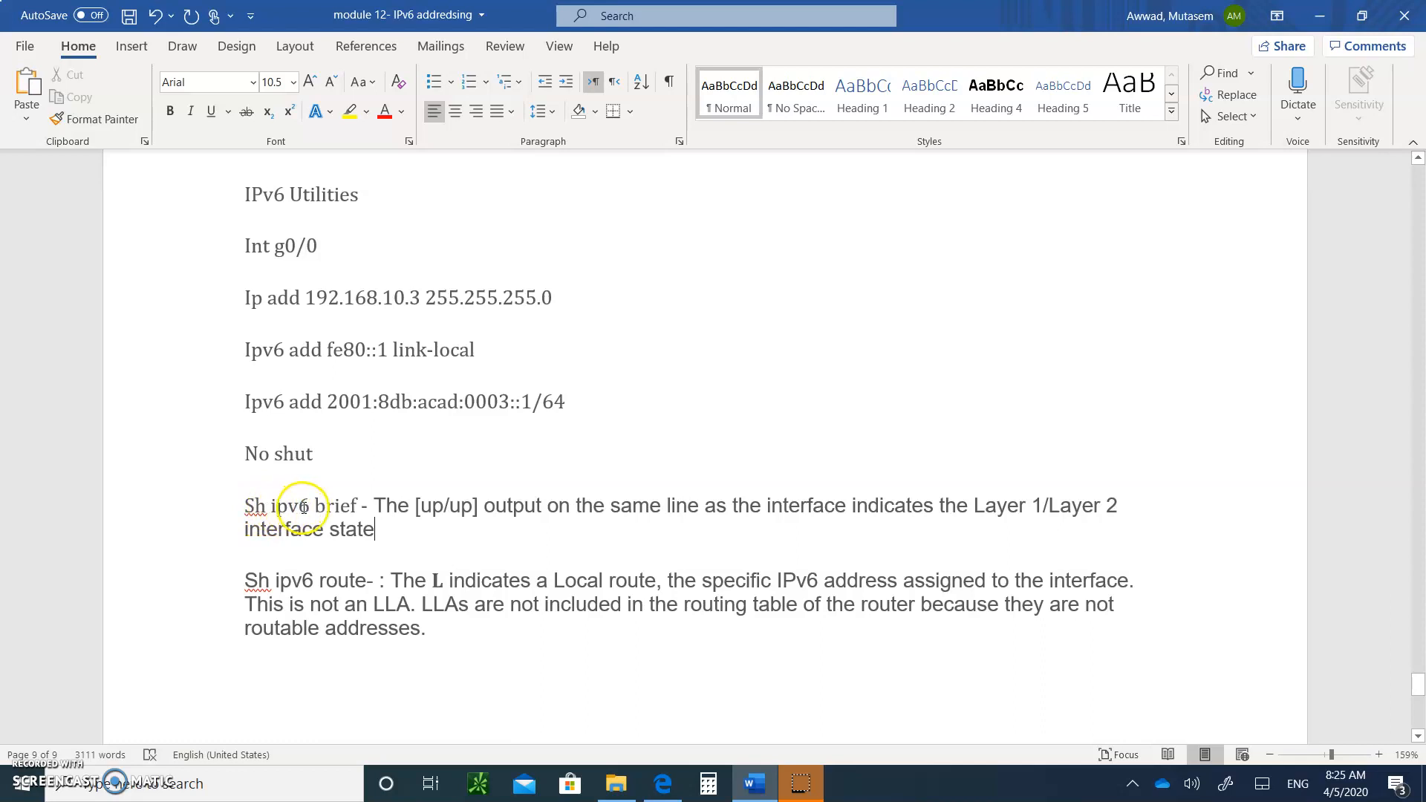
{"action": "left_click", "coordinate": [313, 506]}
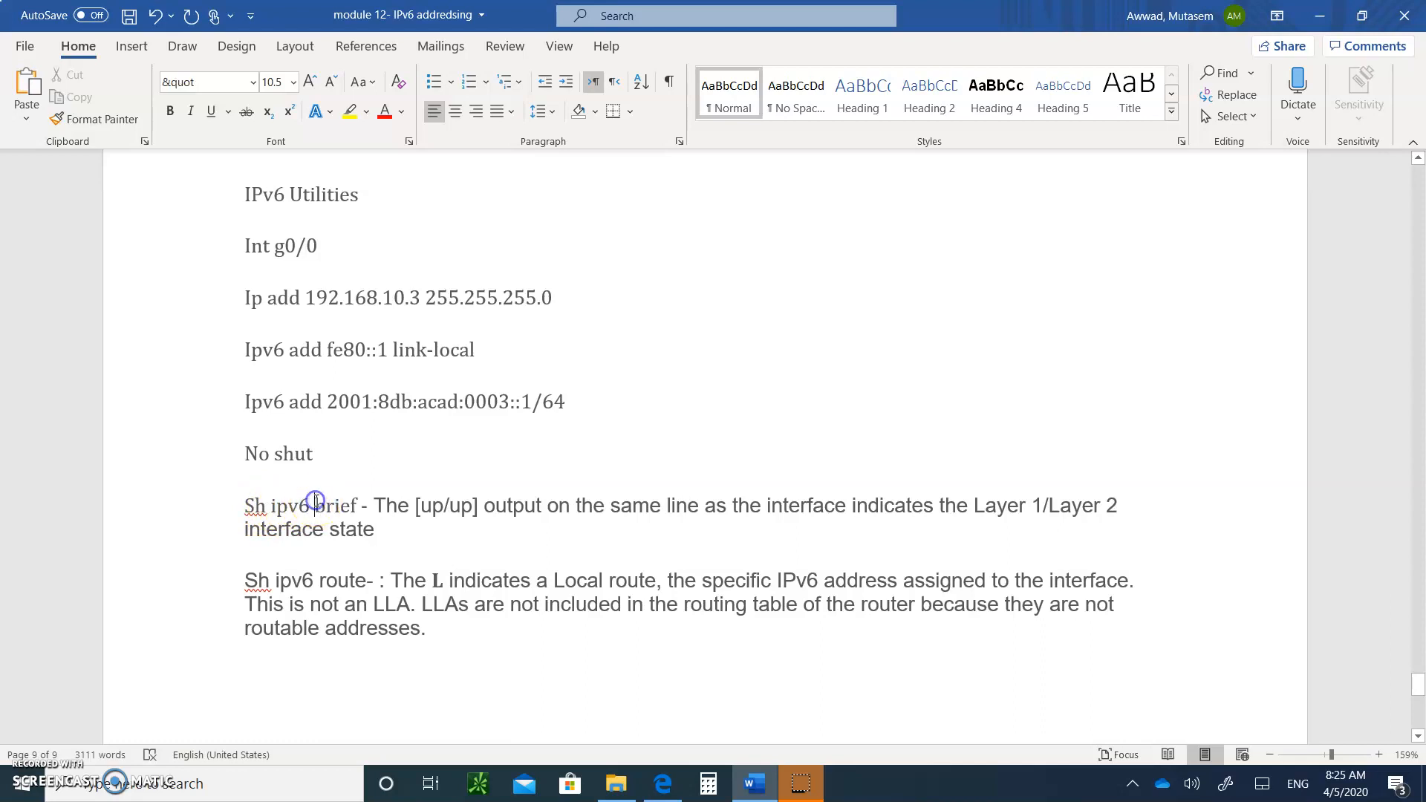
{"action": "type", "text": "int"}
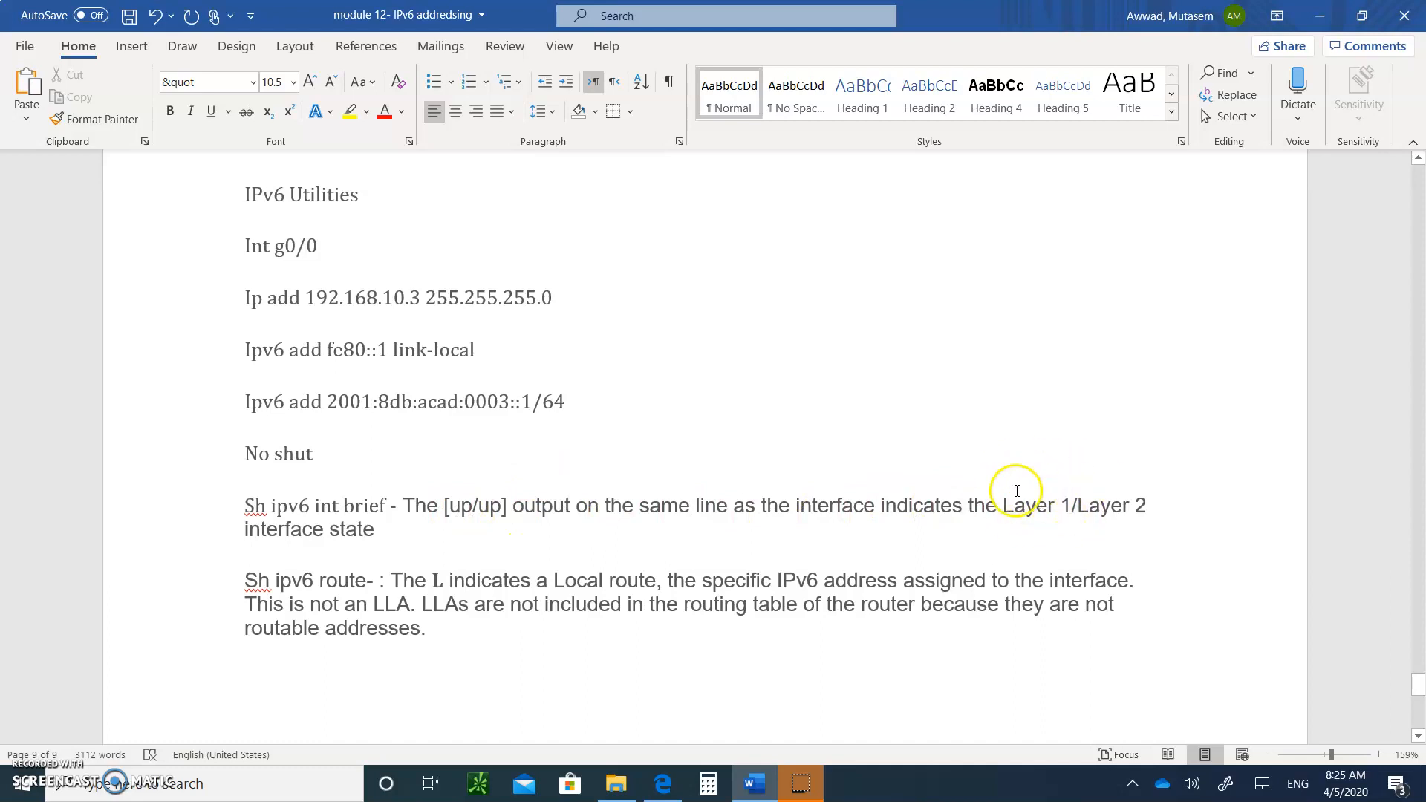
{"action": "mouse_move", "coordinate": [654, 519]}
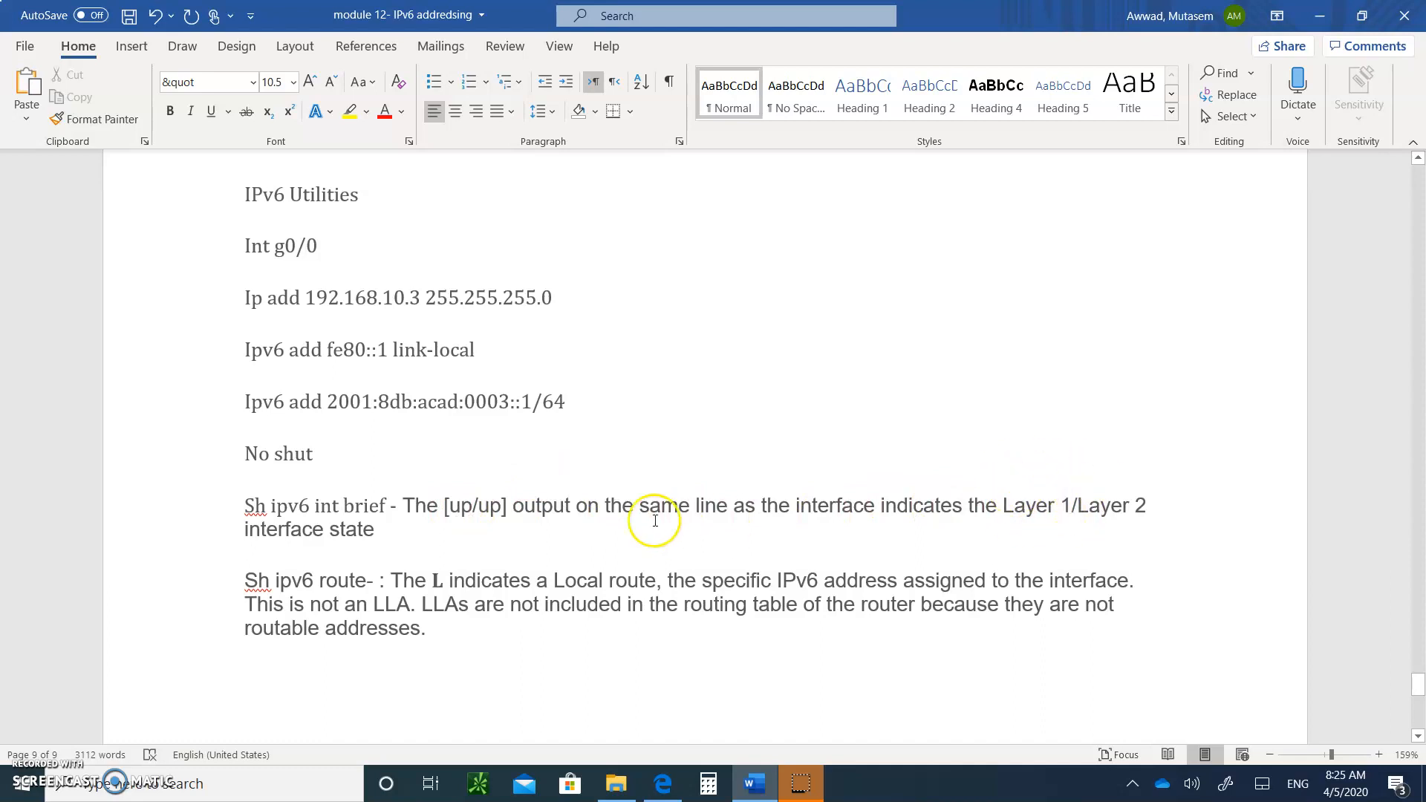
{"action": "mouse_move", "coordinate": [1123, 498]}
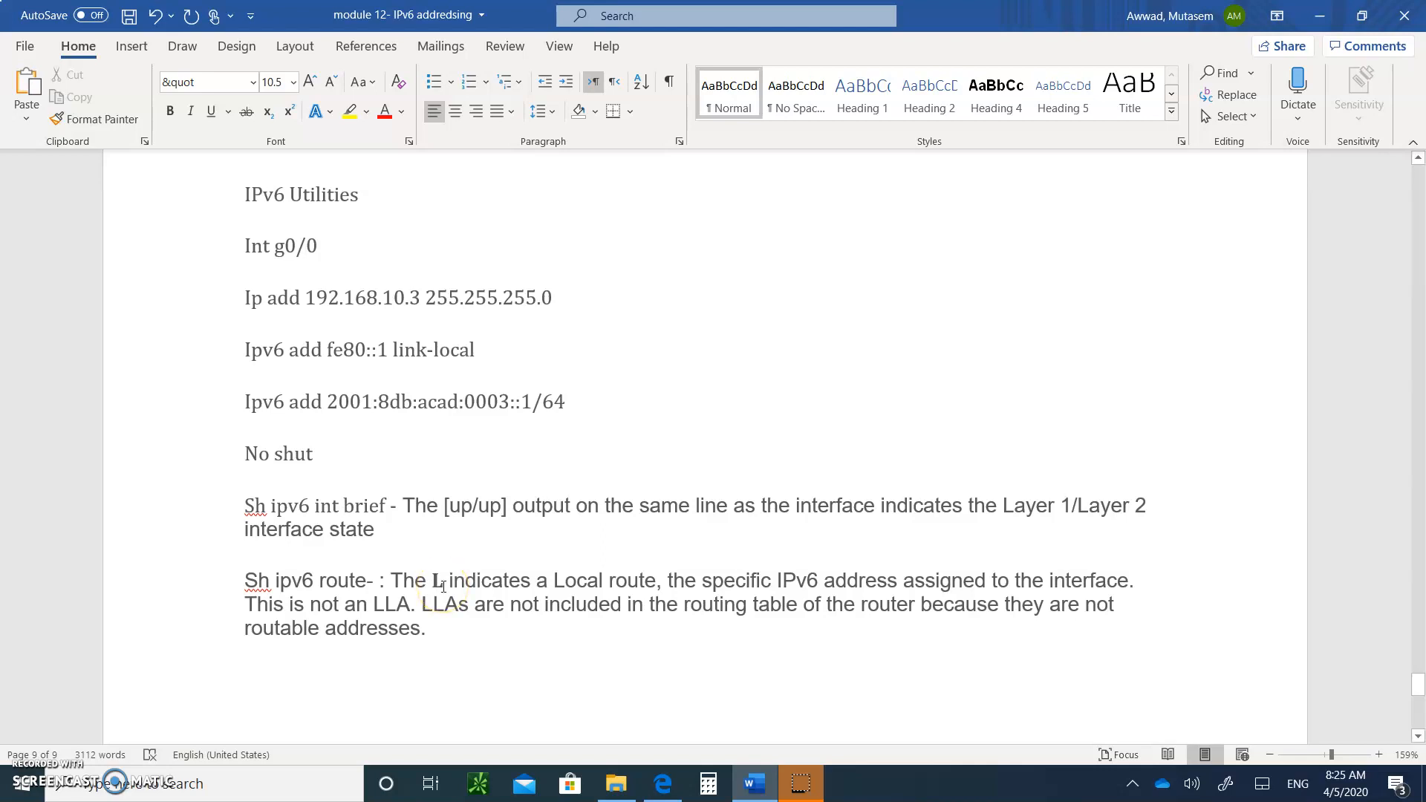
{"action": "left_click", "coordinate": [344, 506]}
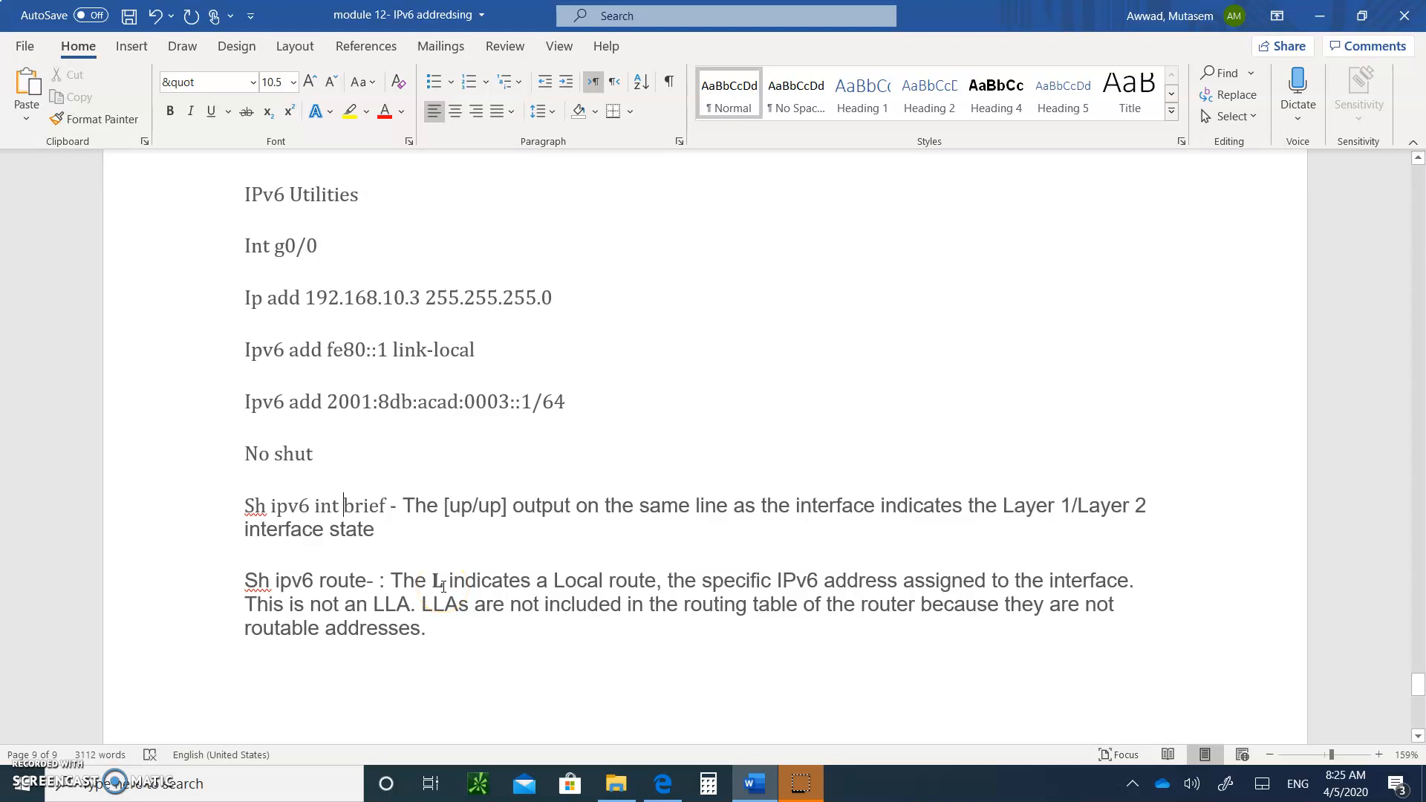
{"action": "mouse_move", "coordinate": [439, 580]}
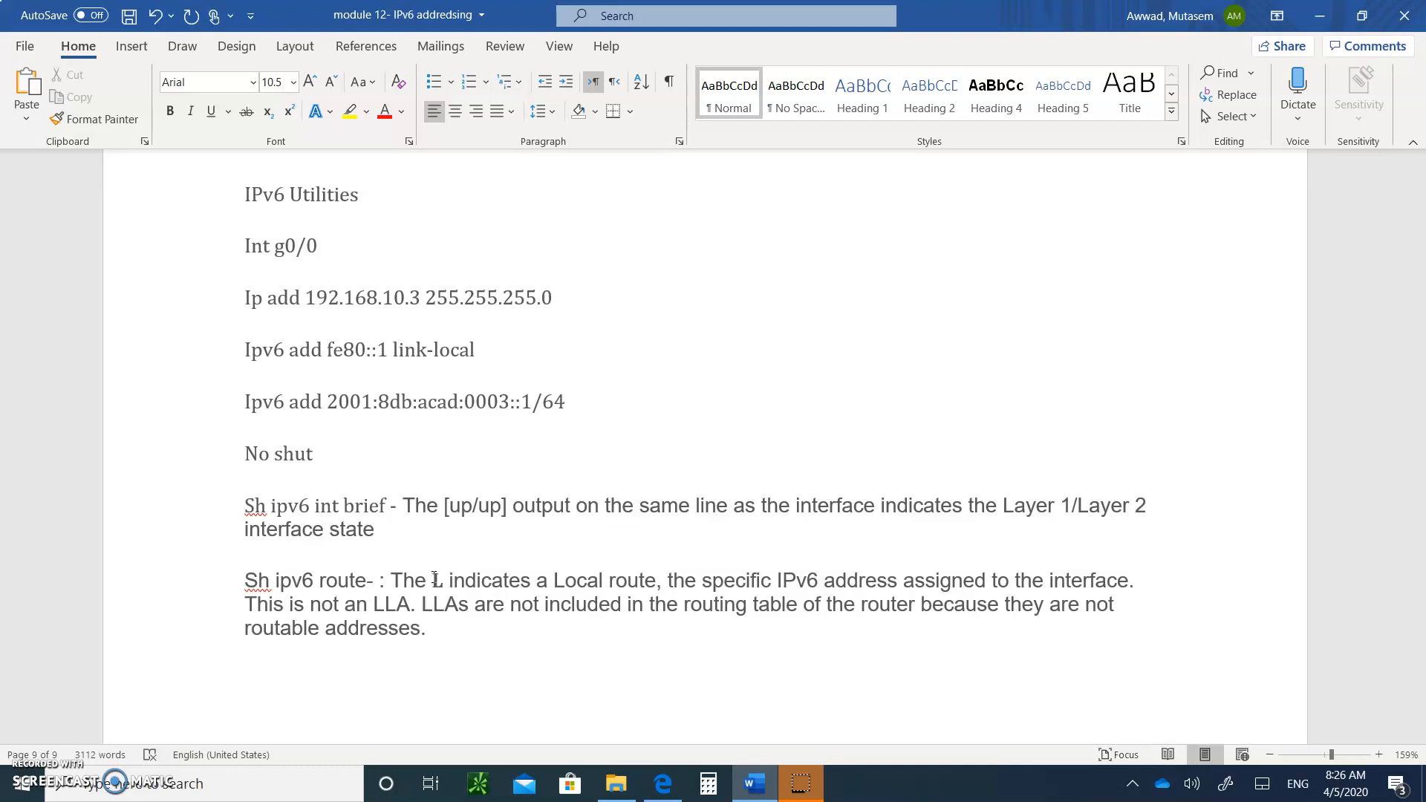
{"action": "mouse_move", "coordinate": [437, 564]}
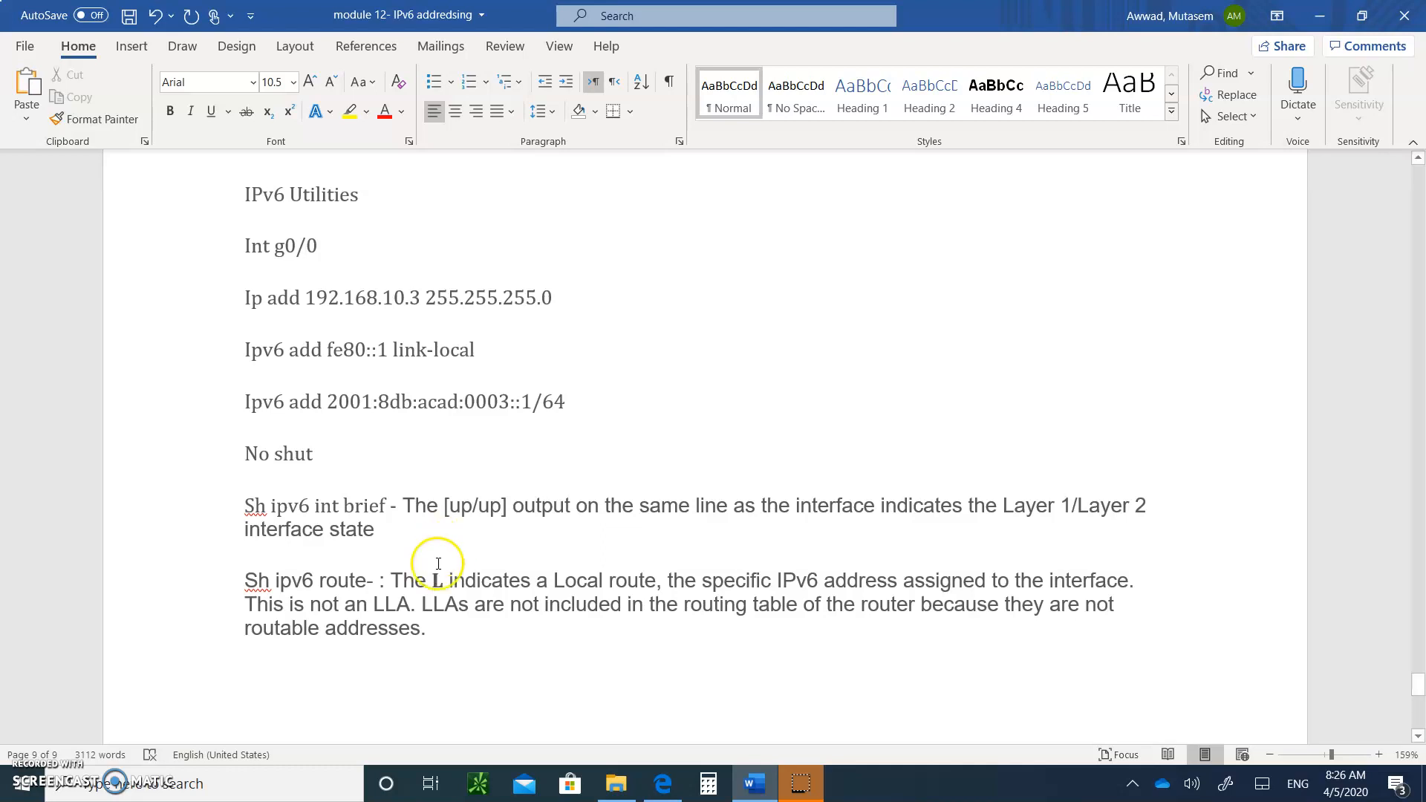